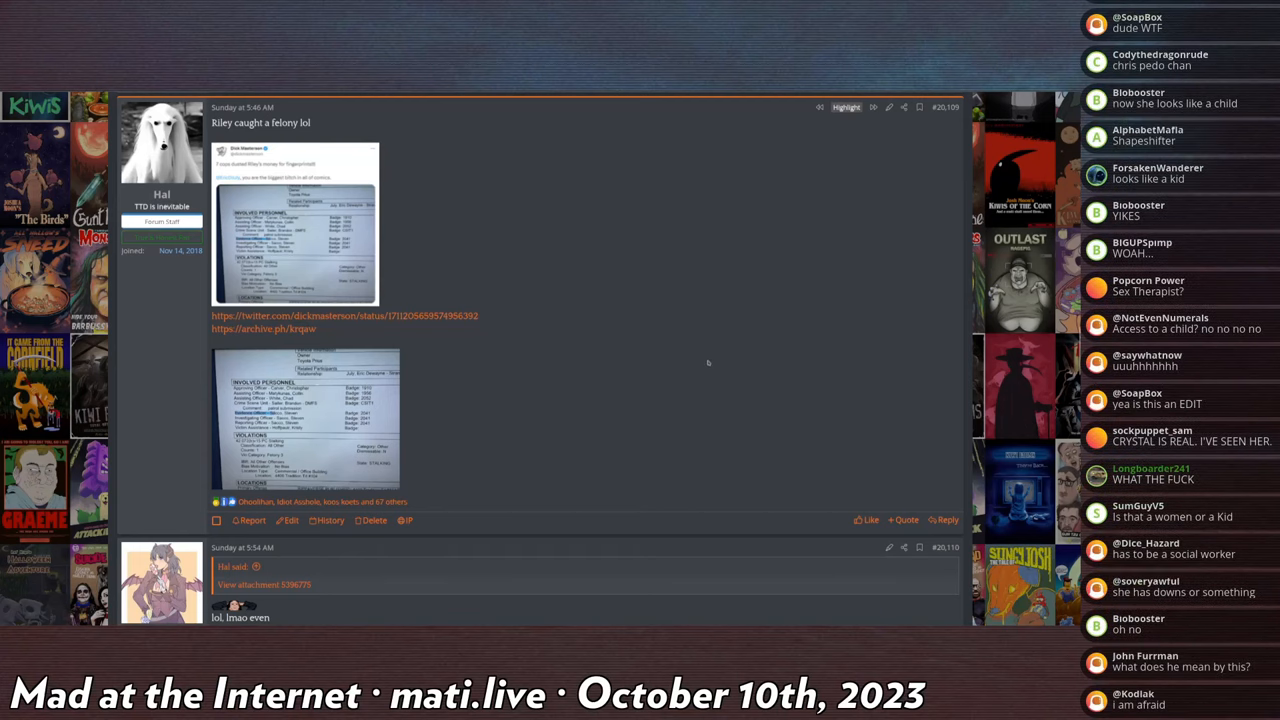
# Step: Scroll down the thread to the booking-record attachment and enlarge it in the lightbox
pyautogui.scroll(-3)
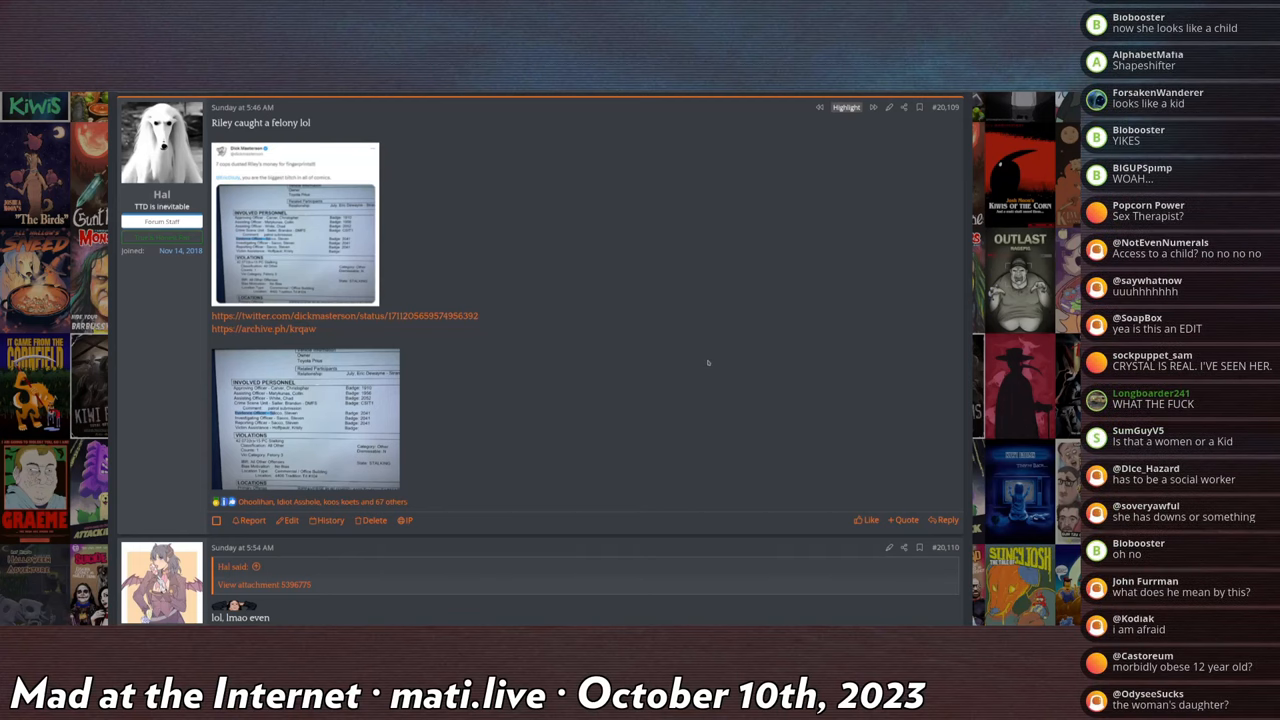
pyautogui.scroll(-3)
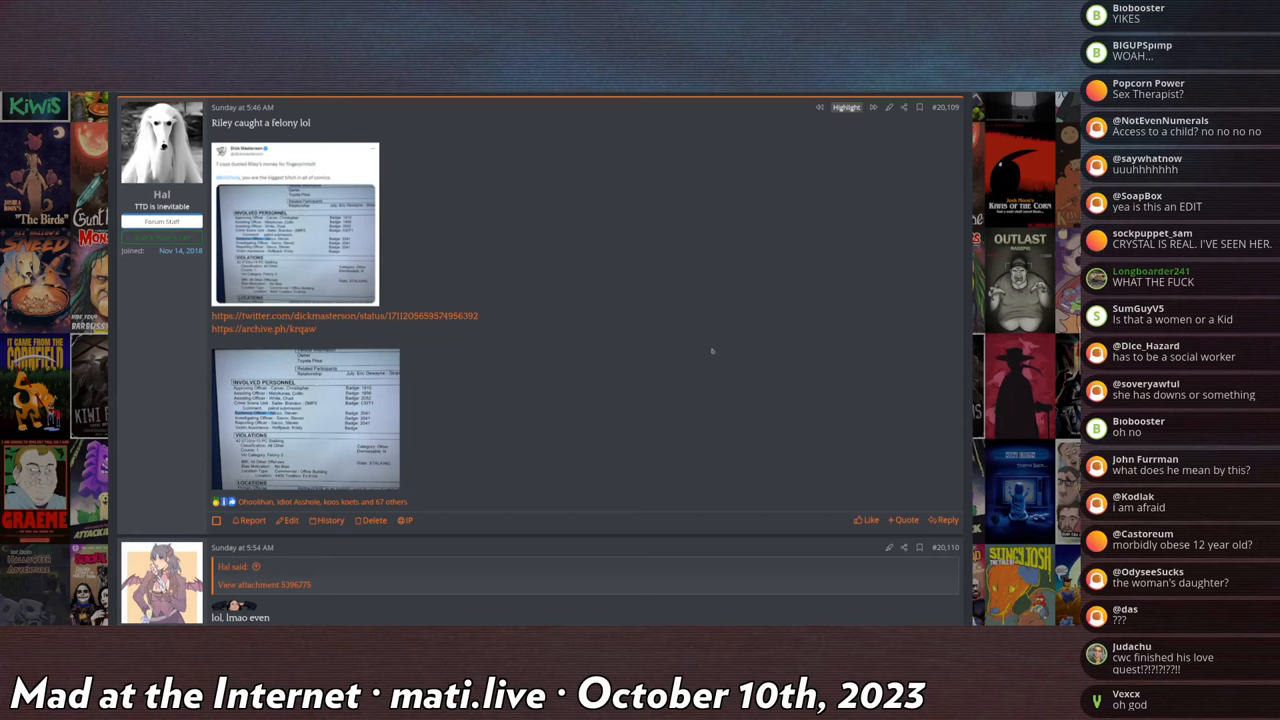
pyautogui.scroll(-3)
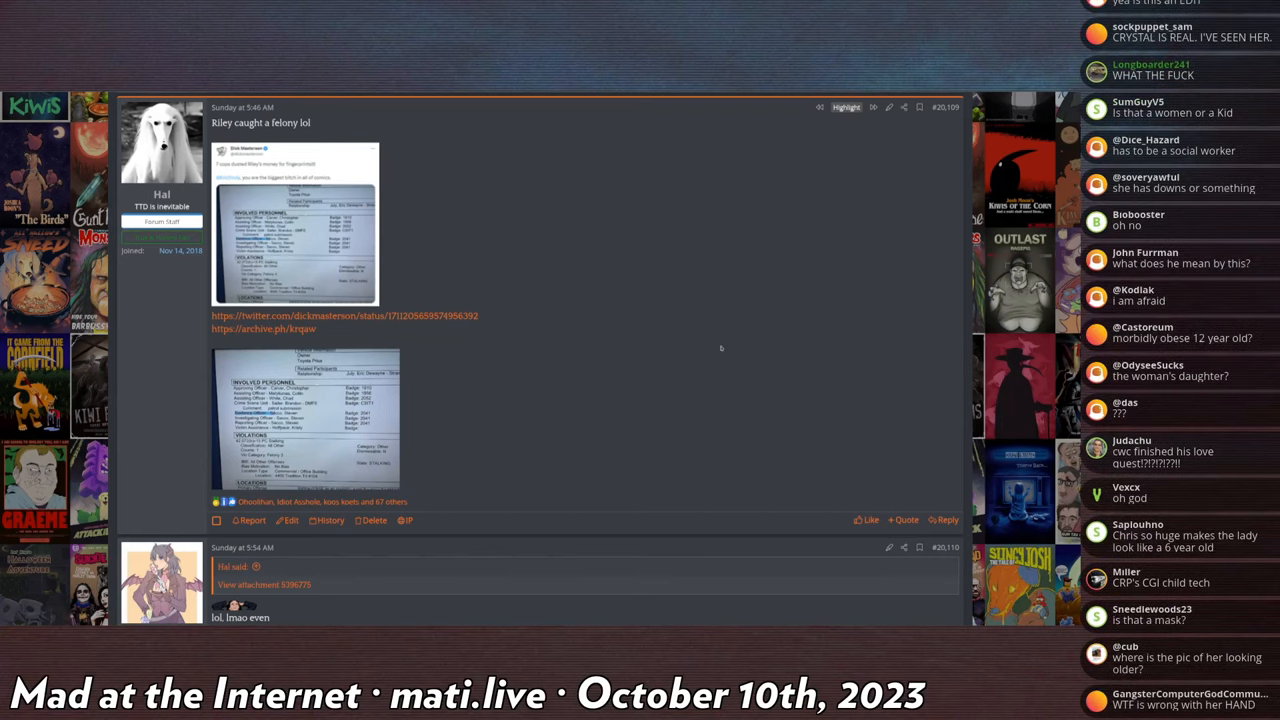
pyautogui.scroll(-3)
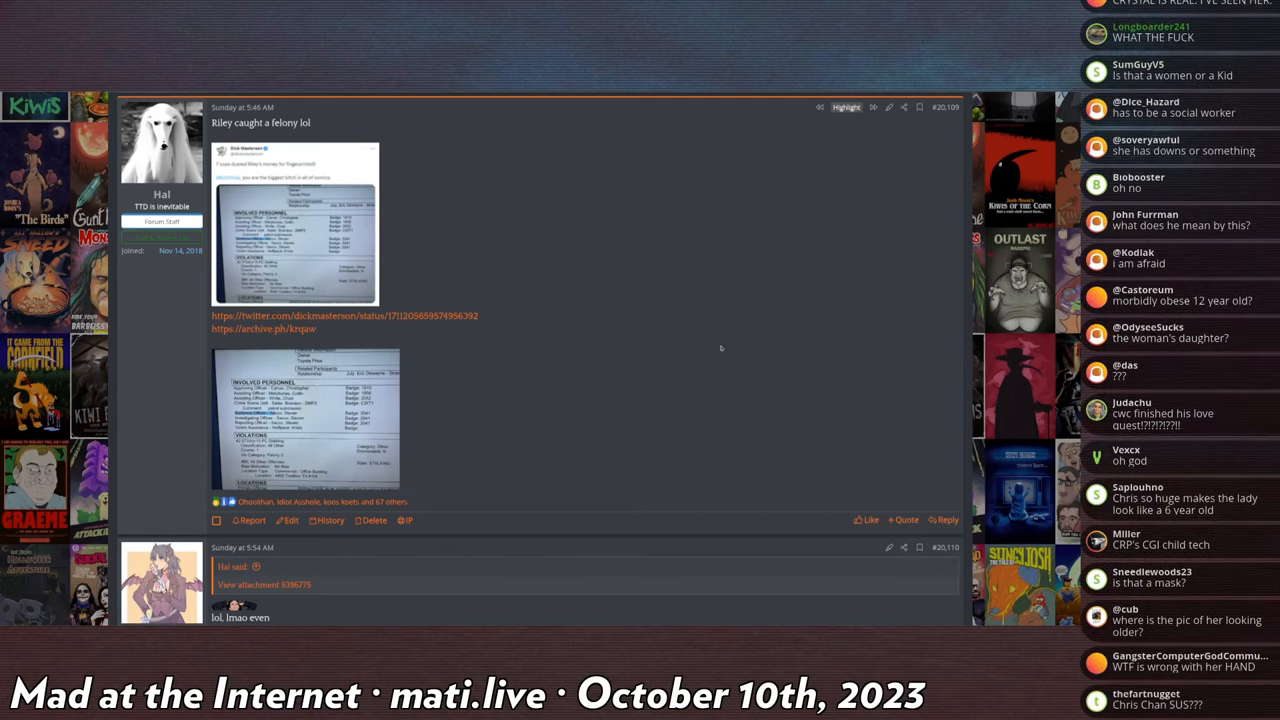
pyautogui.scroll(-3)
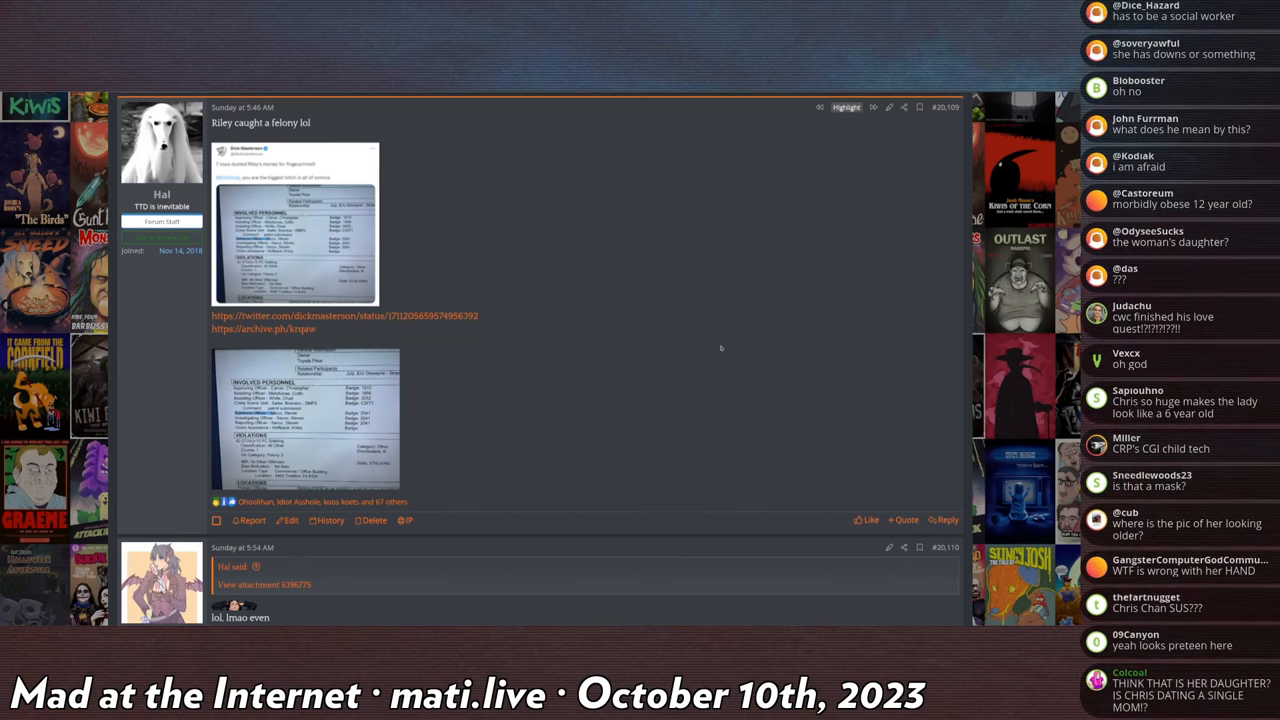
pyautogui.scroll(-3)
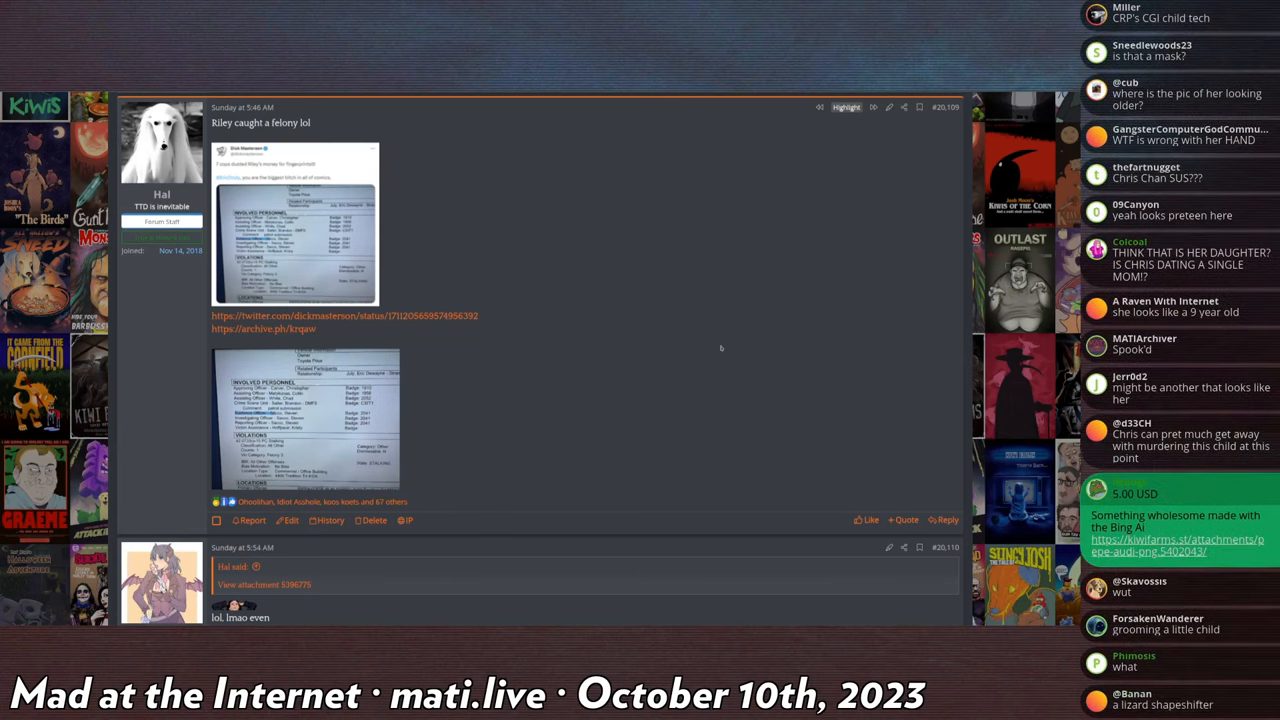
pyautogui.scroll(-3)
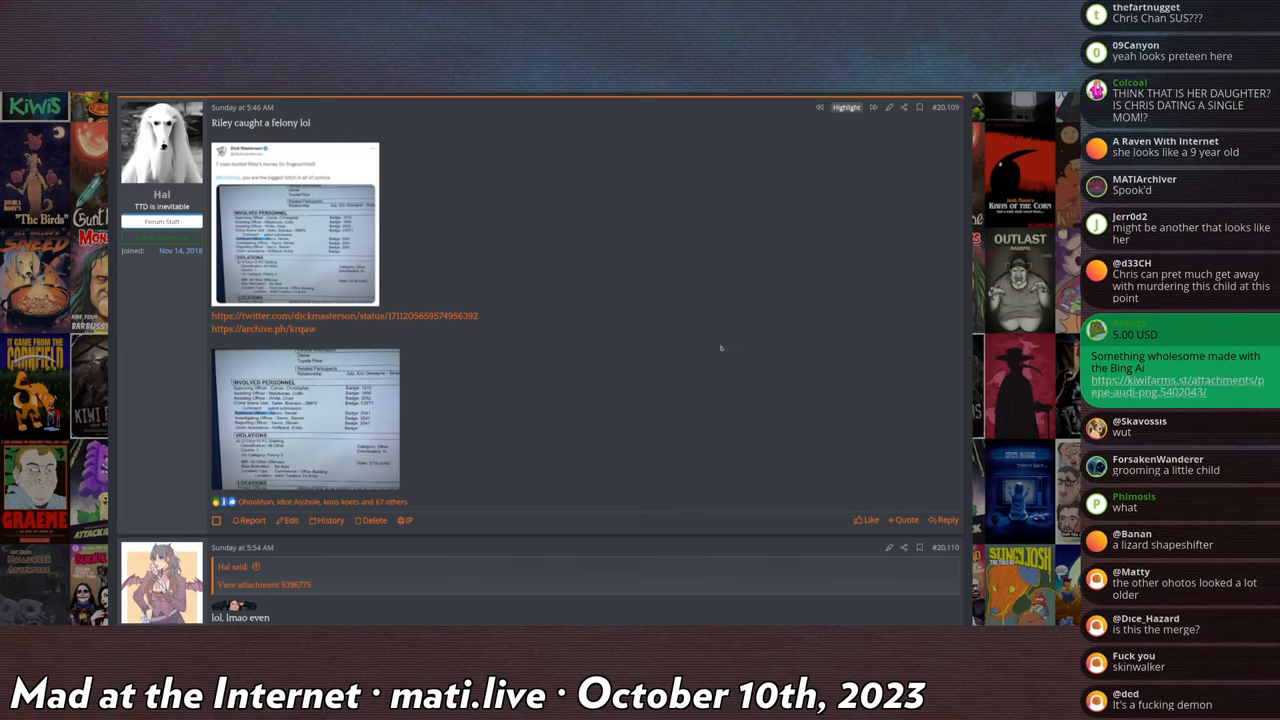
pyautogui.scroll(-3)
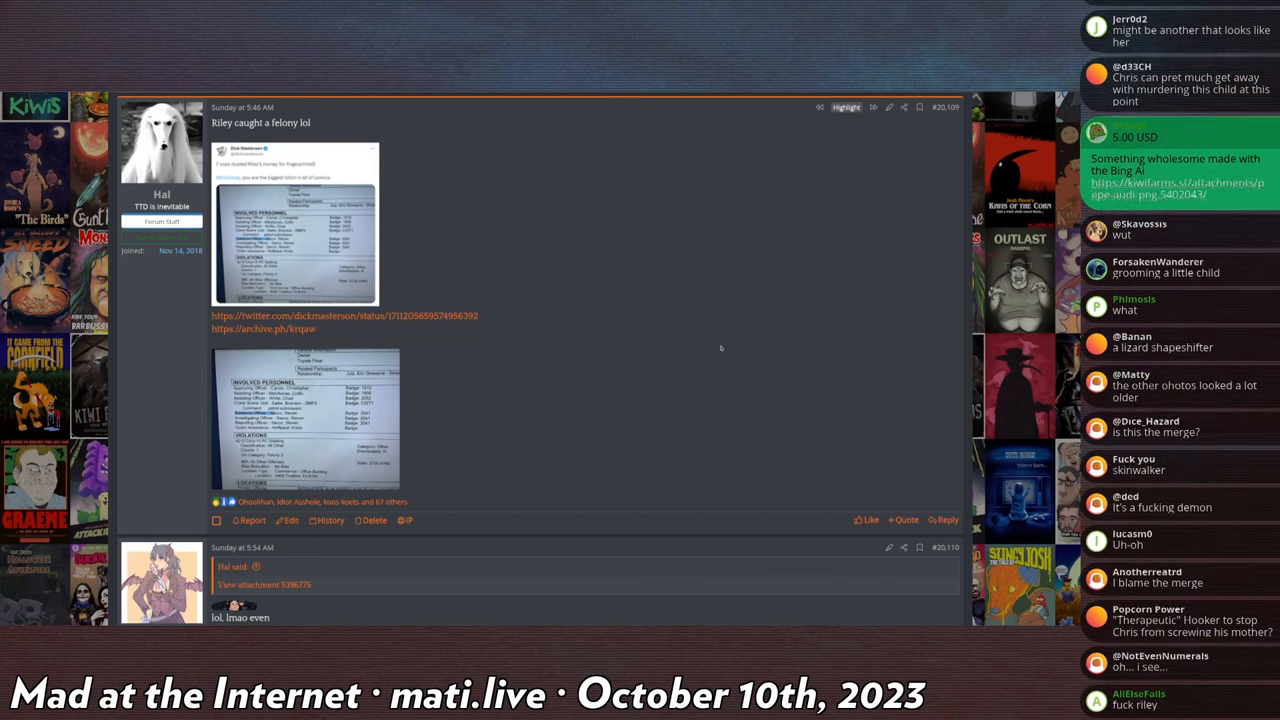
pyautogui.scroll(-3)
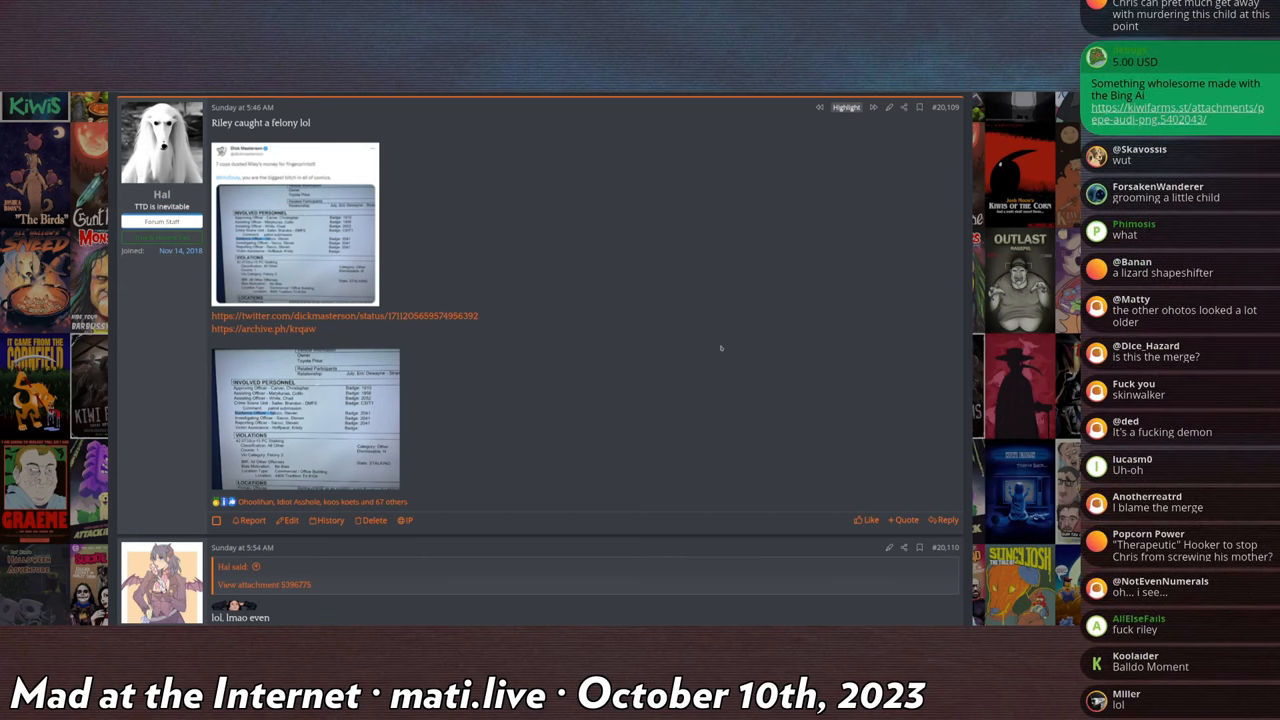
pyautogui.scroll(-3)
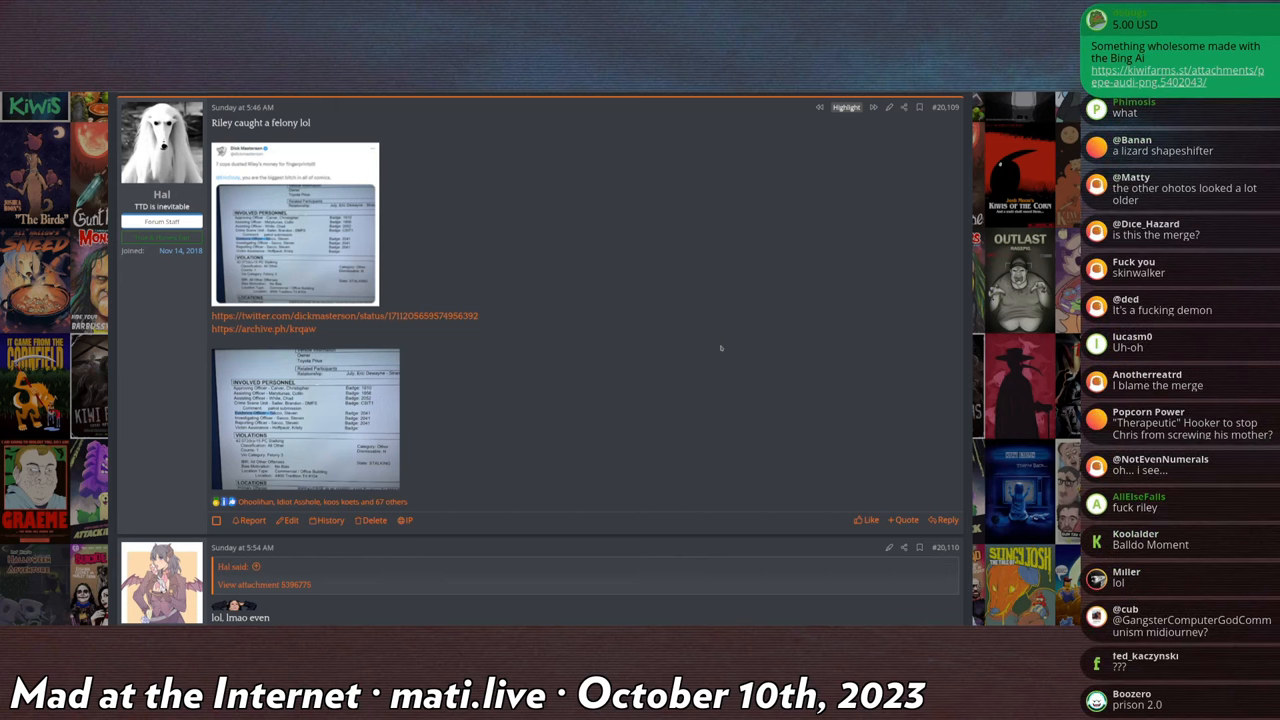
pyautogui.scroll(-3)
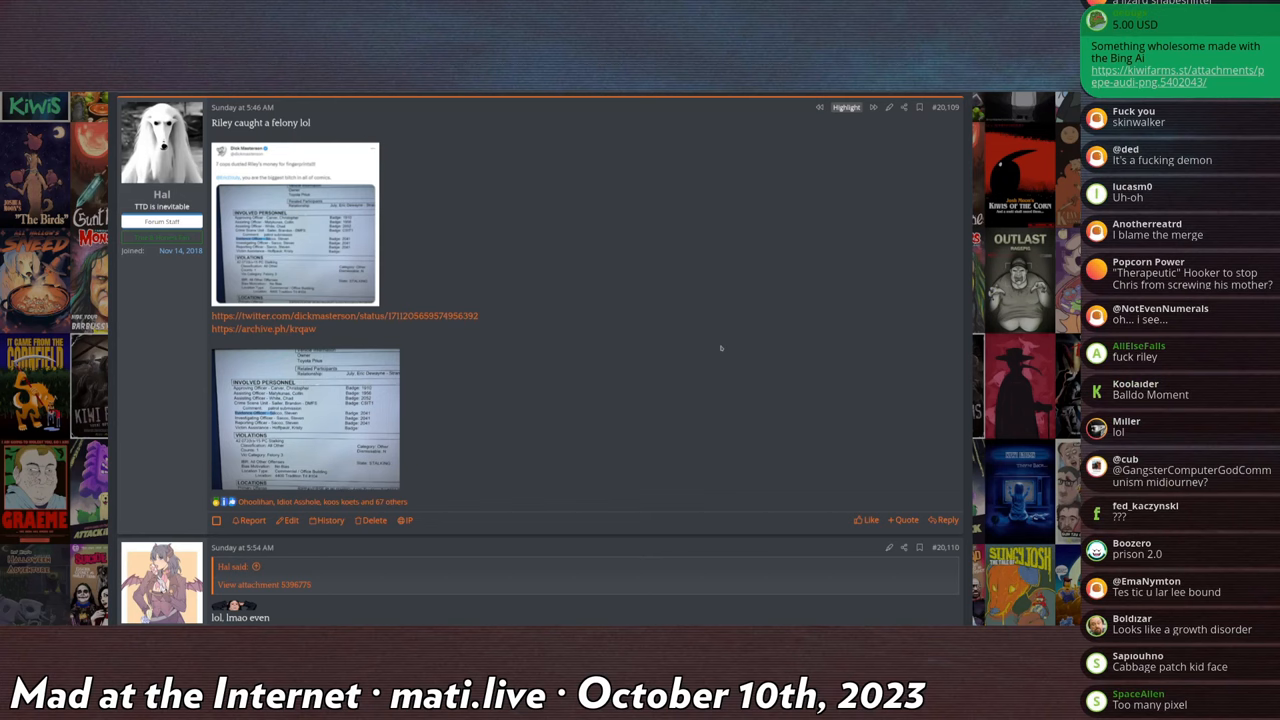
pyautogui.click(296, 230)
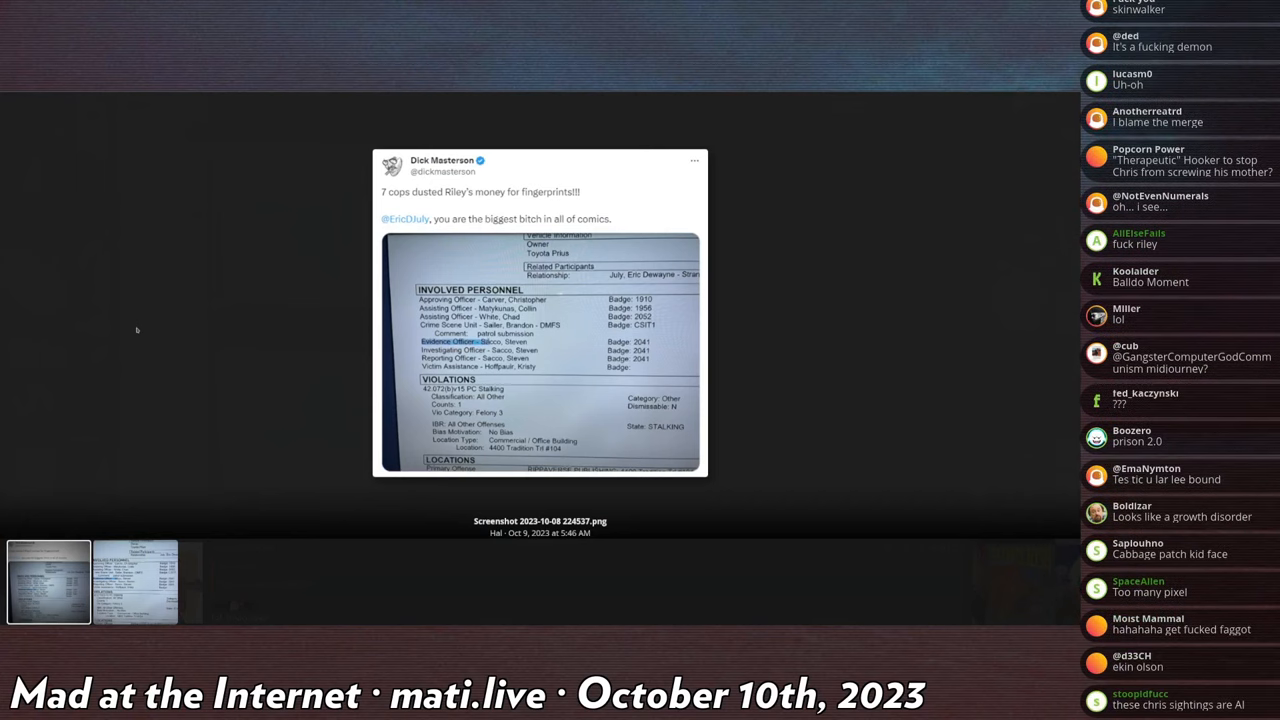
# Step: Scroll through the enlarged tweet screenshot to read the incident report's Involved Personnel list
pyautogui.scroll(-3)
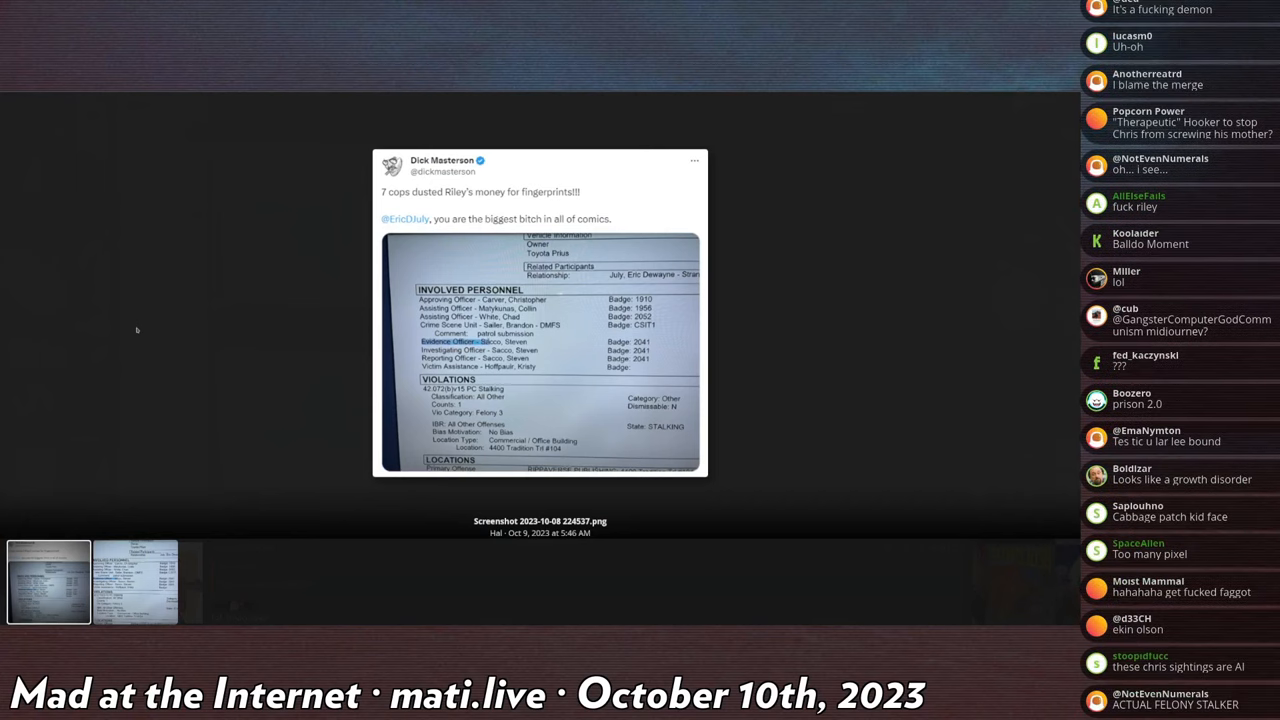
pyautogui.scroll(-3)
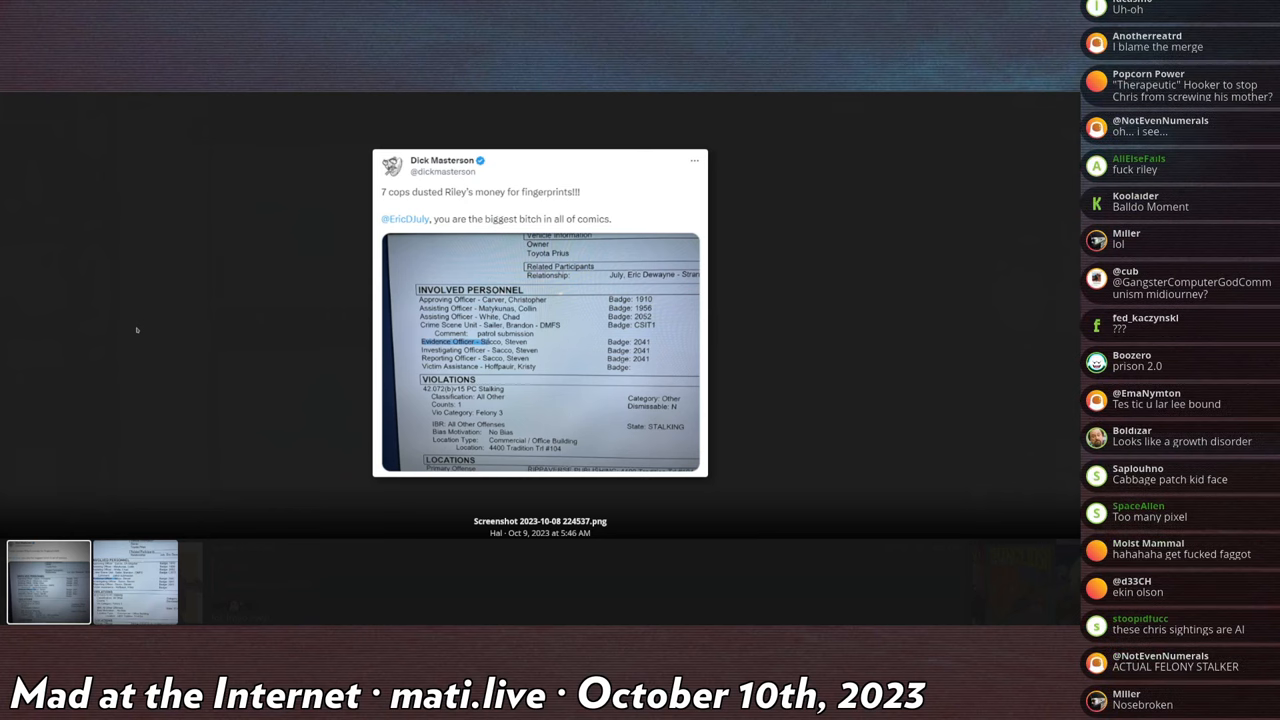
pyautogui.scroll(-3)
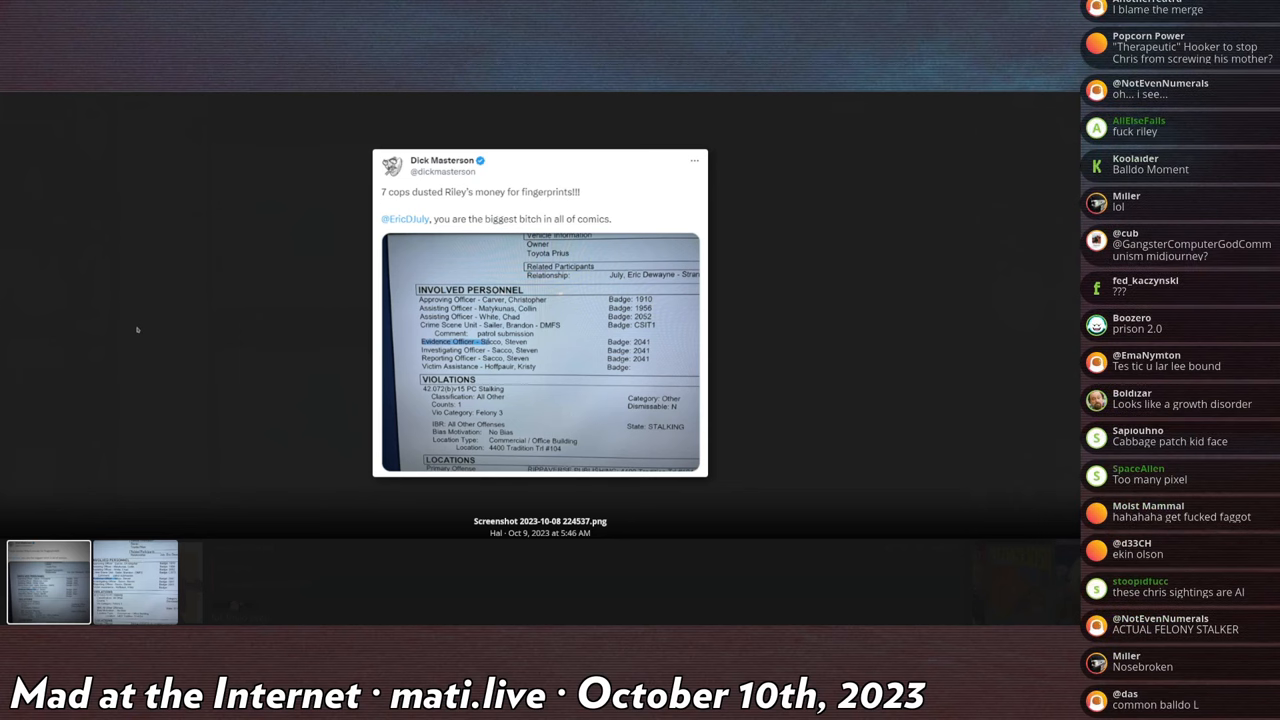
pyautogui.scroll(-3)
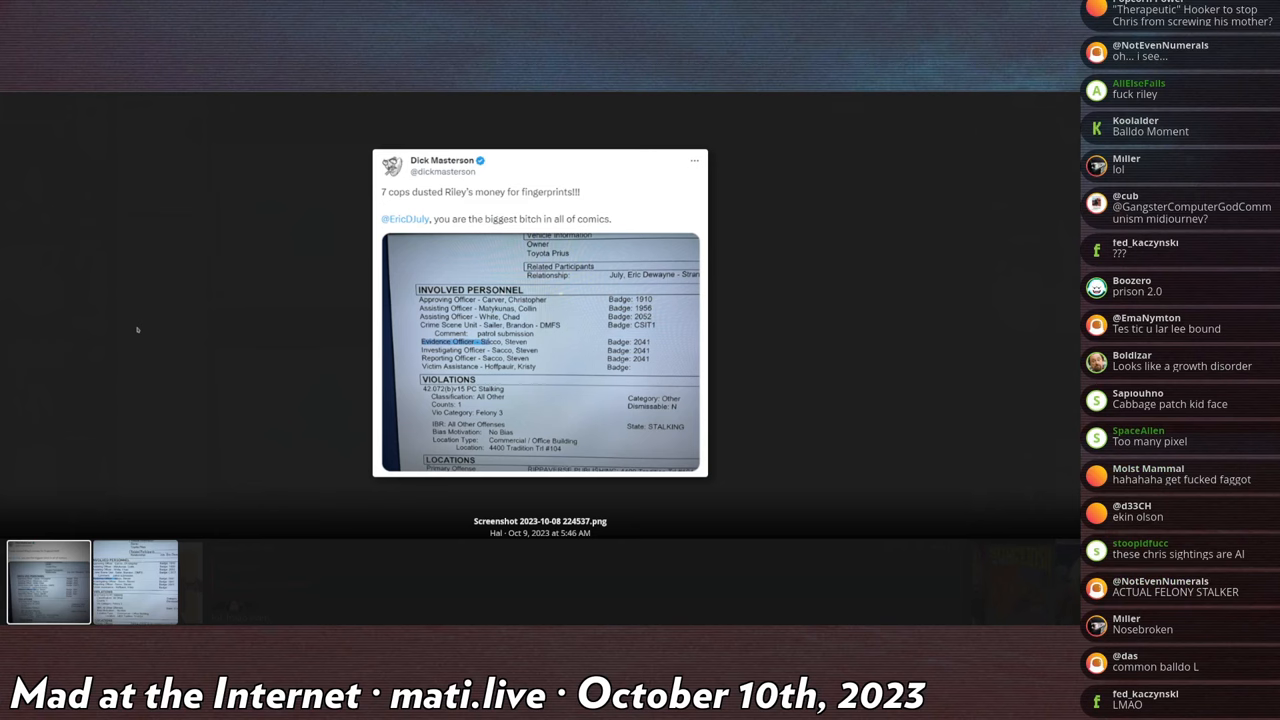
pyautogui.scroll(-3)
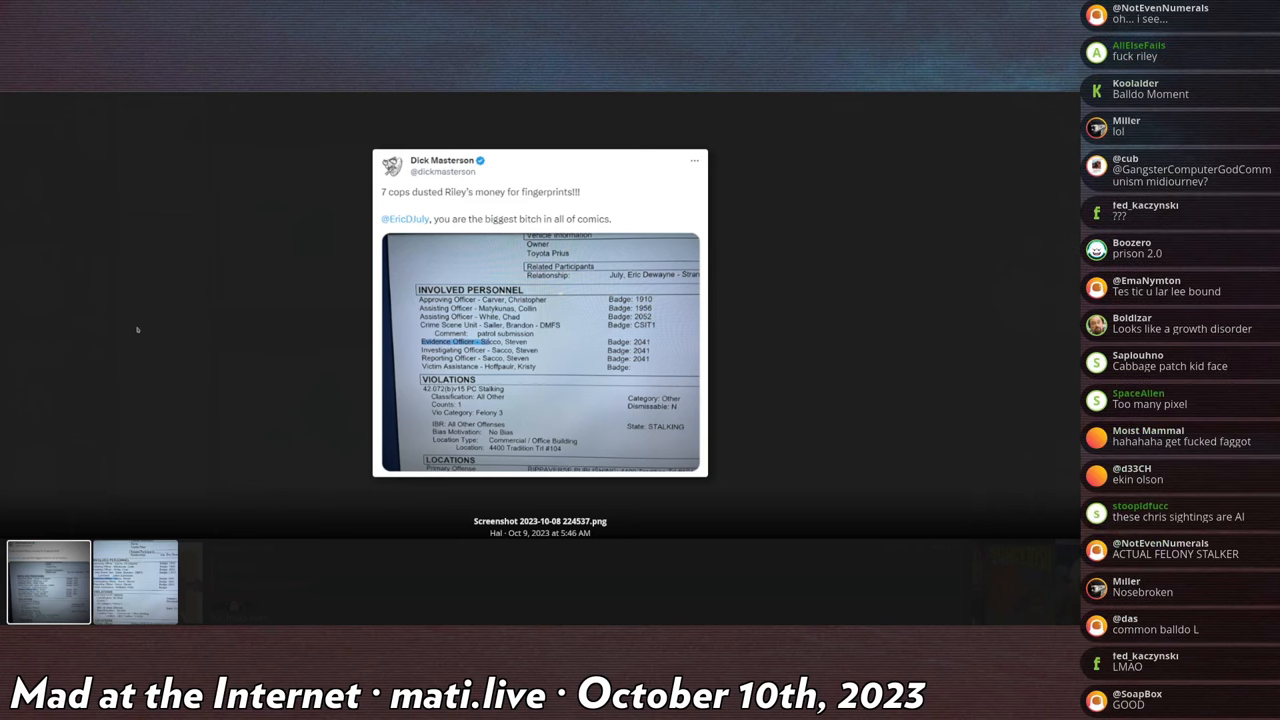
pyautogui.scroll(-3)
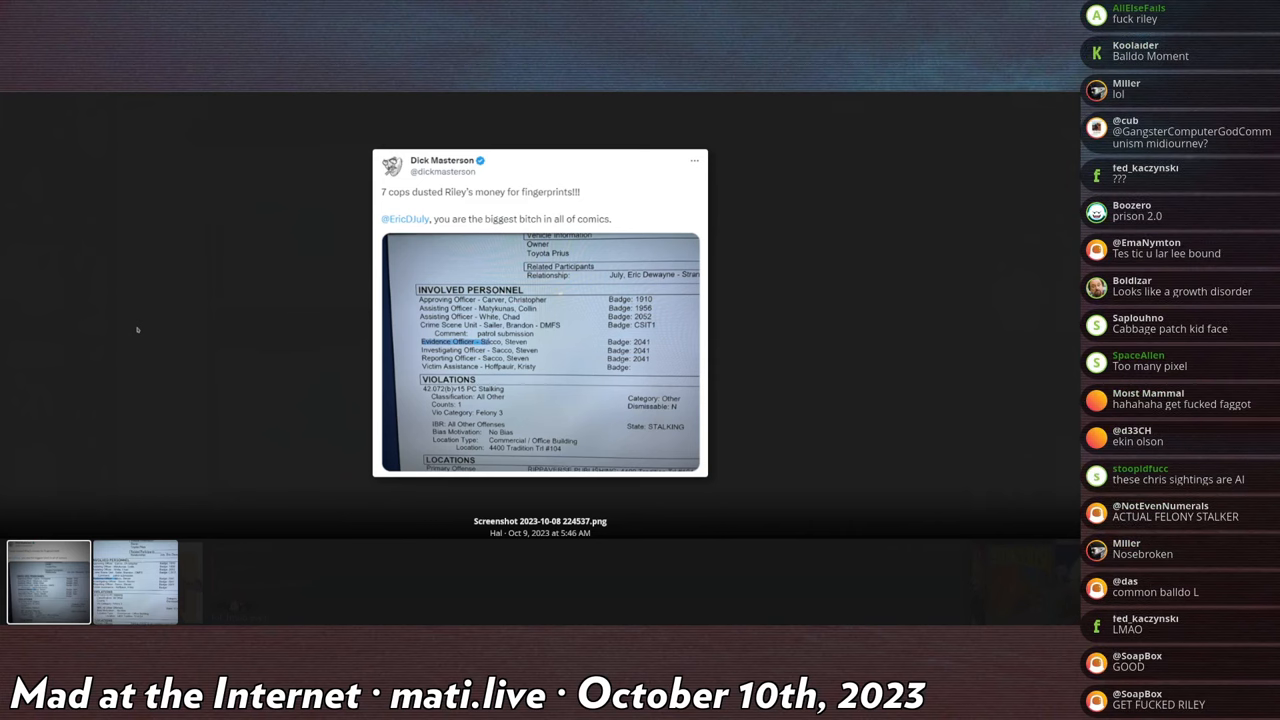
pyautogui.scroll(-3)
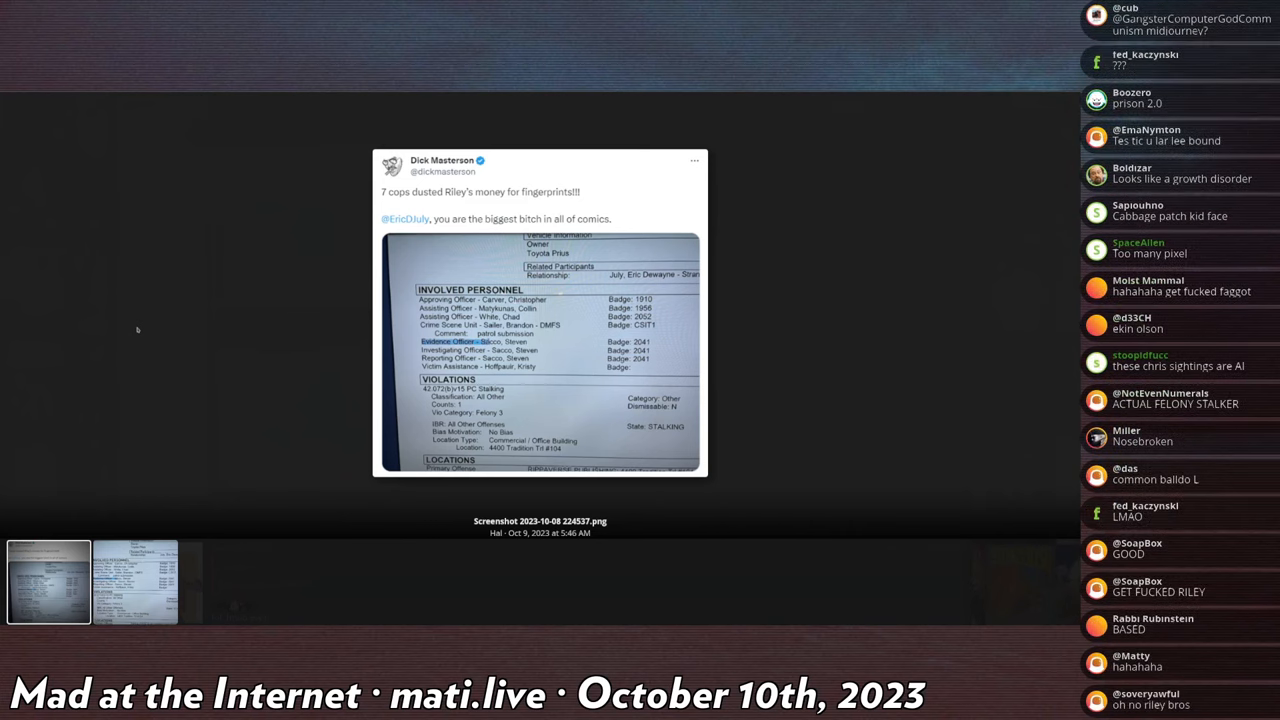
pyautogui.scroll(-3)
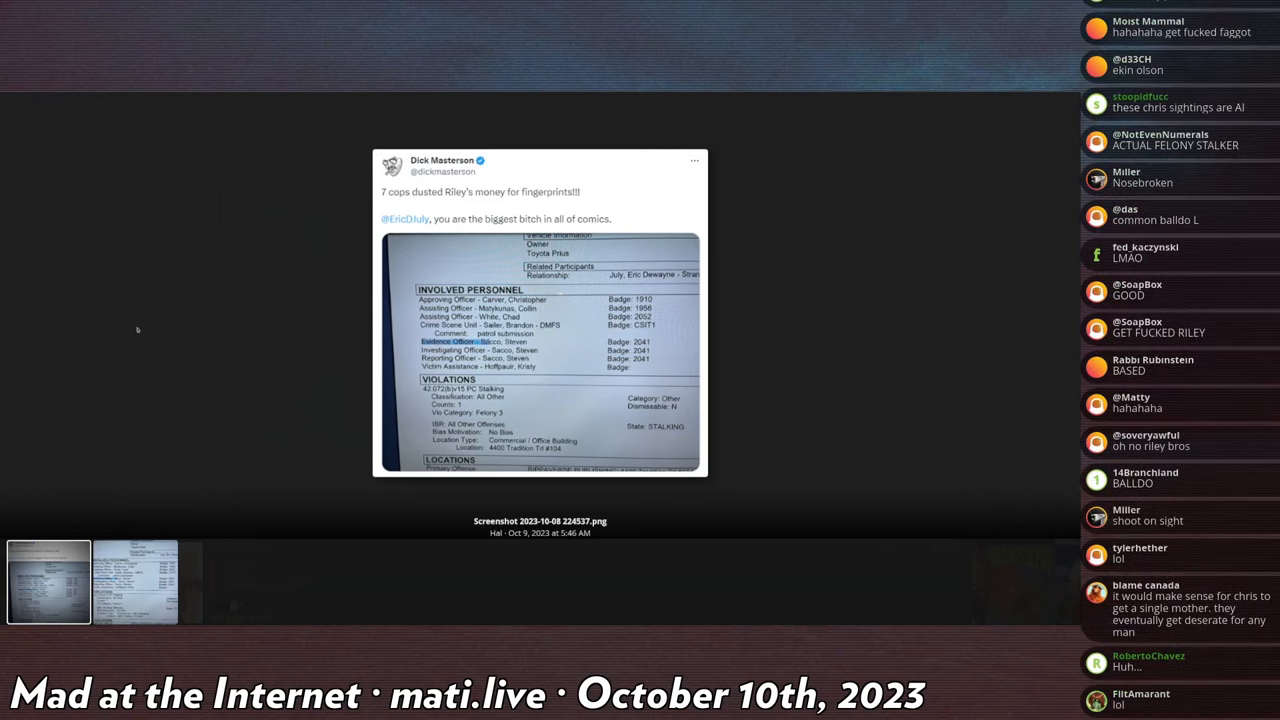
pyautogui.scroll(-3)
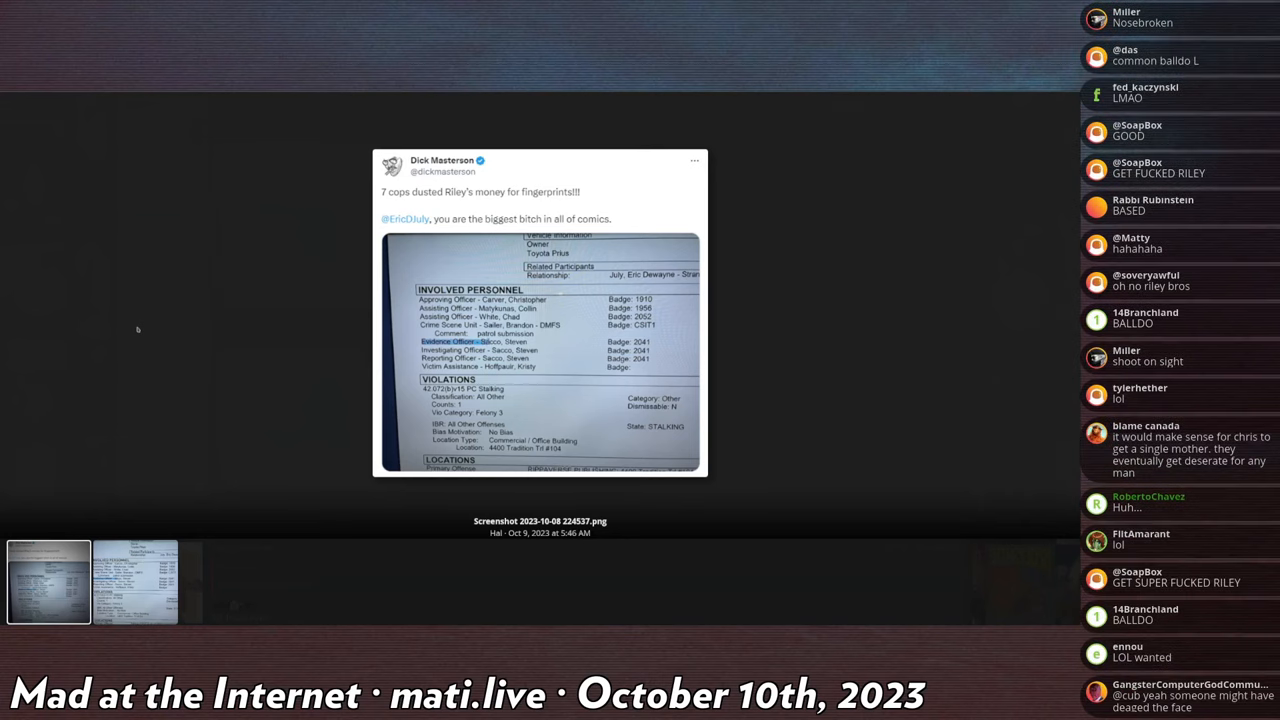
pyautogui.scroll(-3)
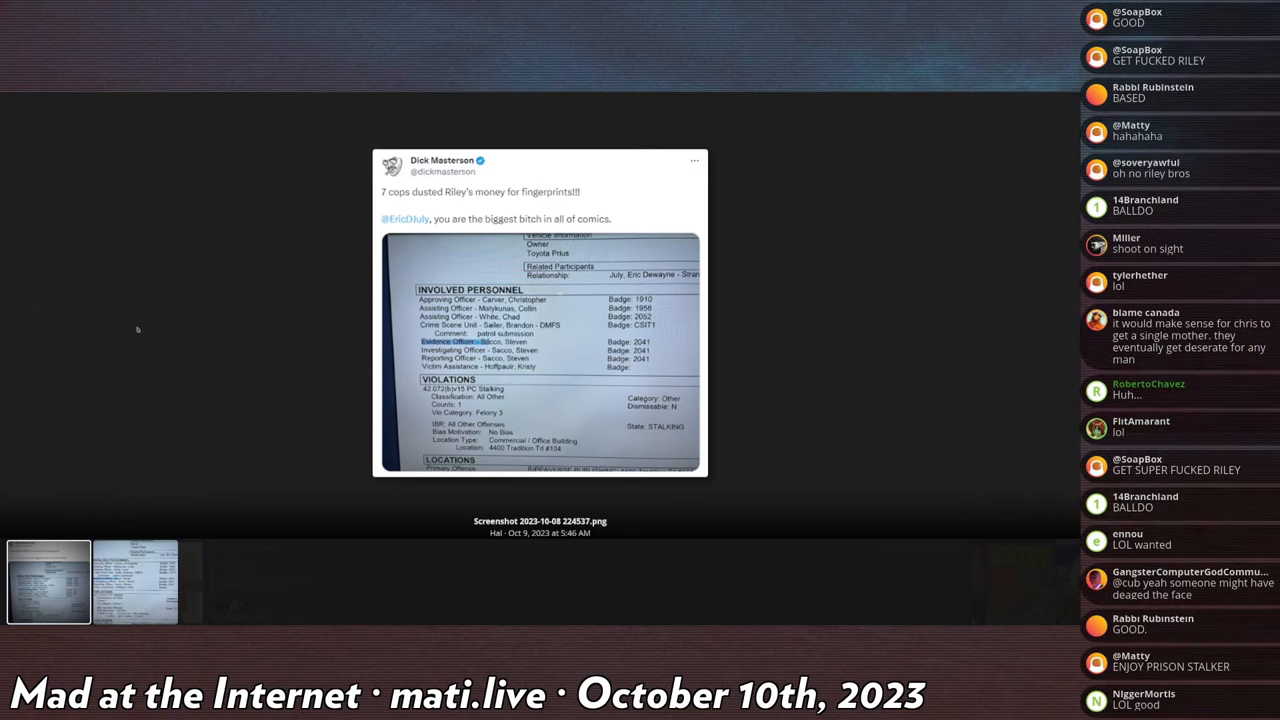
pyautogui.scroll(-3)
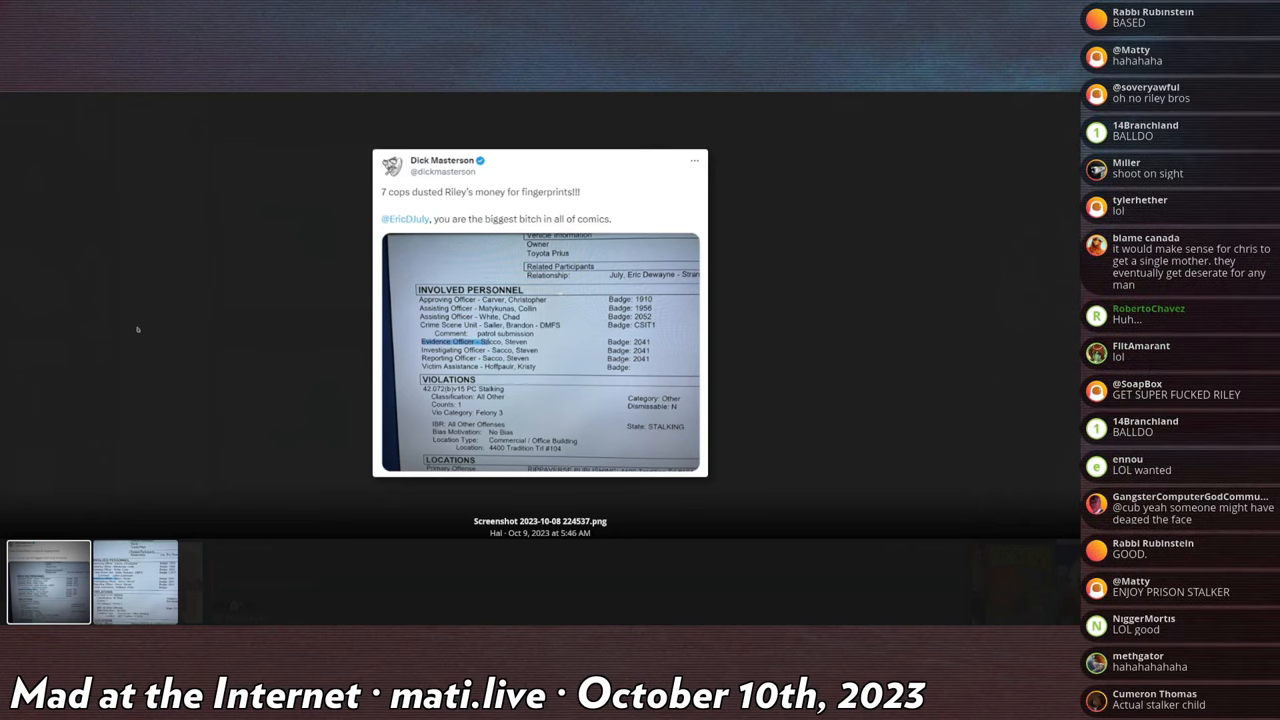
pyautogui.scroll(-3)
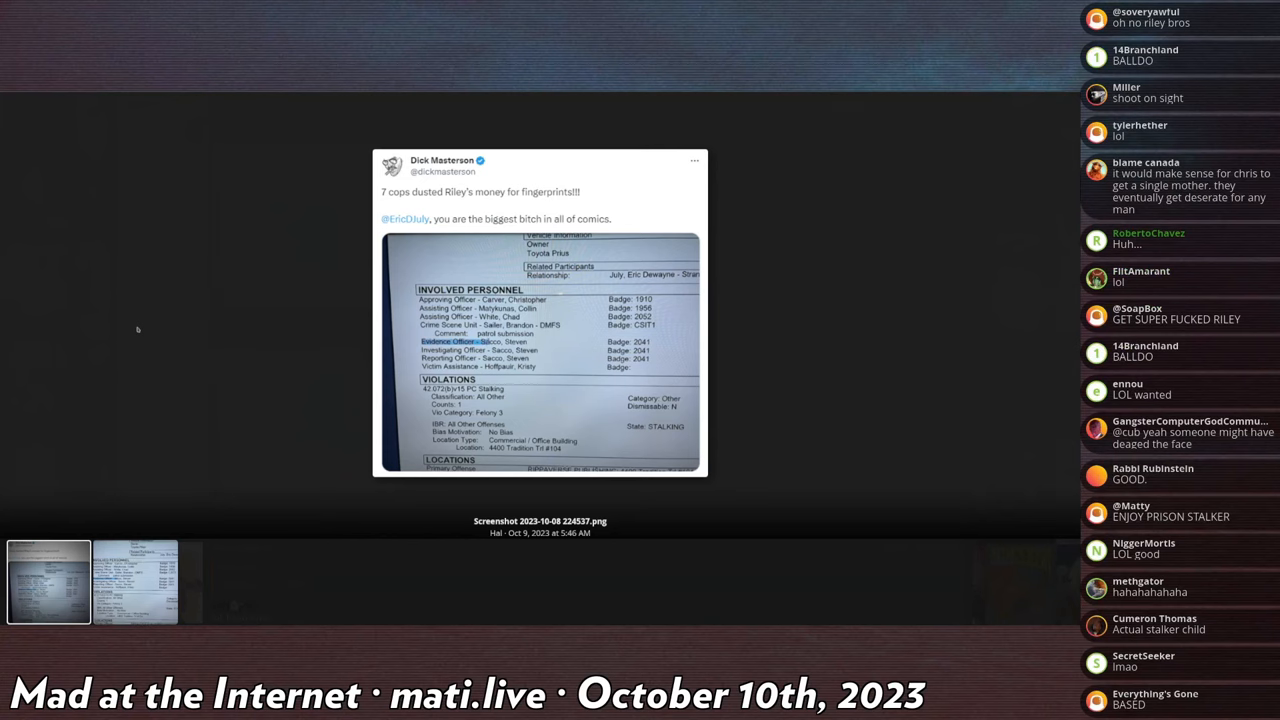
pyautogui.scroll(-3)
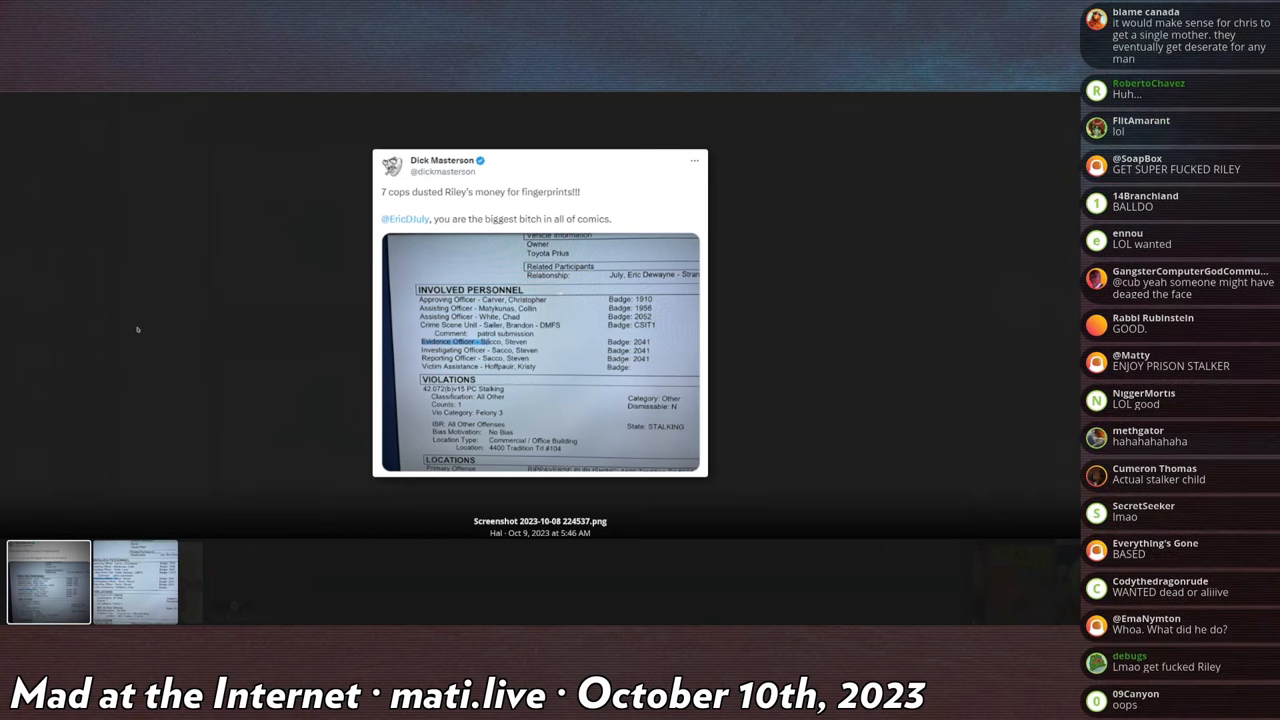
pyautogui.scroll(-3)
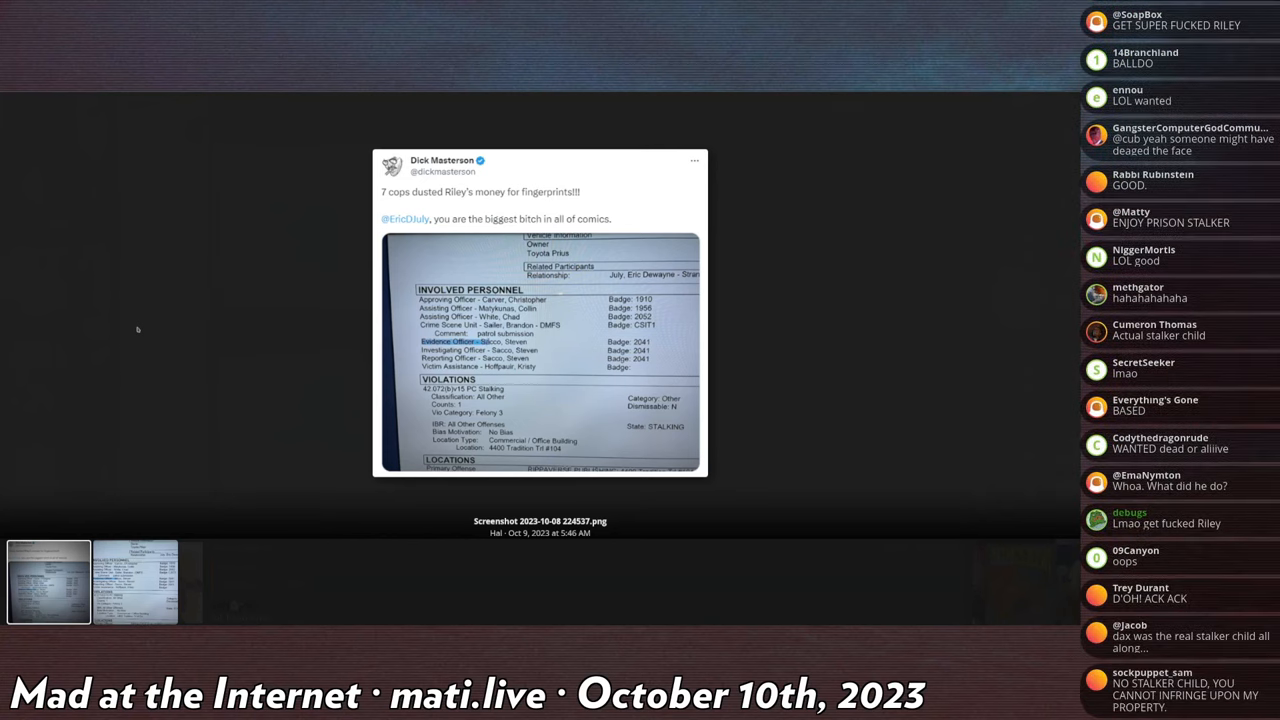
pyautogui.scroll(-3)
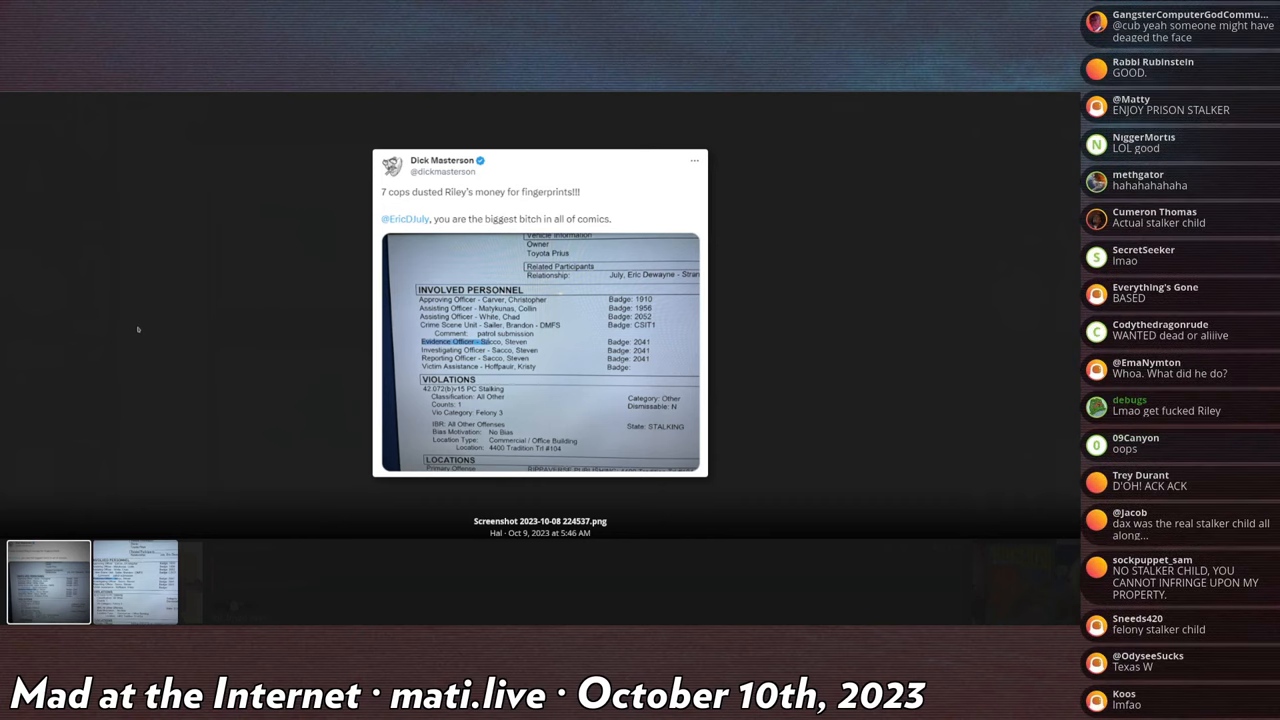
pyautogui.scroll(-3)
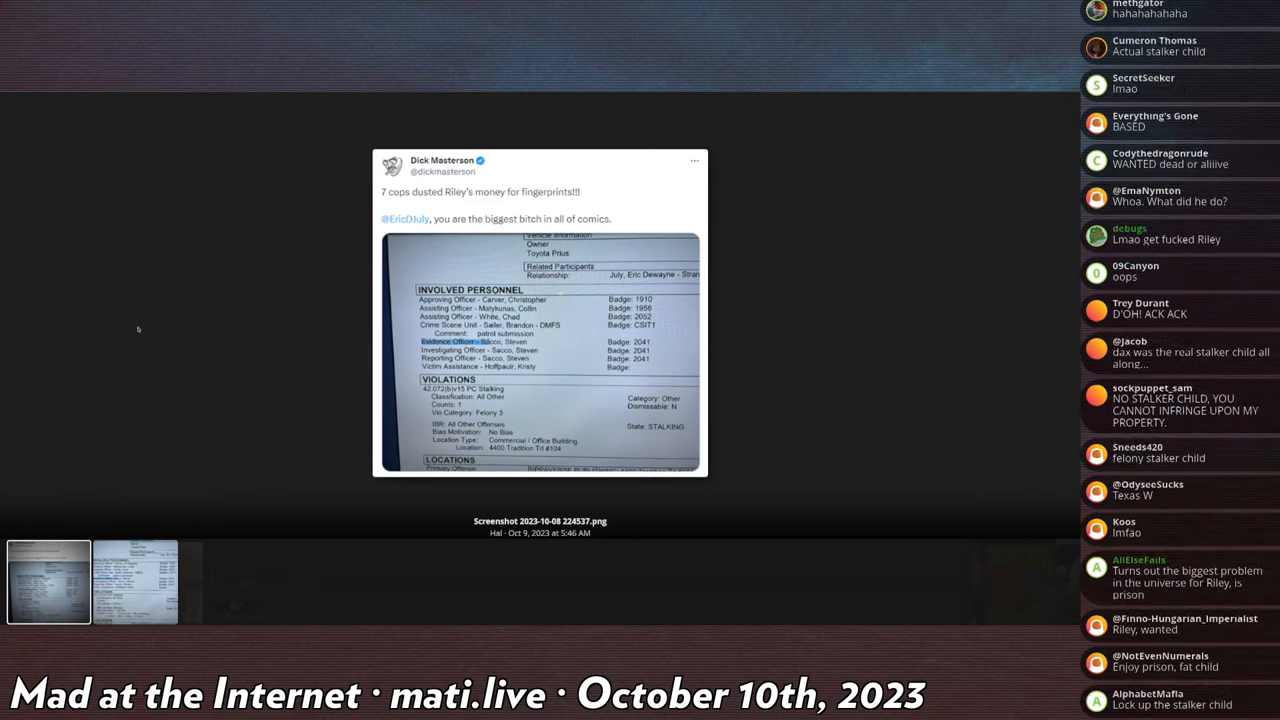
pyautogui.scroll(-3)
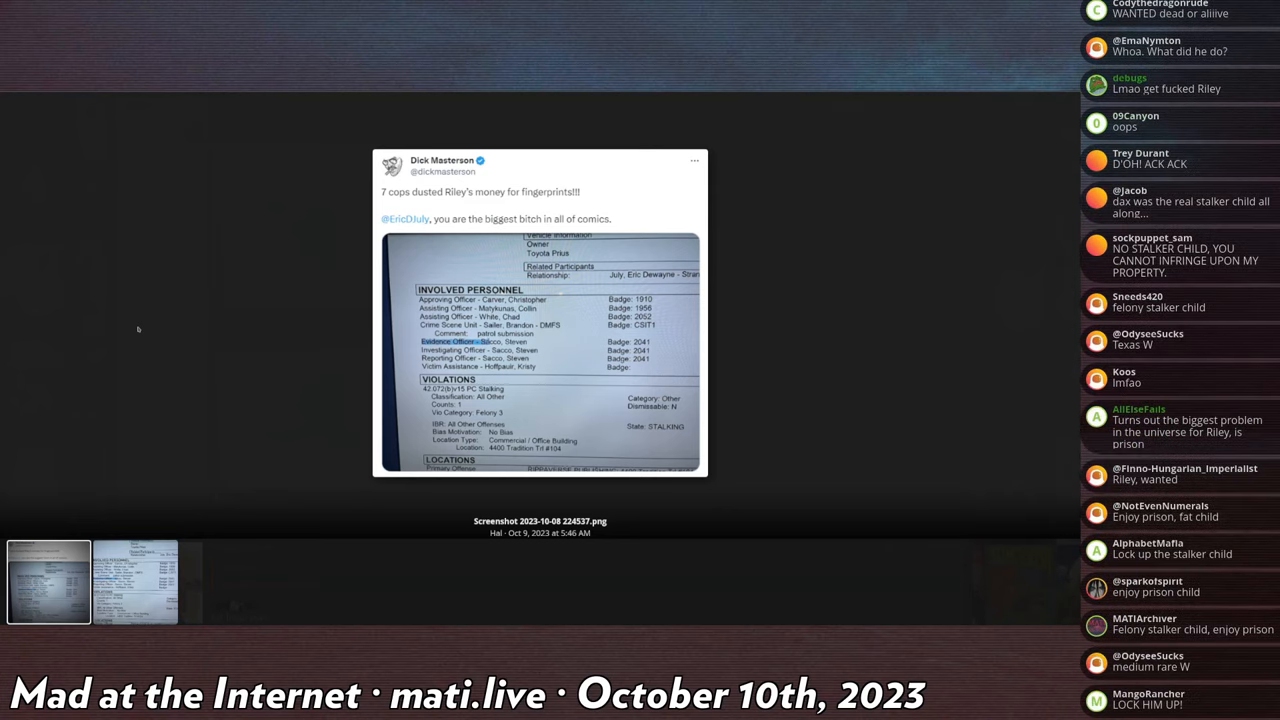
pyautogui.scroll(-3)
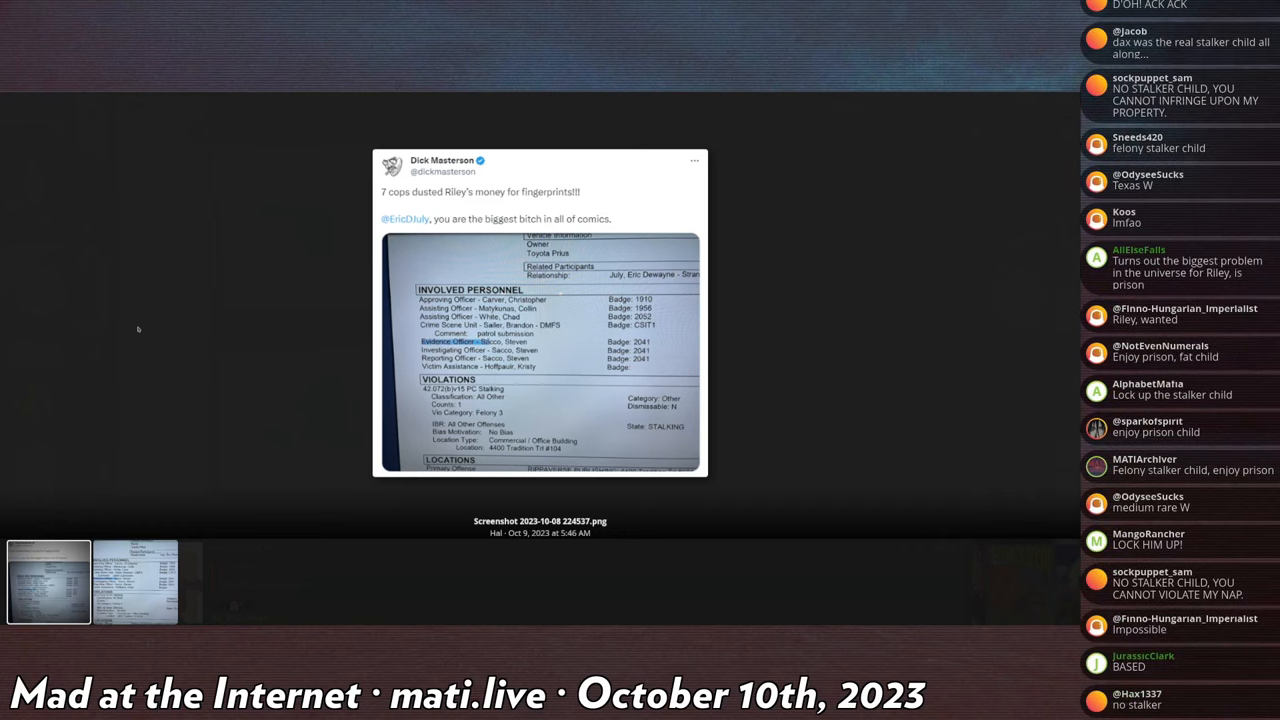
pyautogui.scroll(-3)
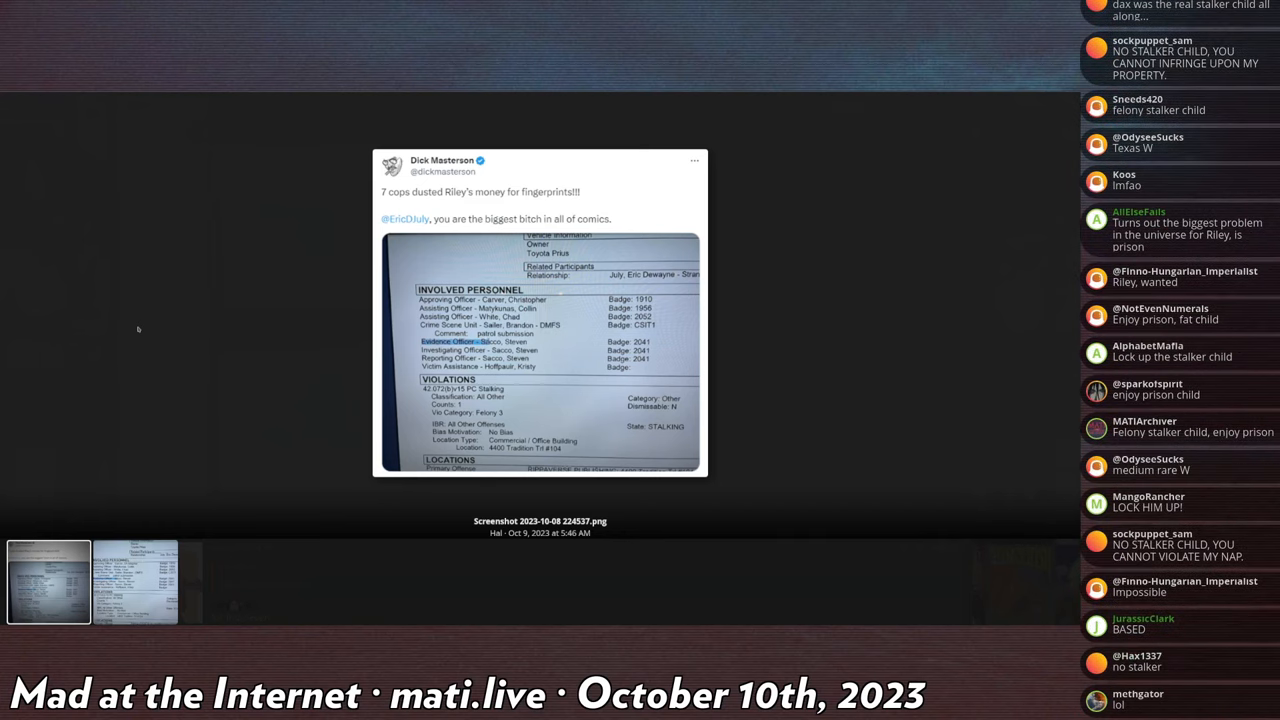
pyautogui.scroll(-3)
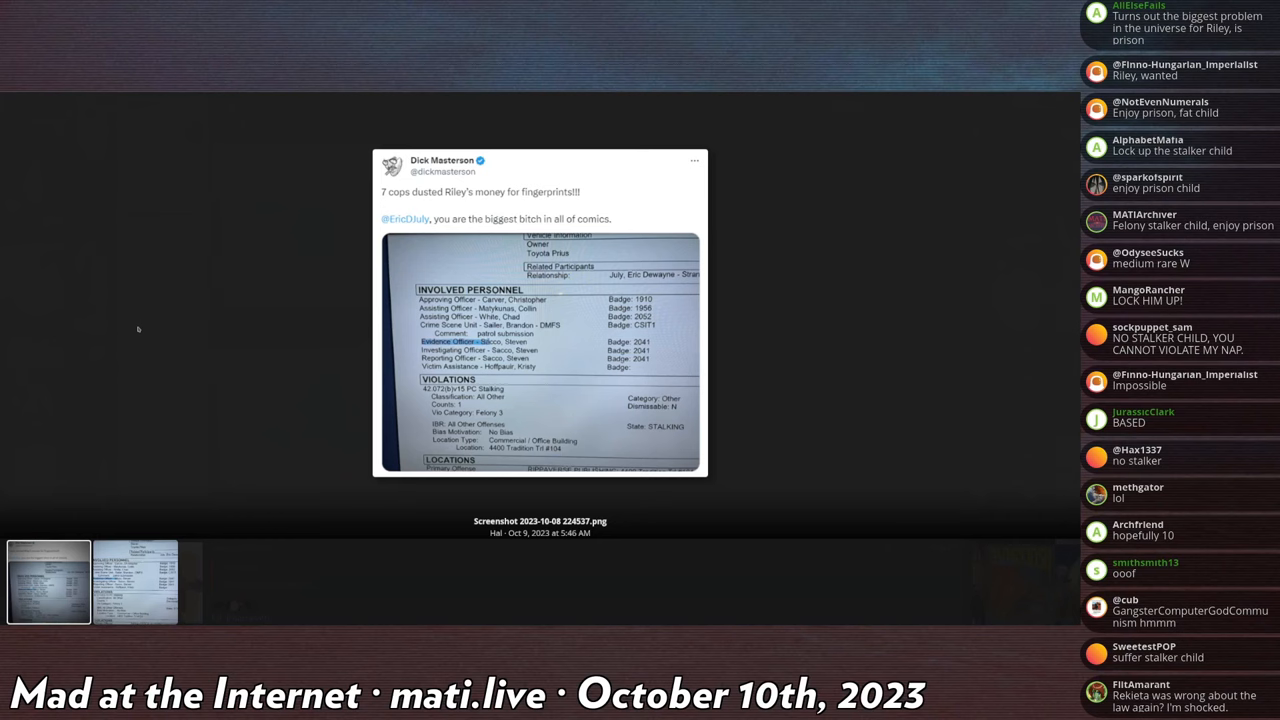
pyautogui.scroll(-3)
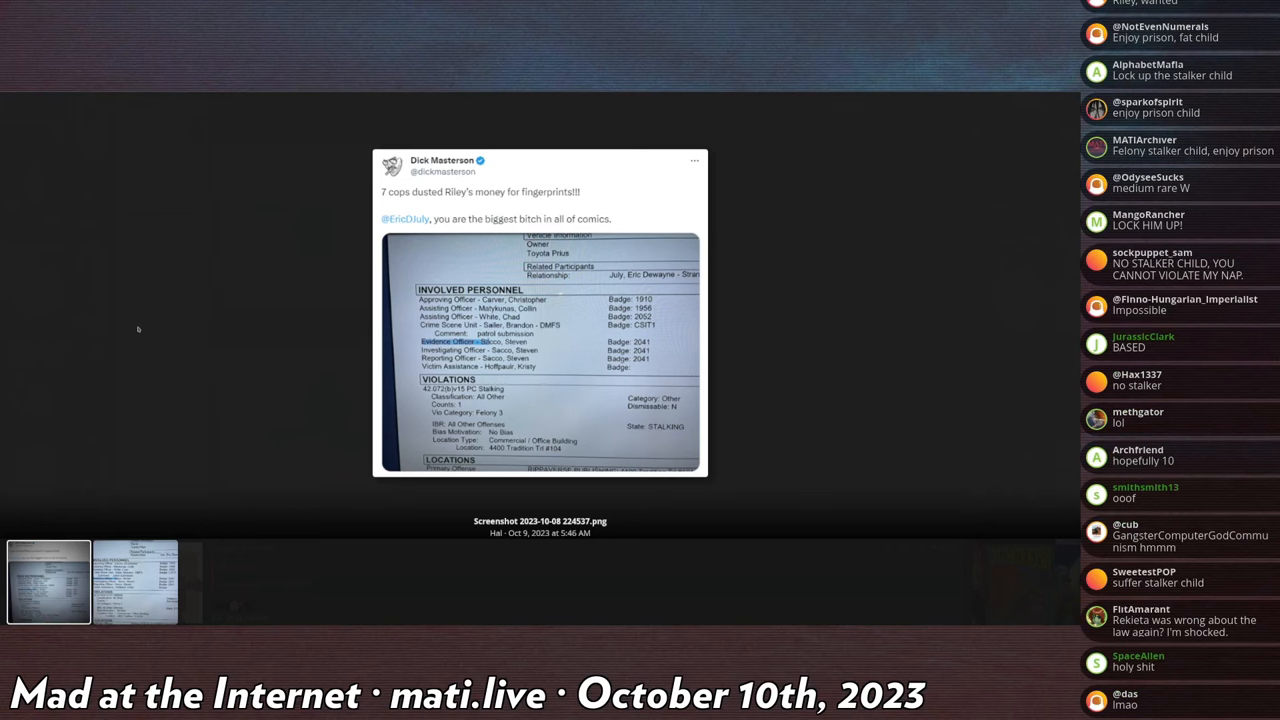
pyautogui.scroll(-3)
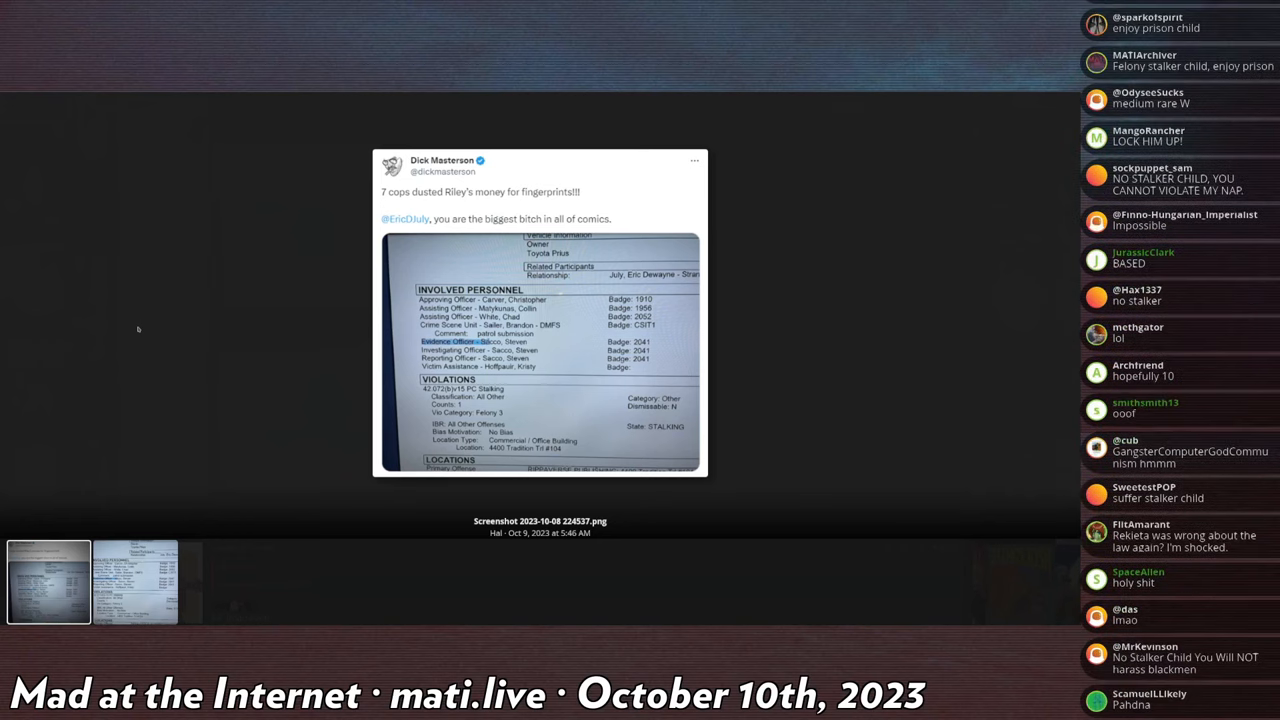
pyautogui.scroll(-3)
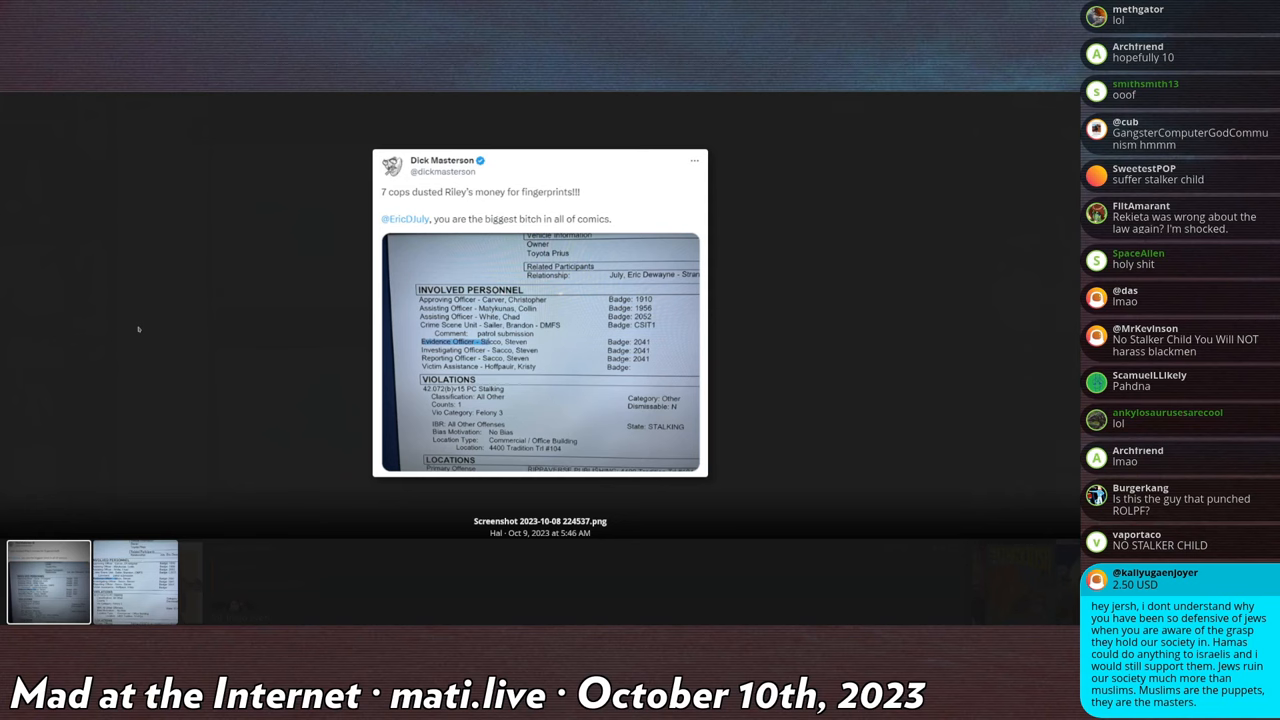
pyautogui.scroll(-3)
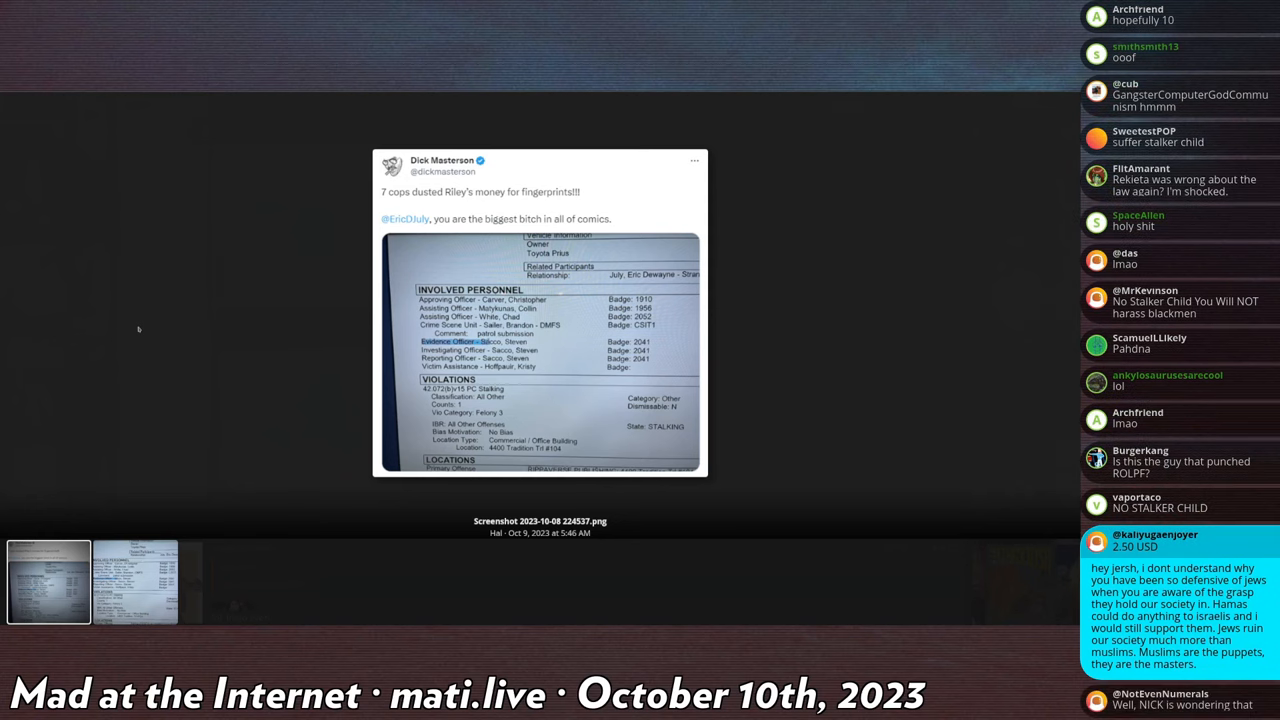
pyautogui.scroll(-3)
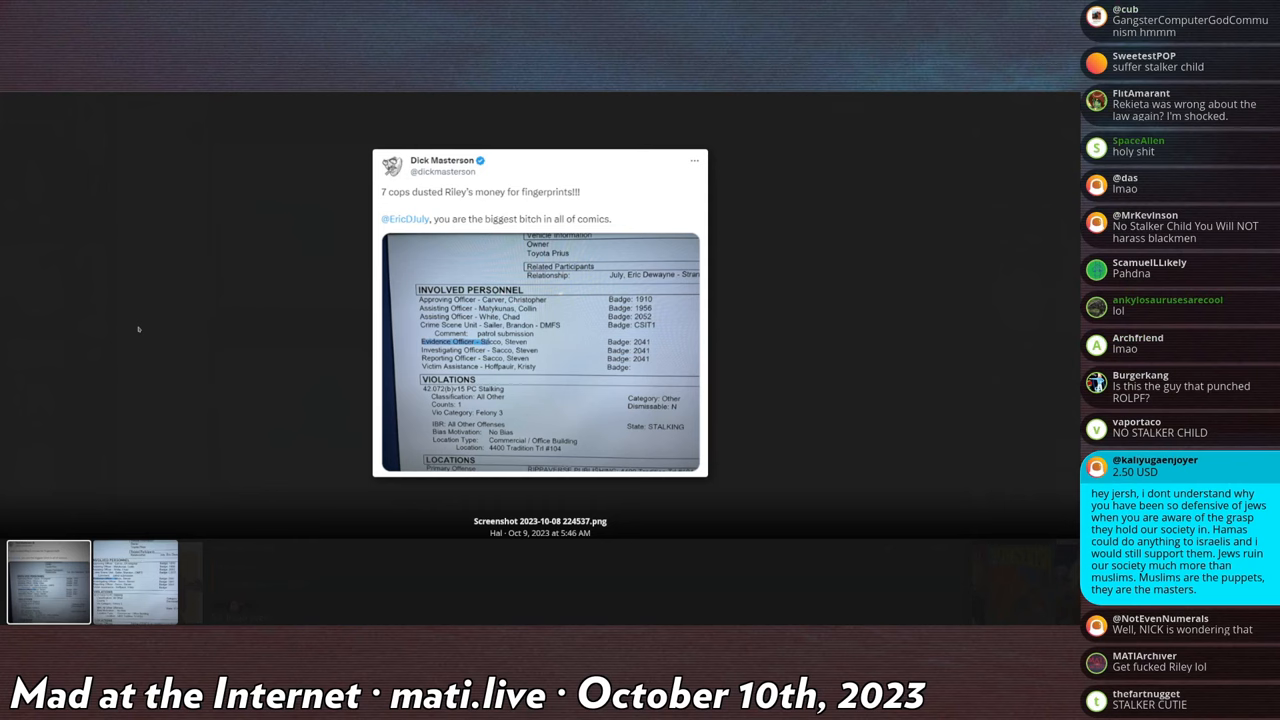
pyautogui.scroll(-3)
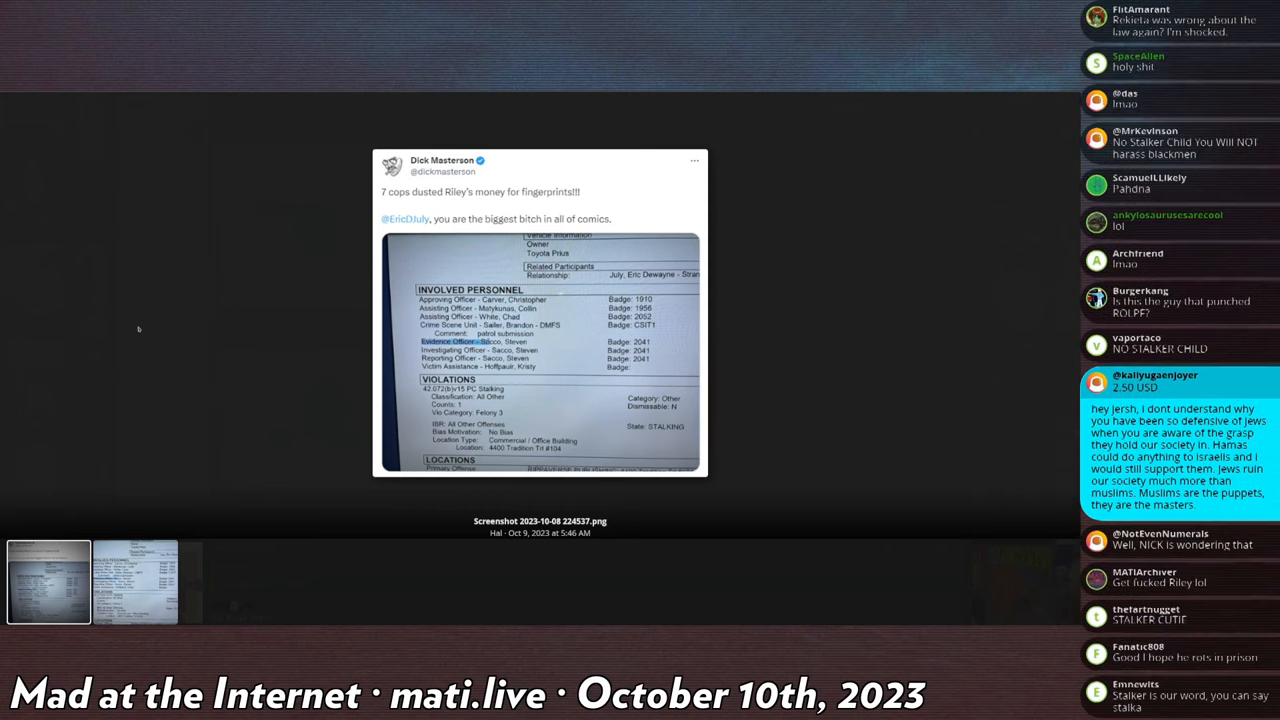
pyautogui.scroll(-3)
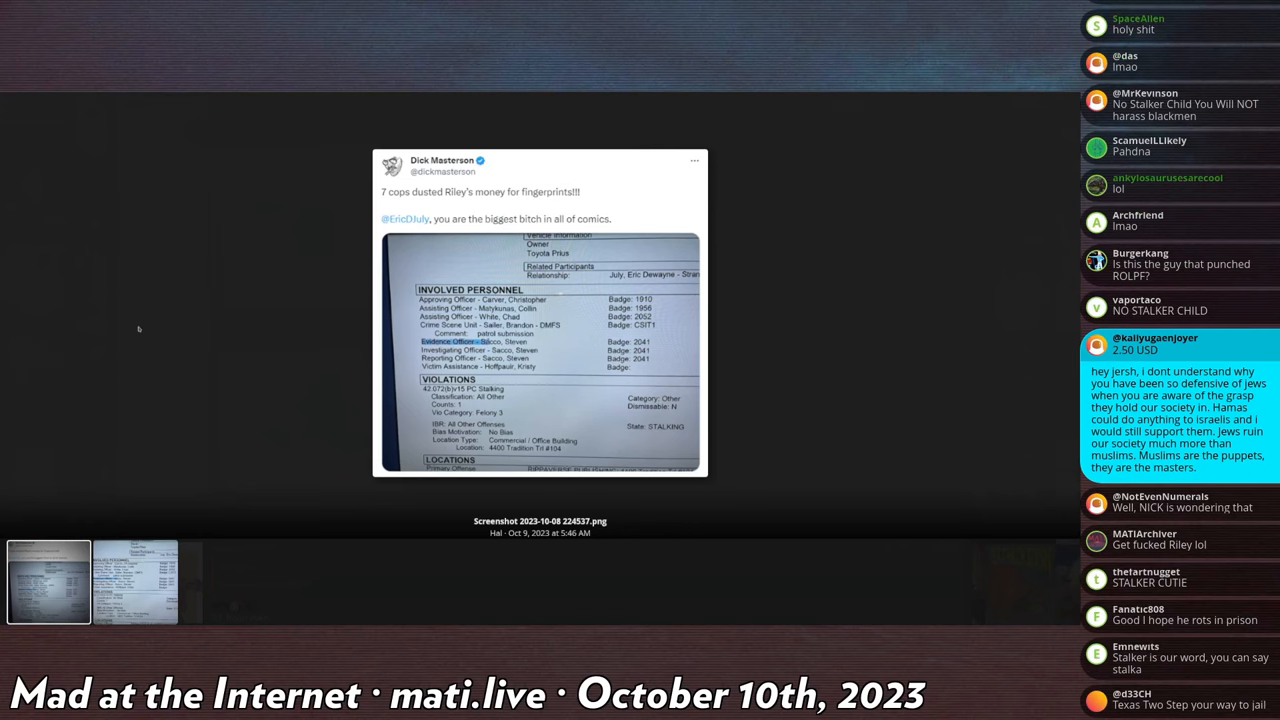
pyautogui.moveTo(212, 232)
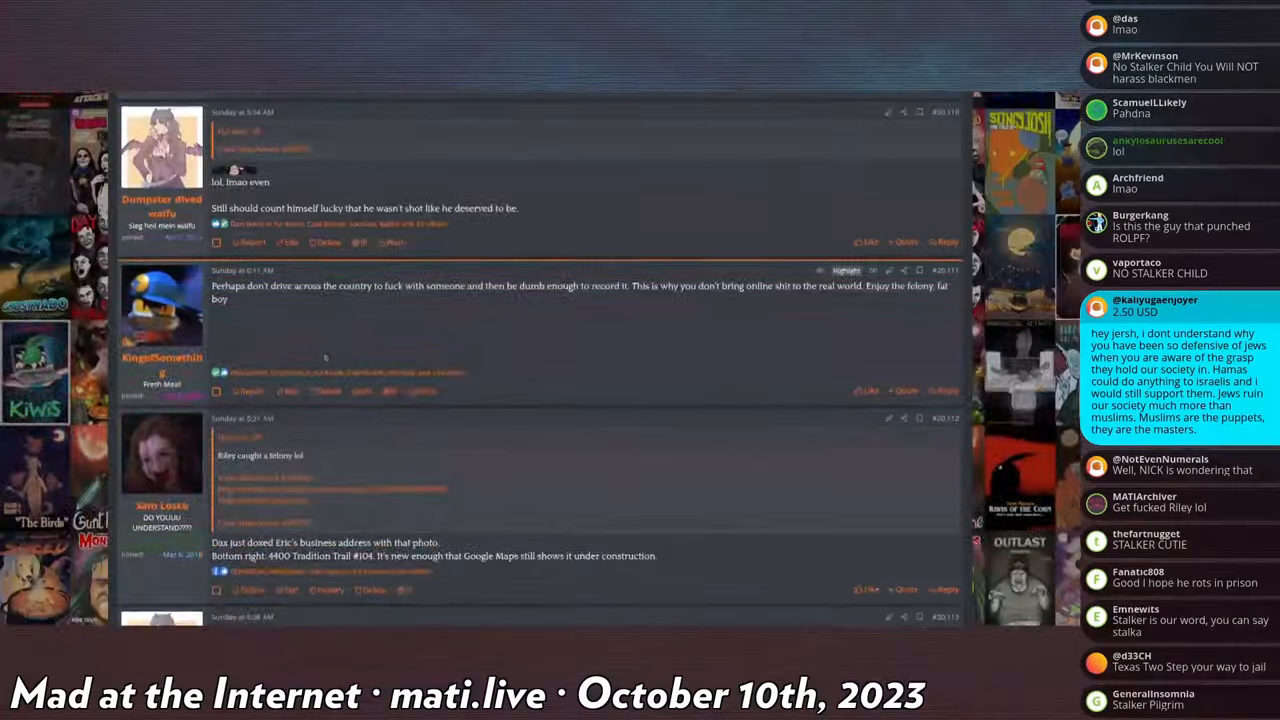
# Step: Scroll down past the quoting replies to the 'Riley caught a felony lol' post with its two screenshots
pyautogui.scroll(-3)
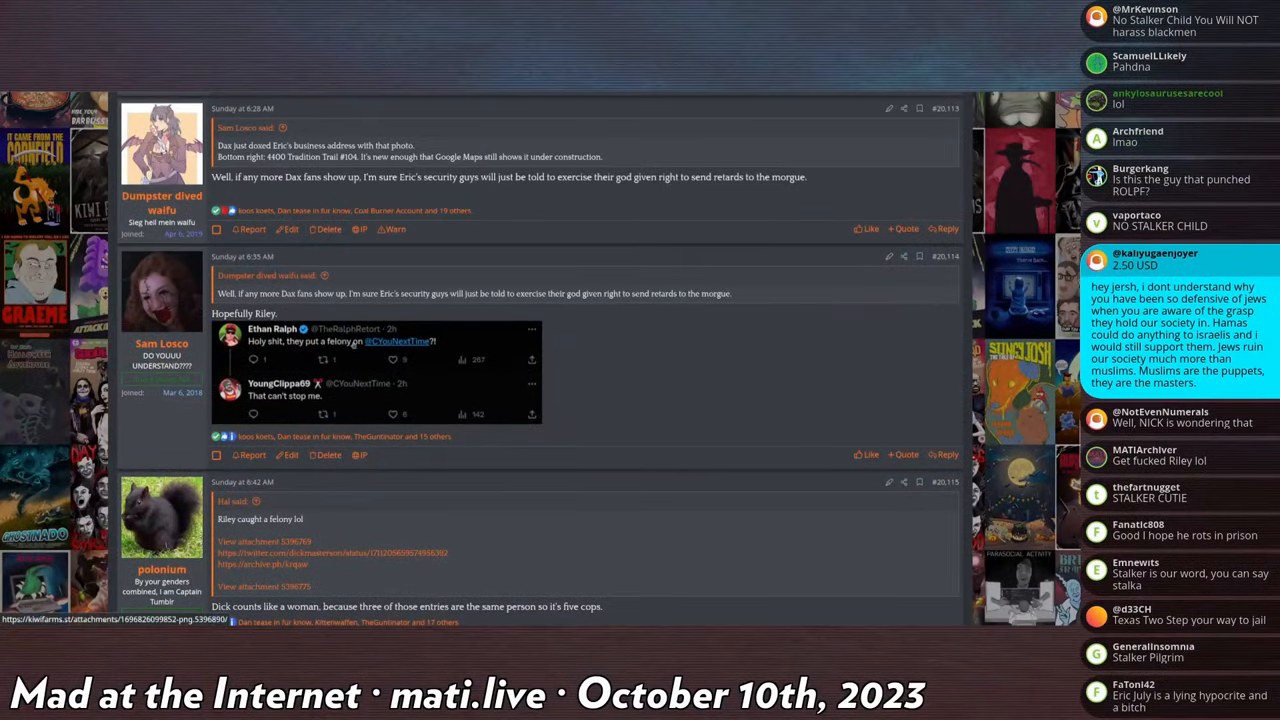
pyautogui.scroll(-3)
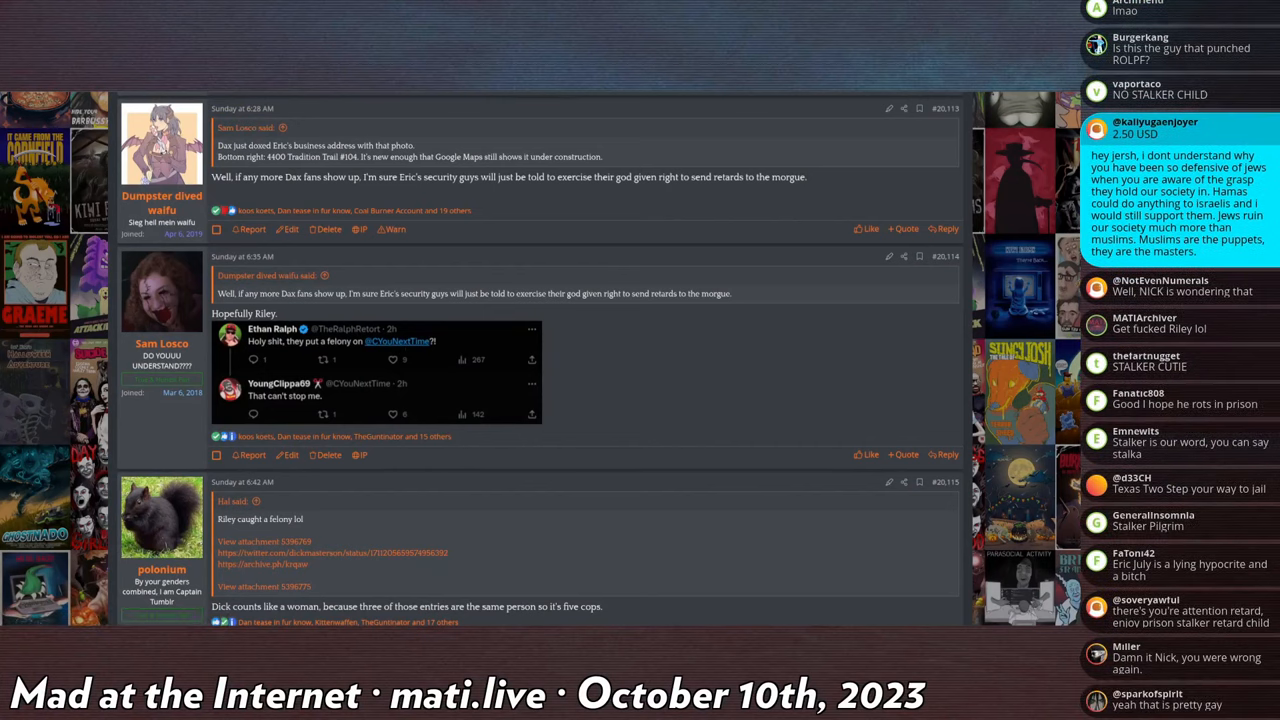
pyautogui.scroll(-3)
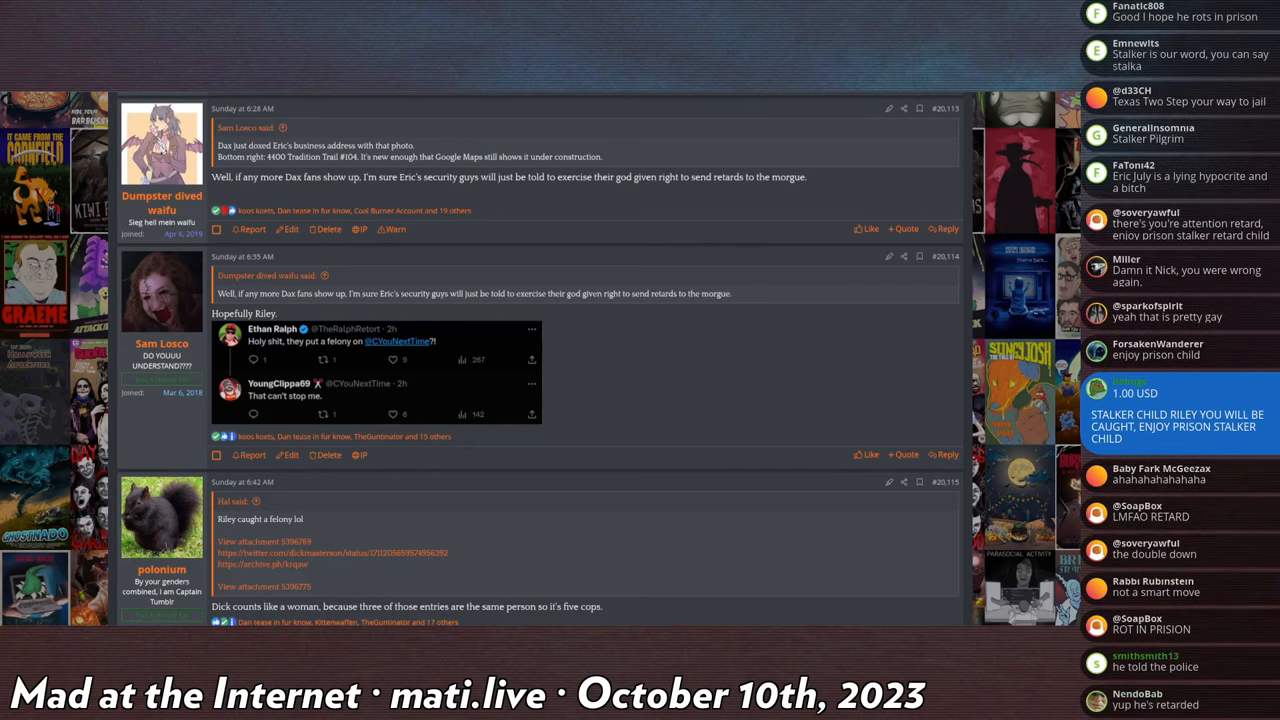
pyautogui.scroll(-3)
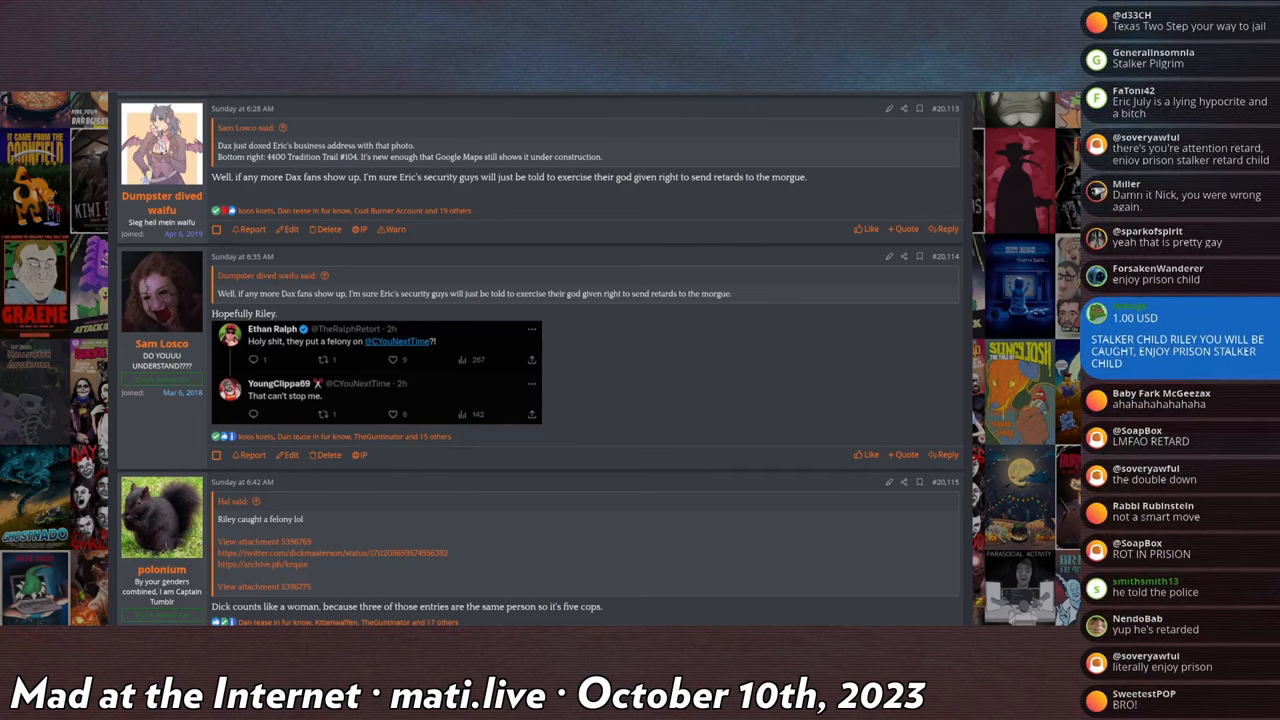
pyautogui.scroll(-3)
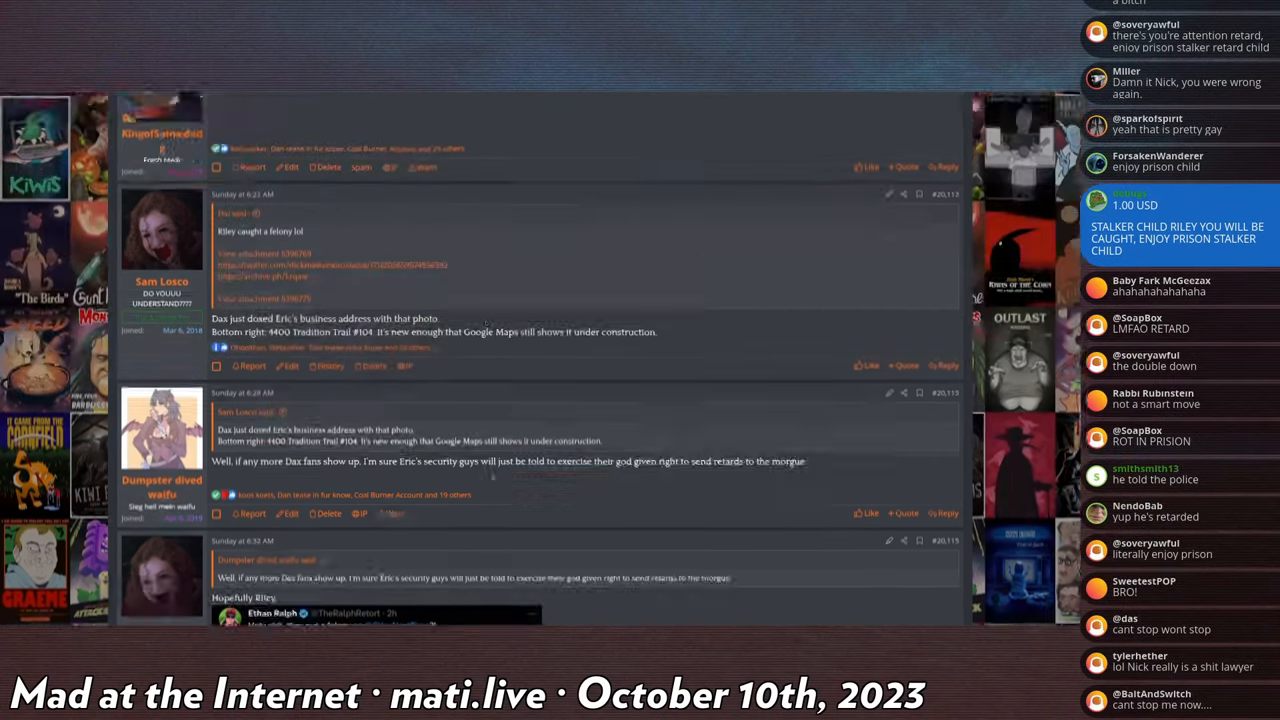
pyautogui.scroll(-3)
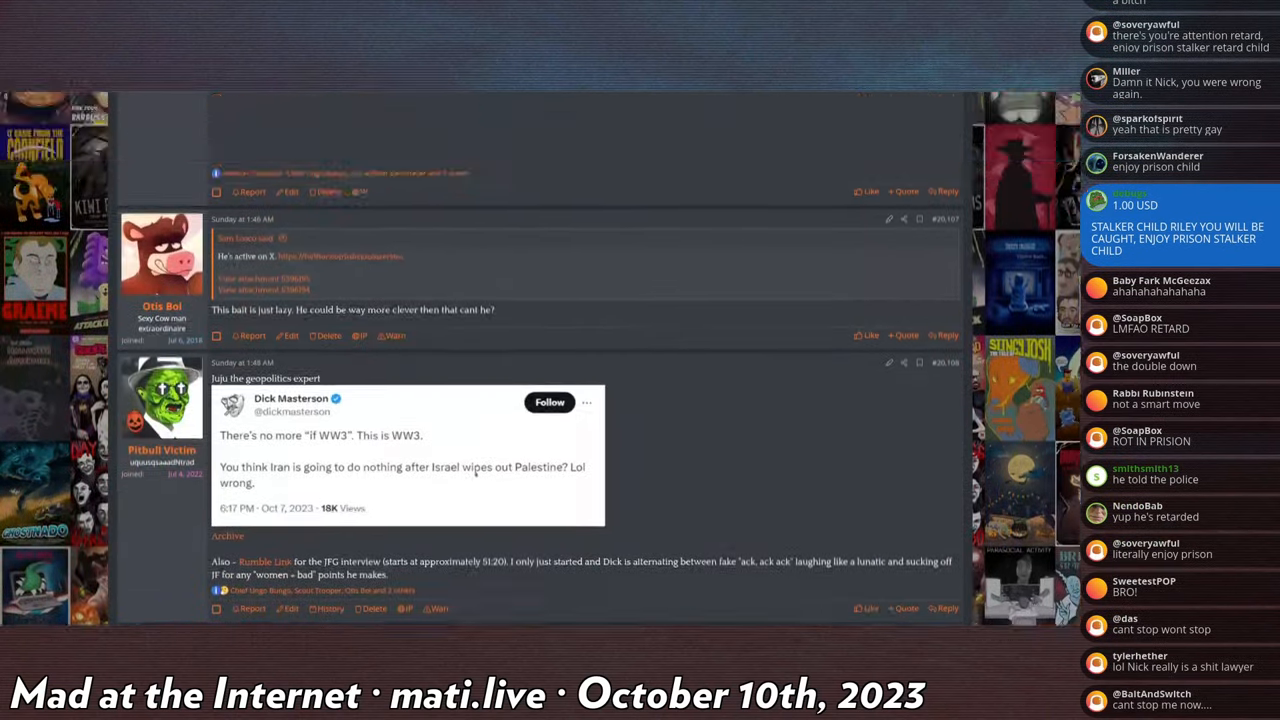
pyautogui.scroll(-3)
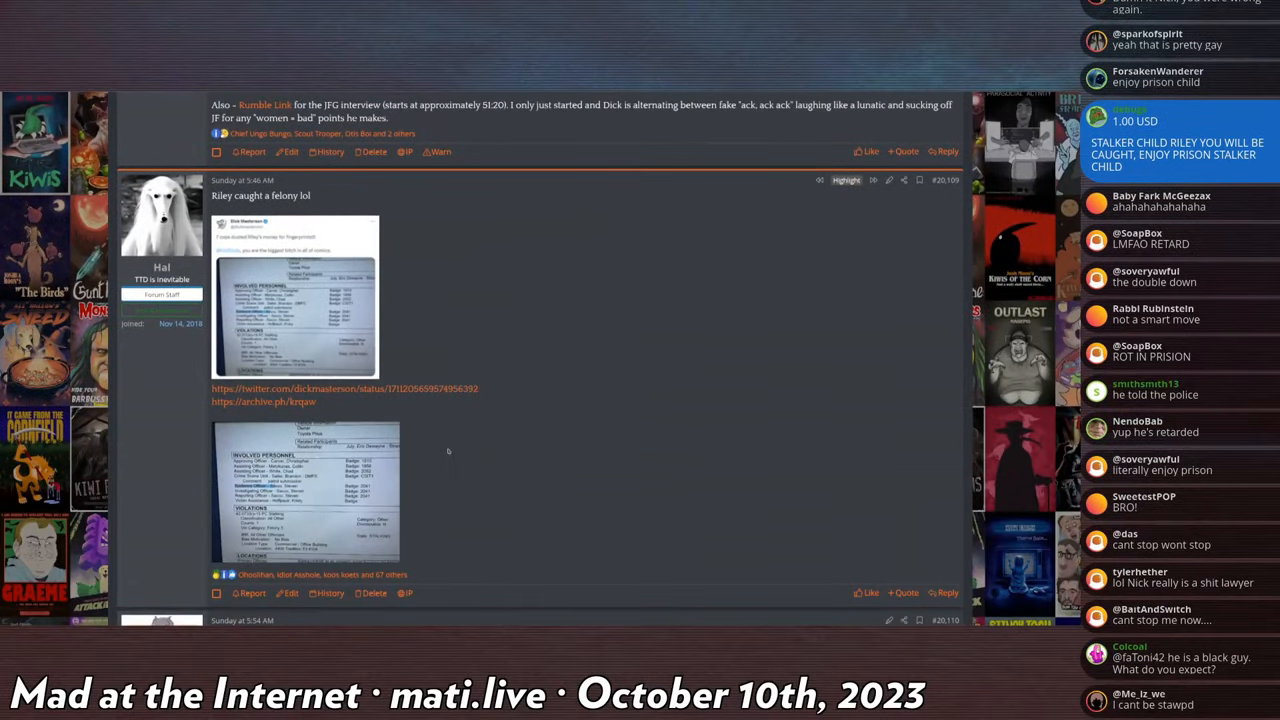
pyautogui.scroll(-3)
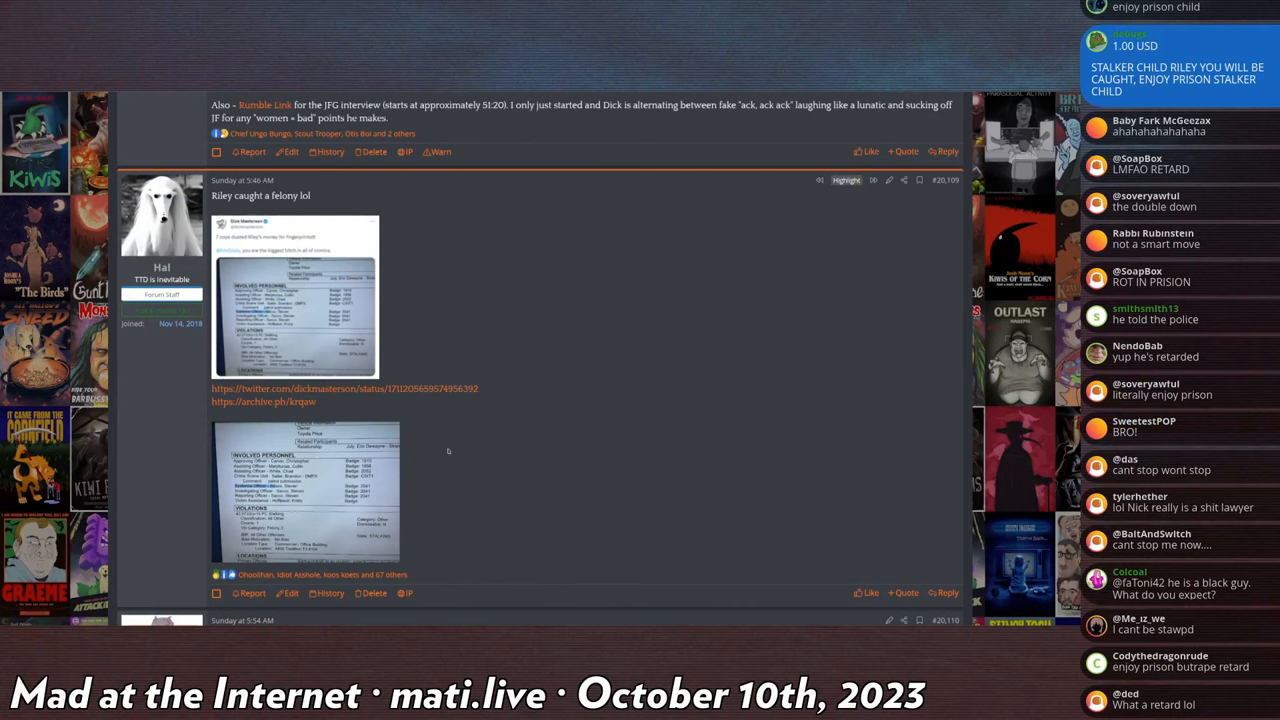
pyautogui.scroll(-3)
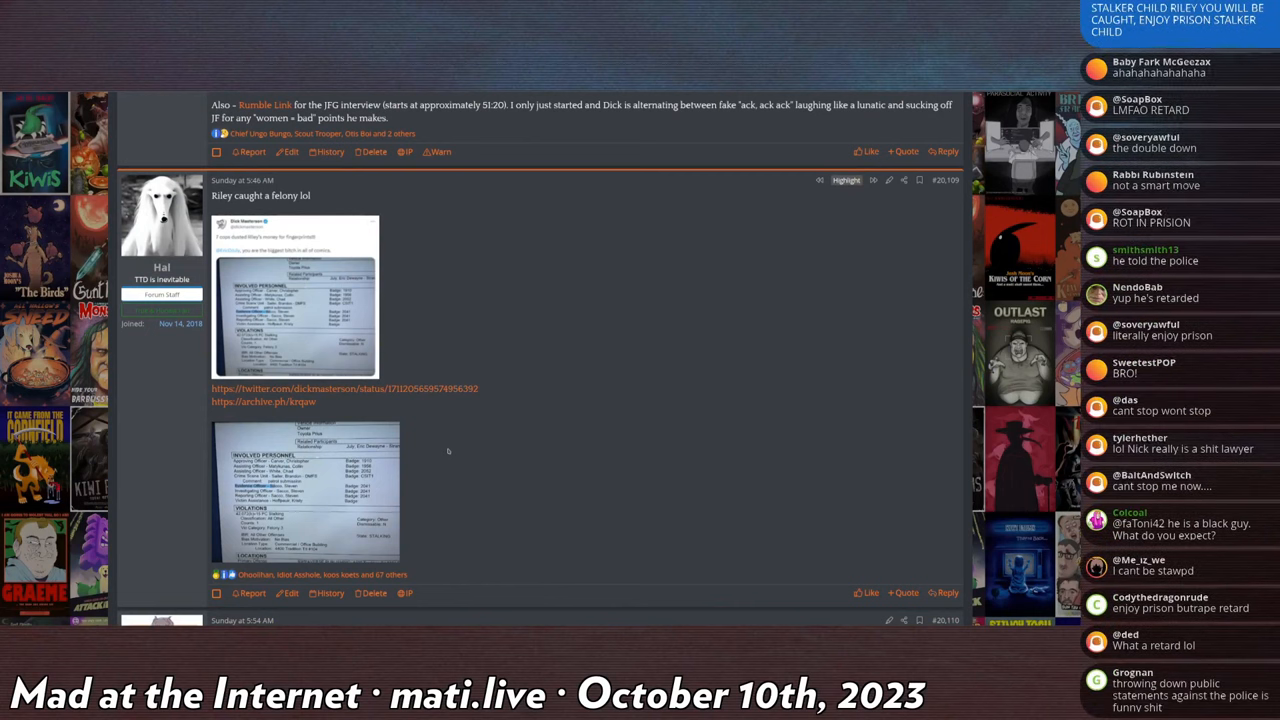
pyautogui.scroll(-3)
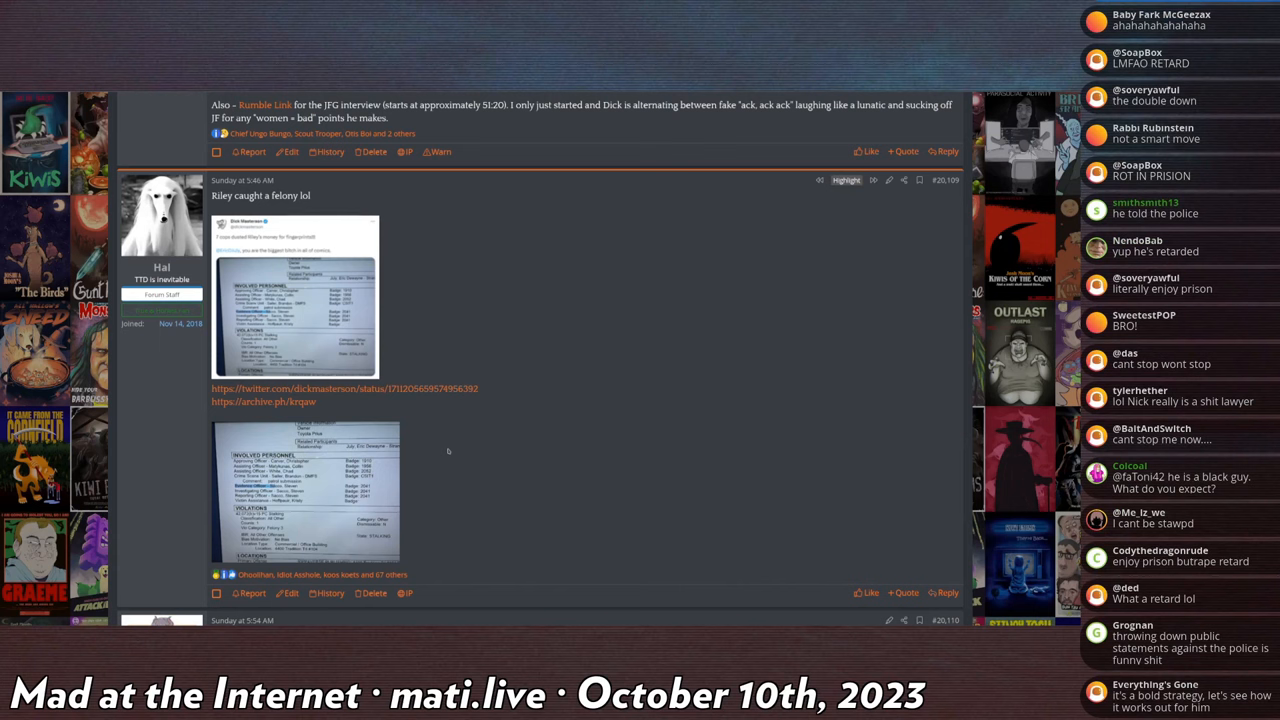
pyautogui.scroll(-3)
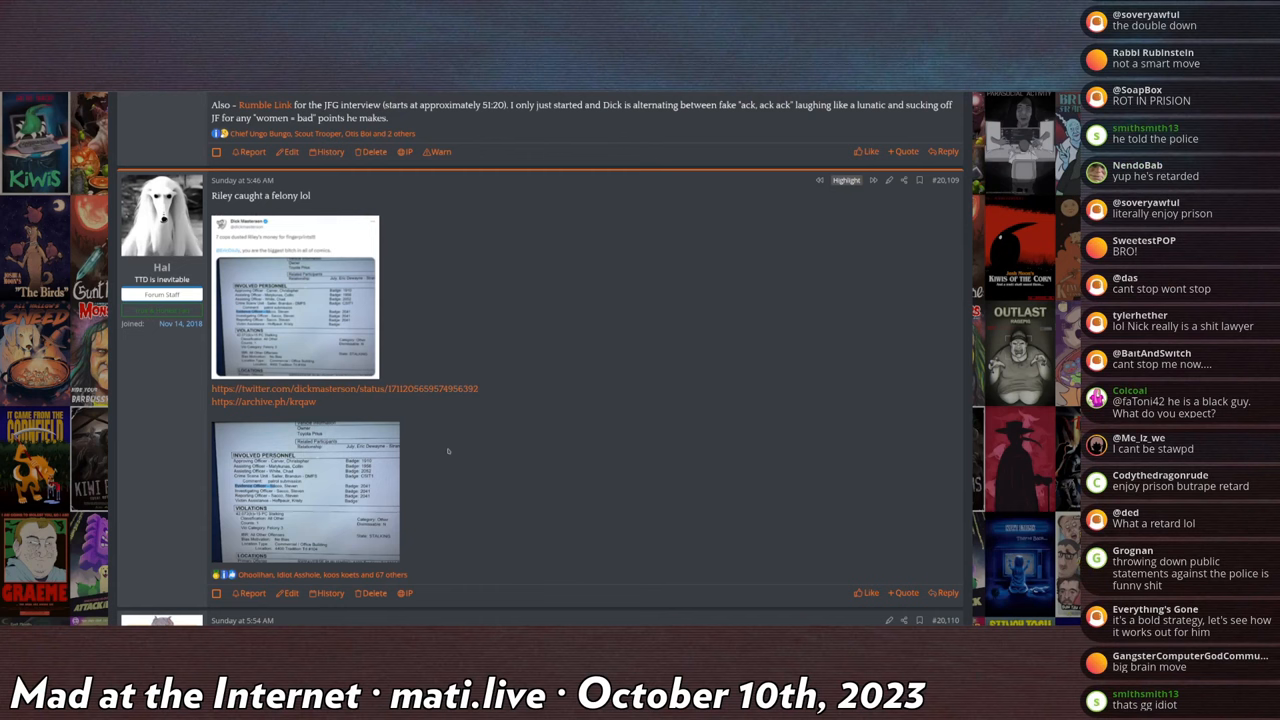
pyautogui.scroll(-3)
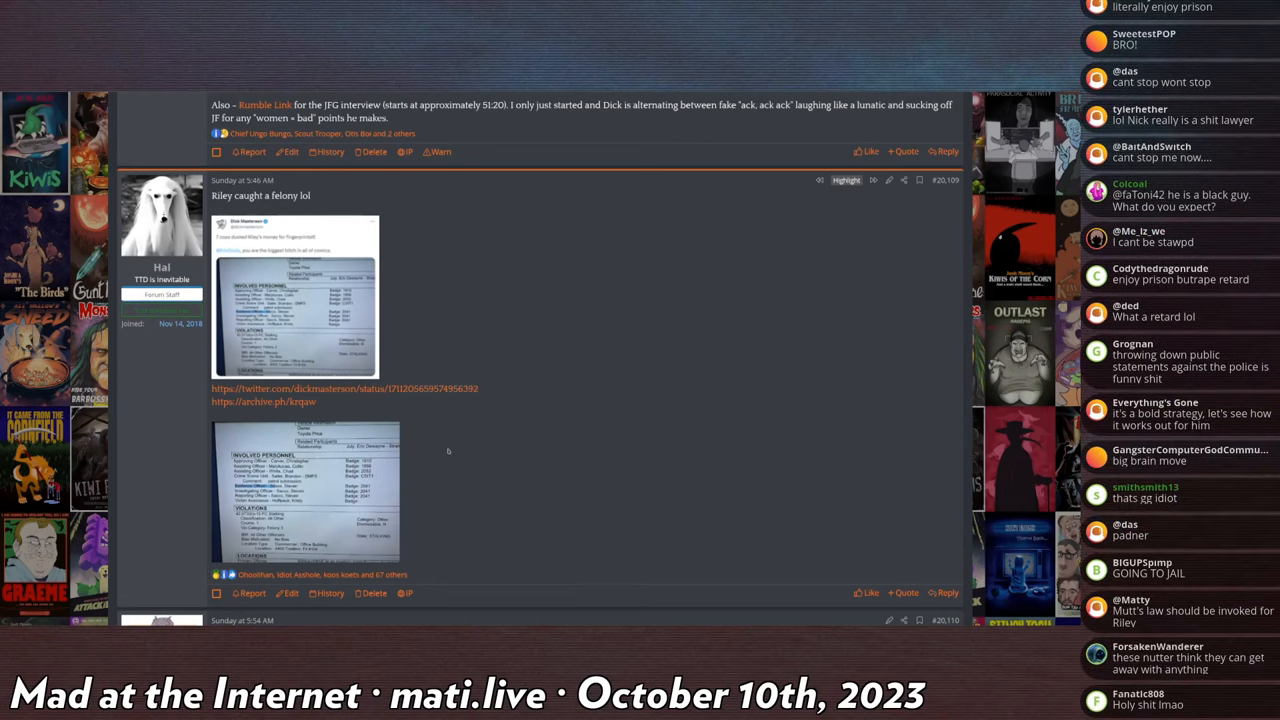
pyautogui.scroll(-3)
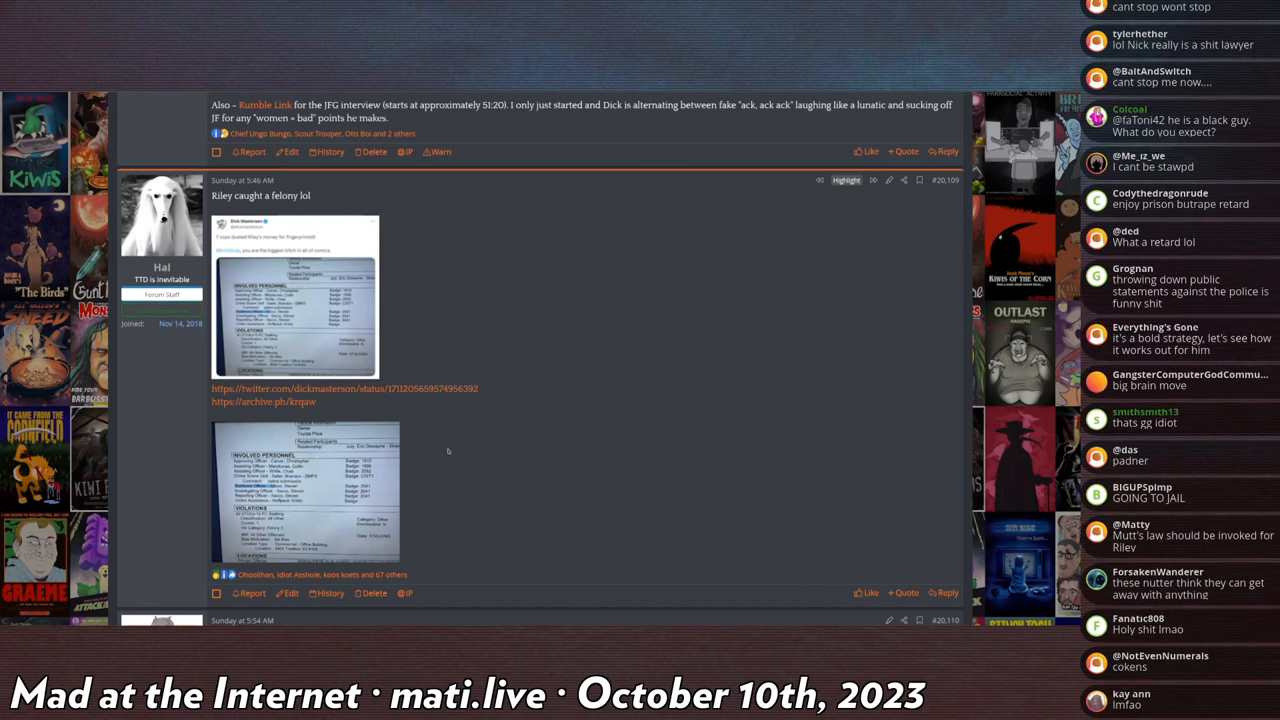
pyautogui.scroll(-3)
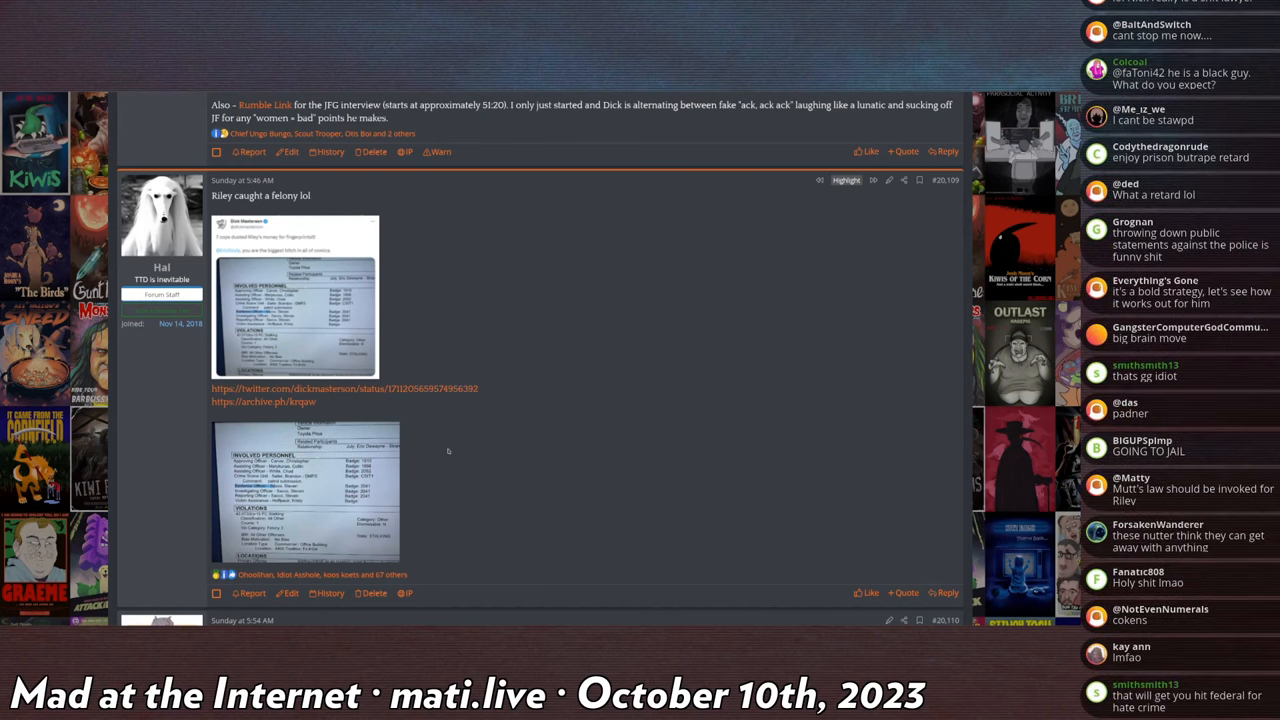
pyautogui.scroll(-3)
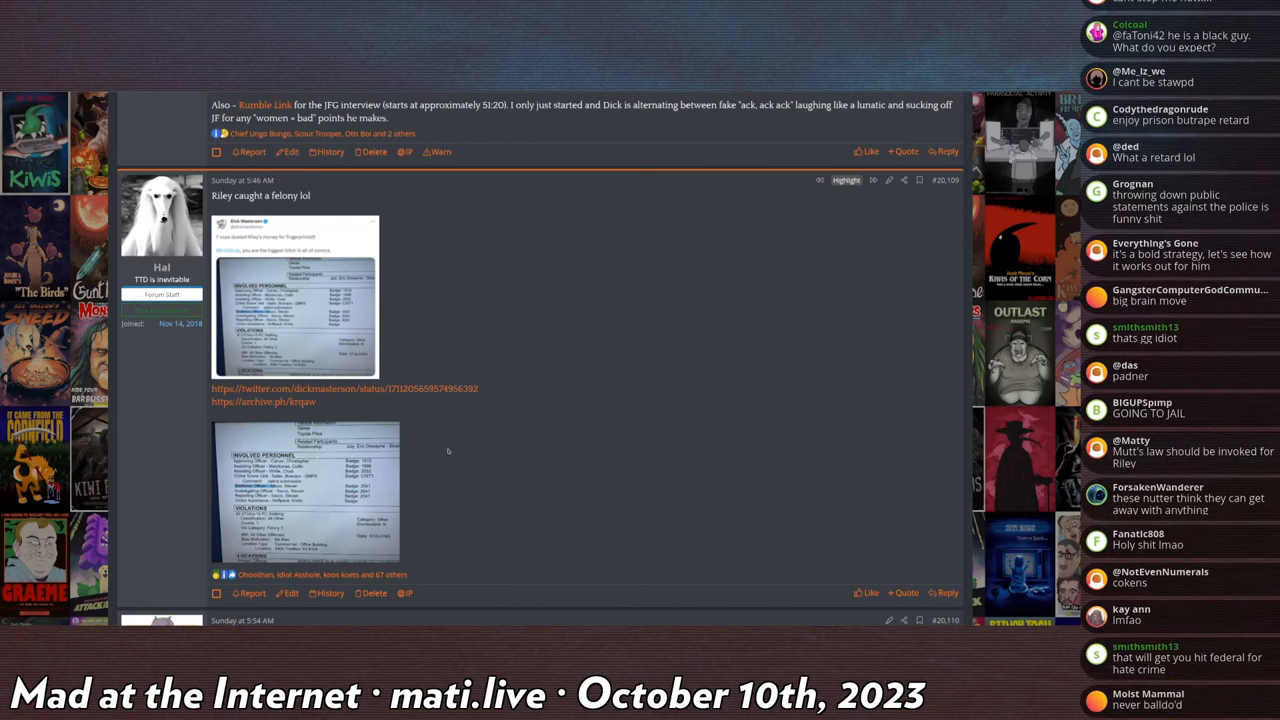
pyautogui.scroll(-3)
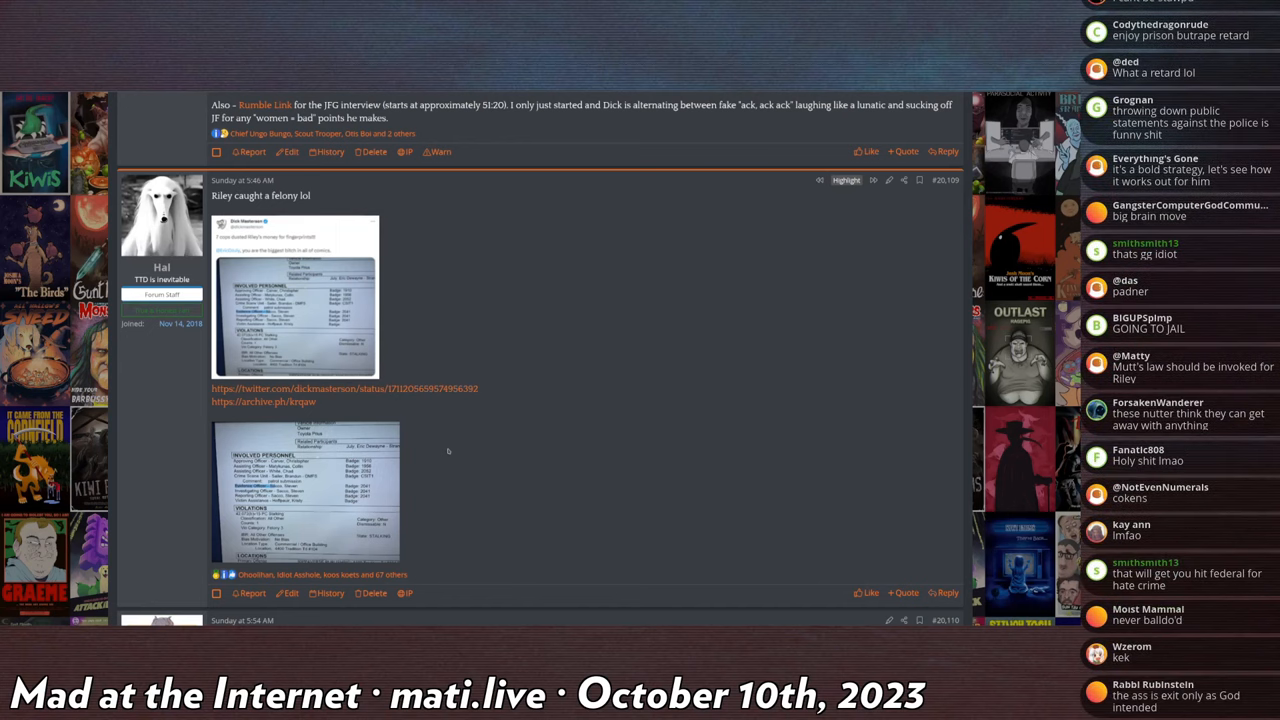
pyautogui.scroll(-3)
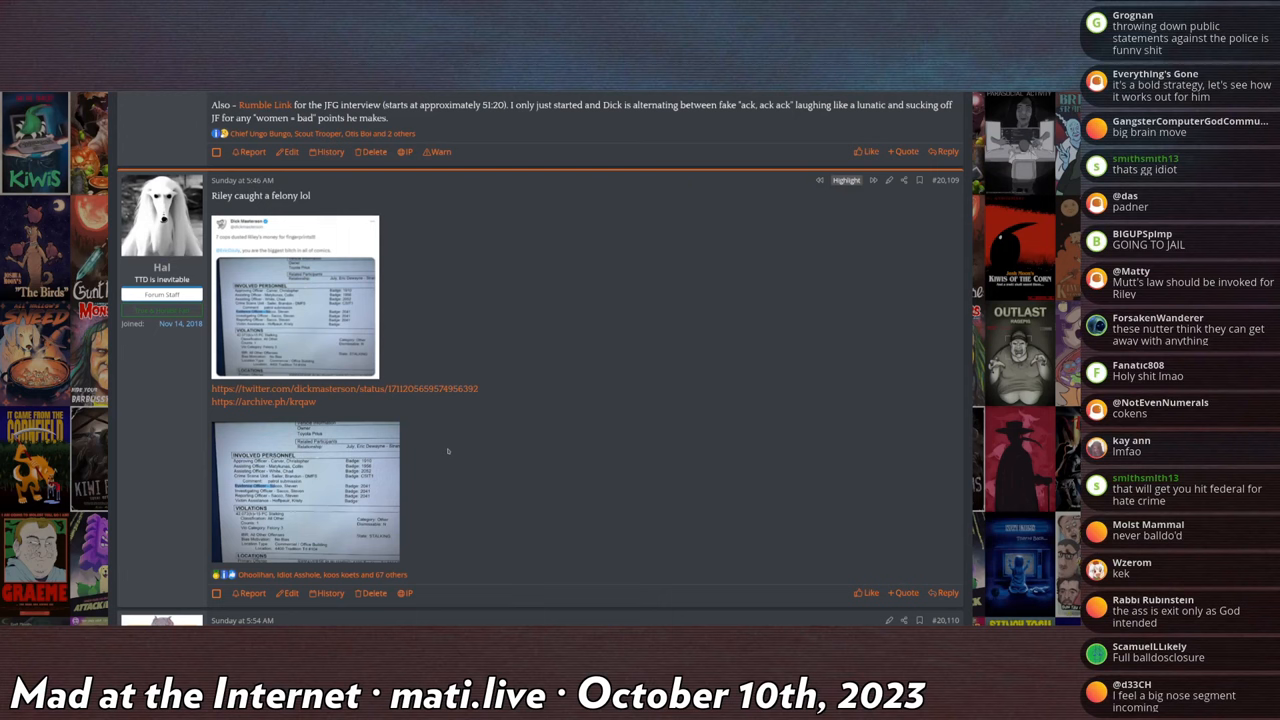
pyautogui.scroll(-3)
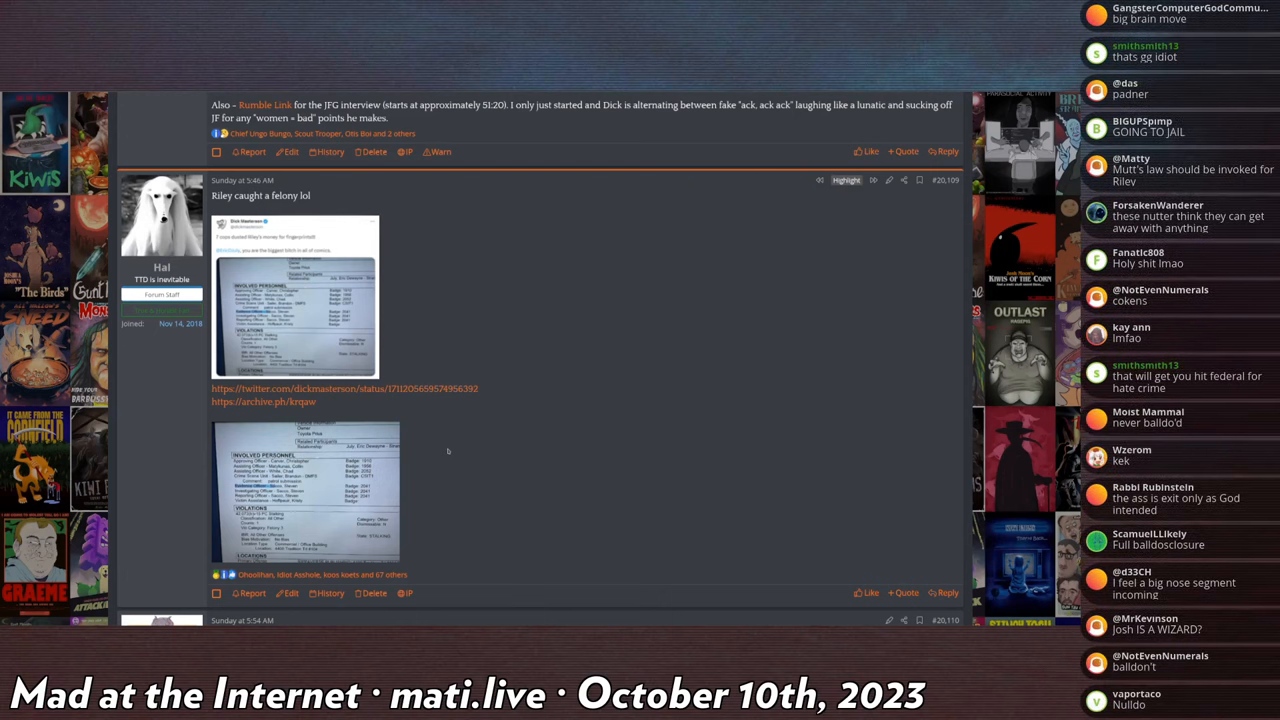
pyautogui.scroll(-3)
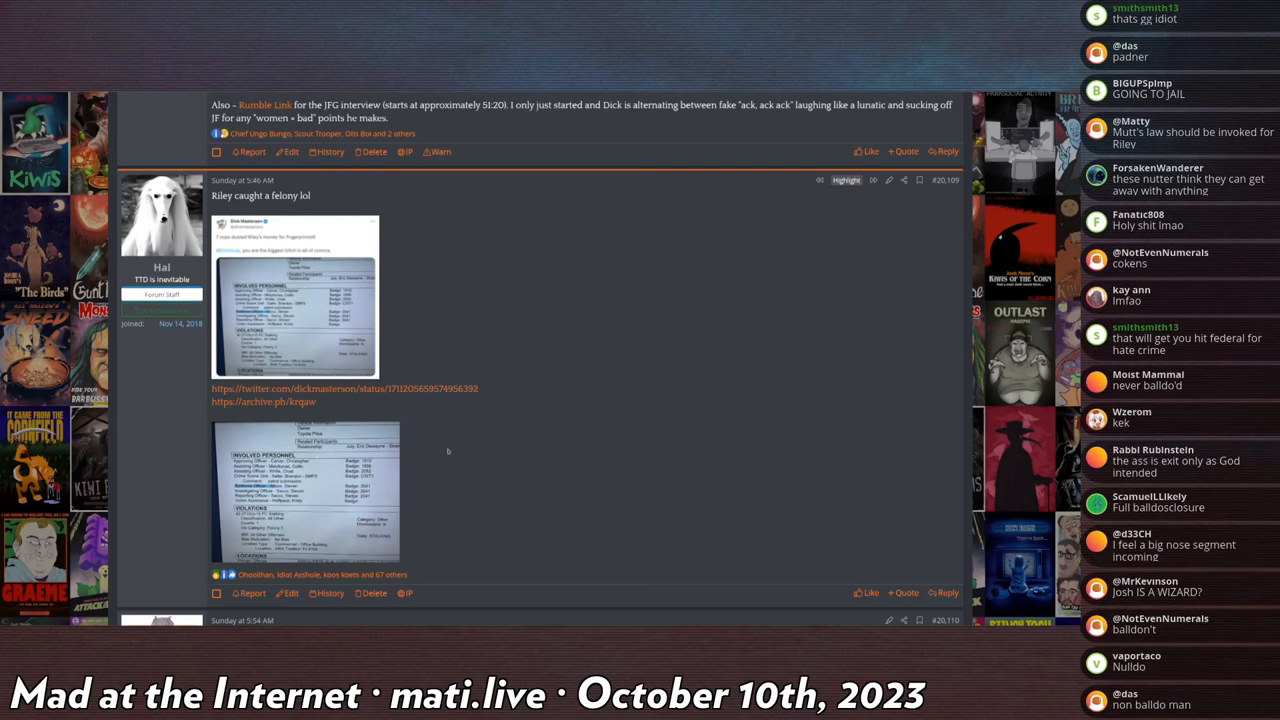
pyautogui.scroll(-3)
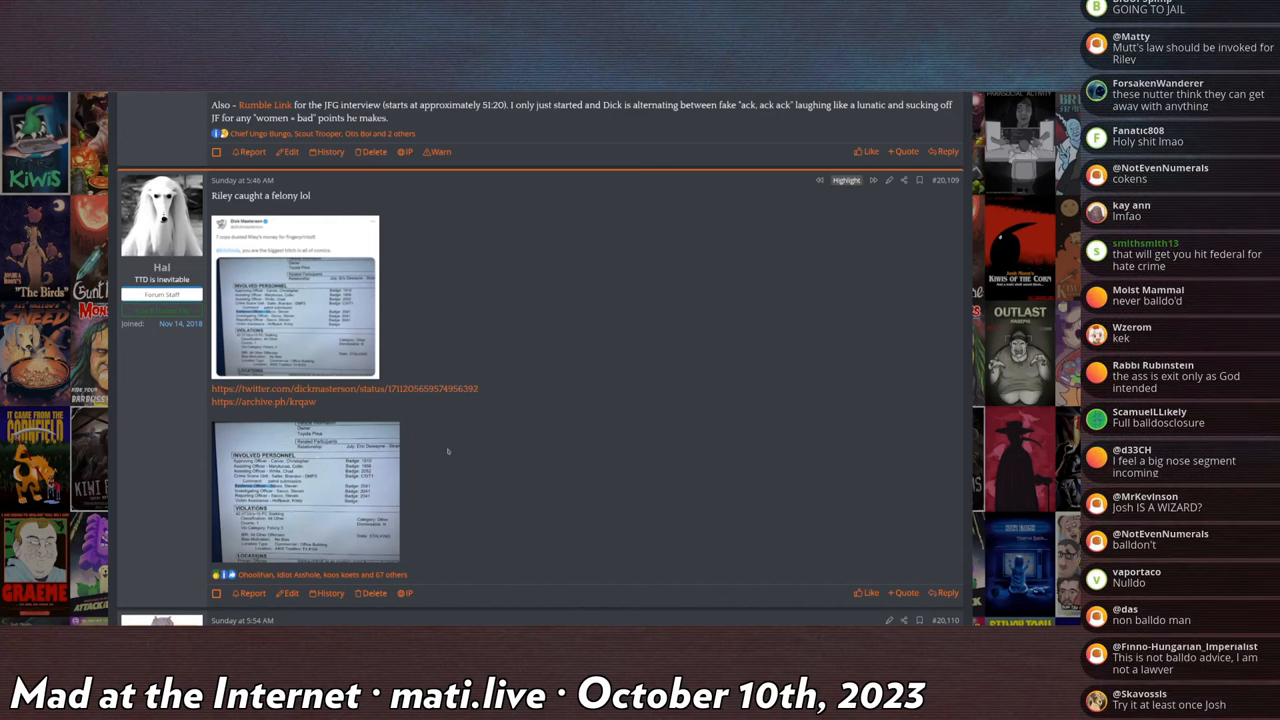
pyautogui.scroll(-3)
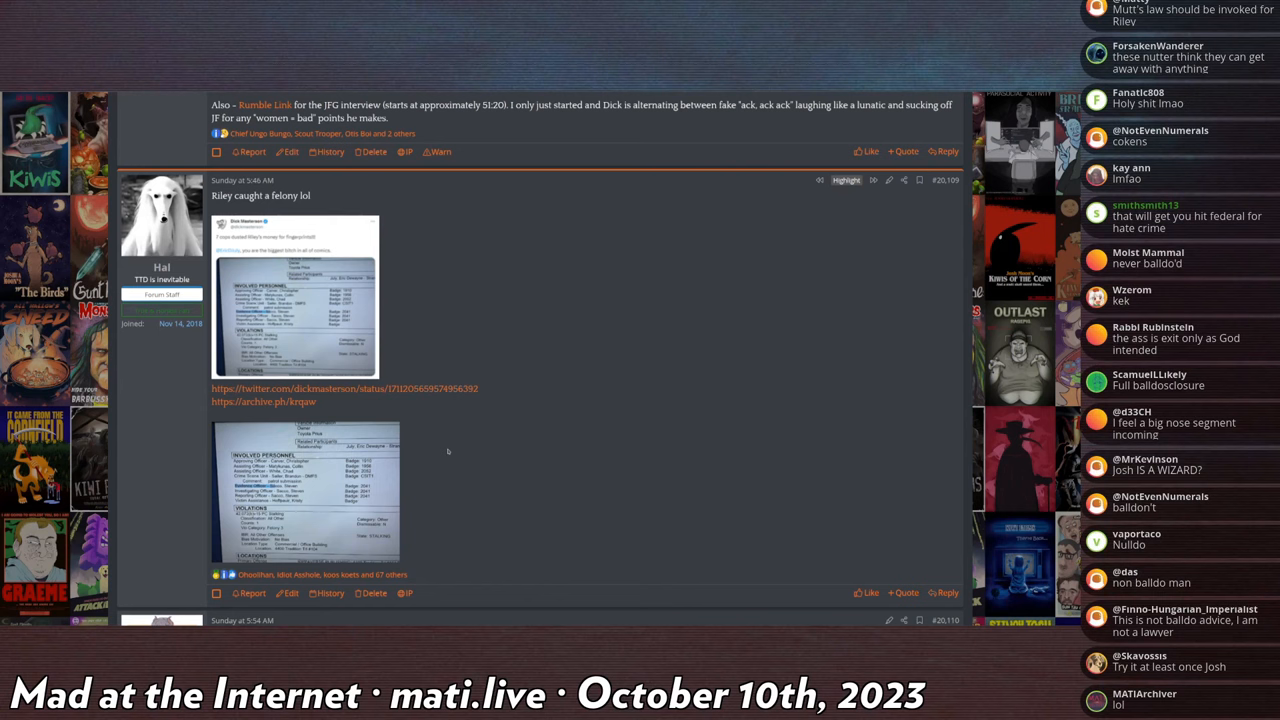
pyautogui.scroll(-3)
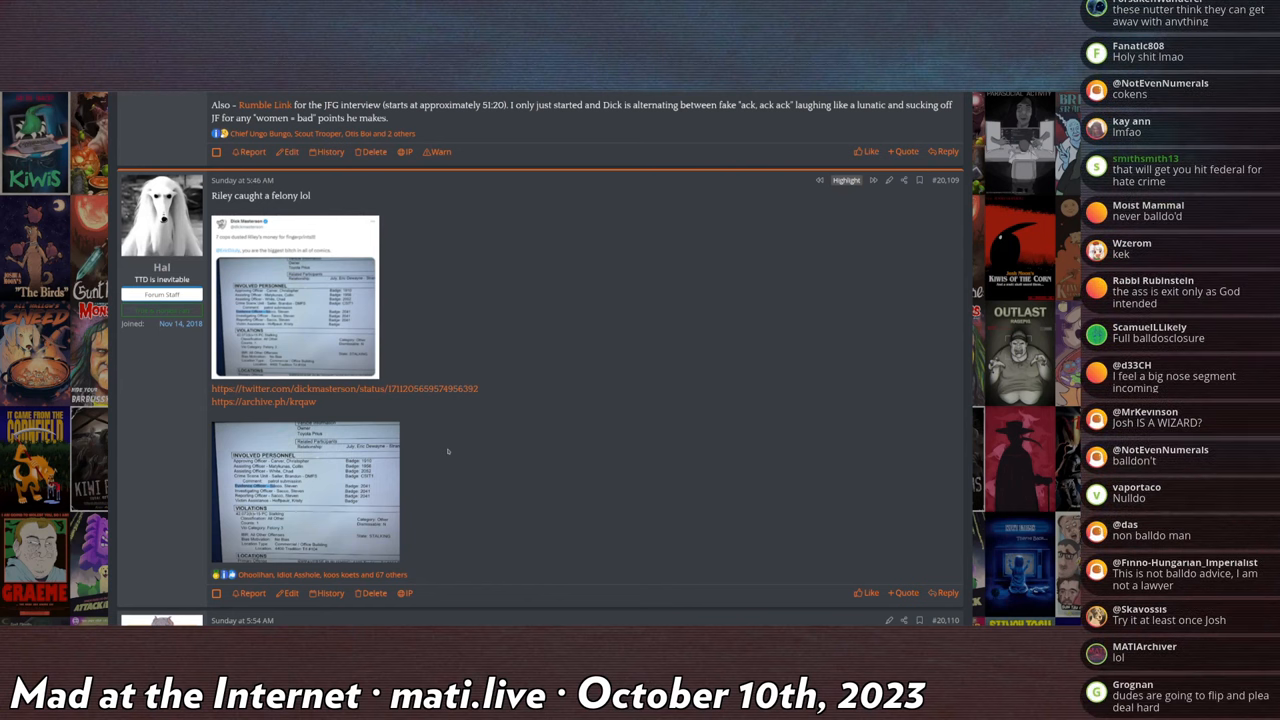
pyautogui.scroll(-3)
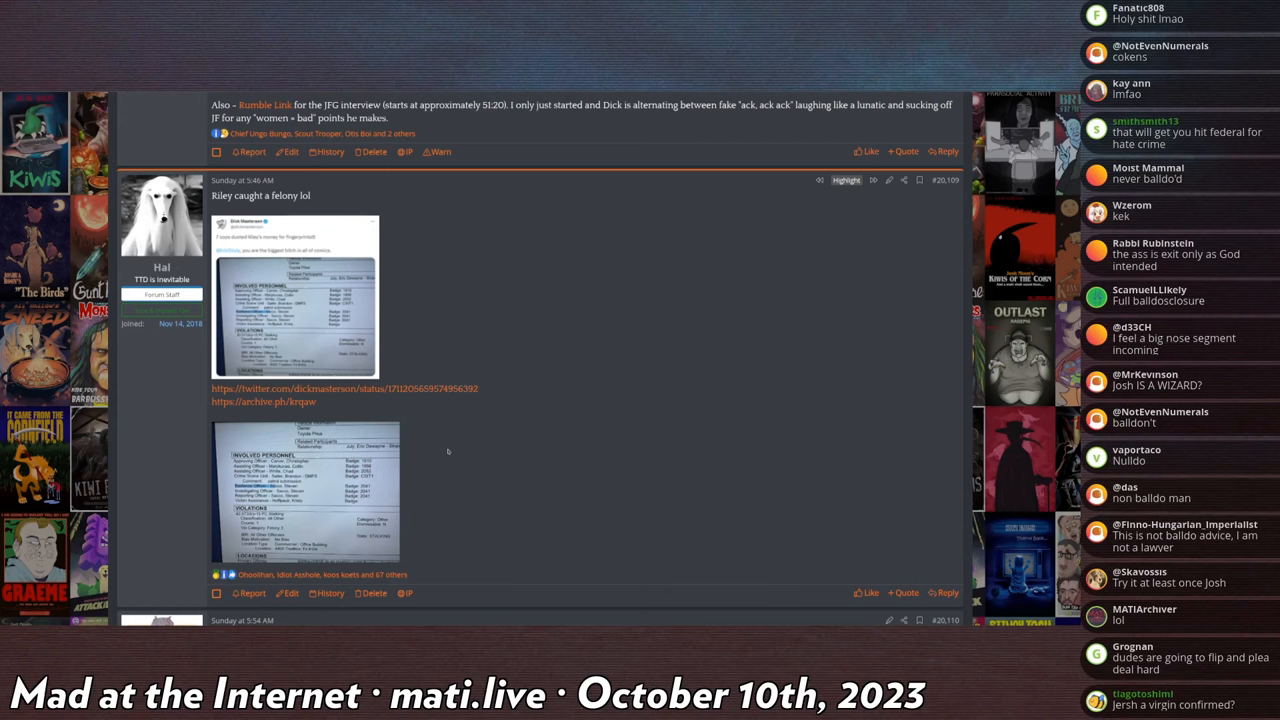
pyautogui.scroll(-3)
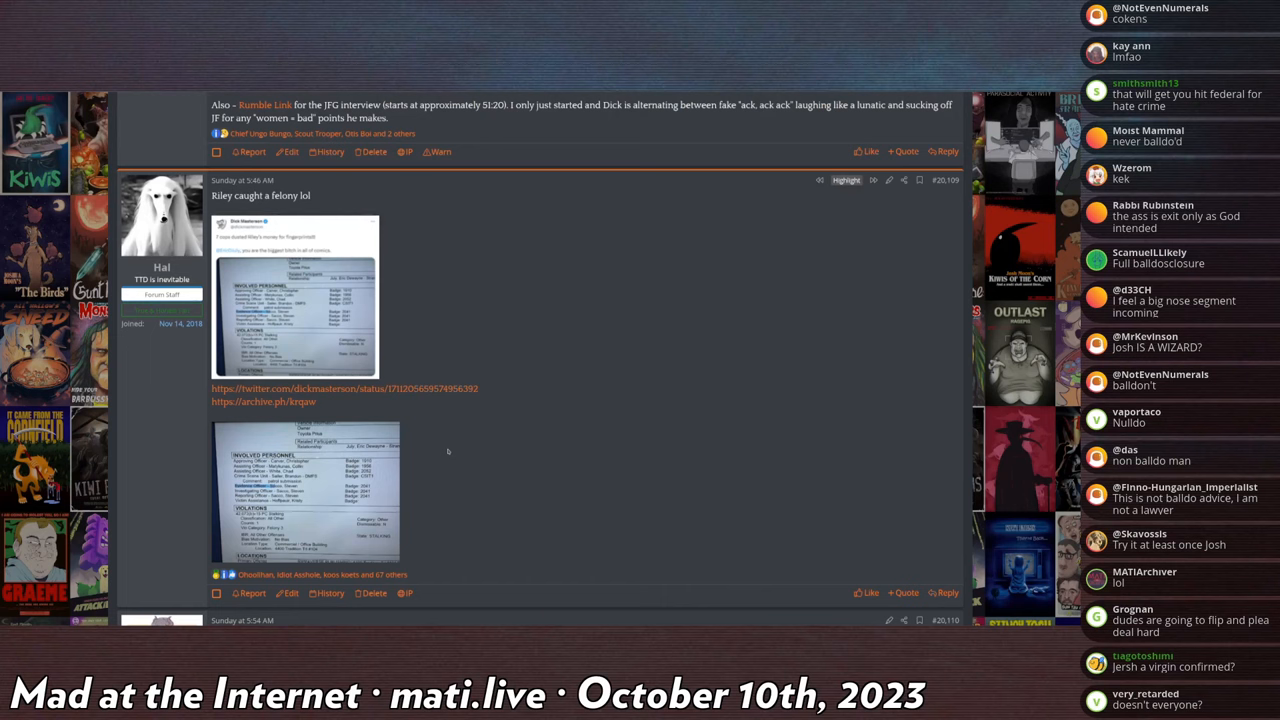
pyautogui.scroll(-3)
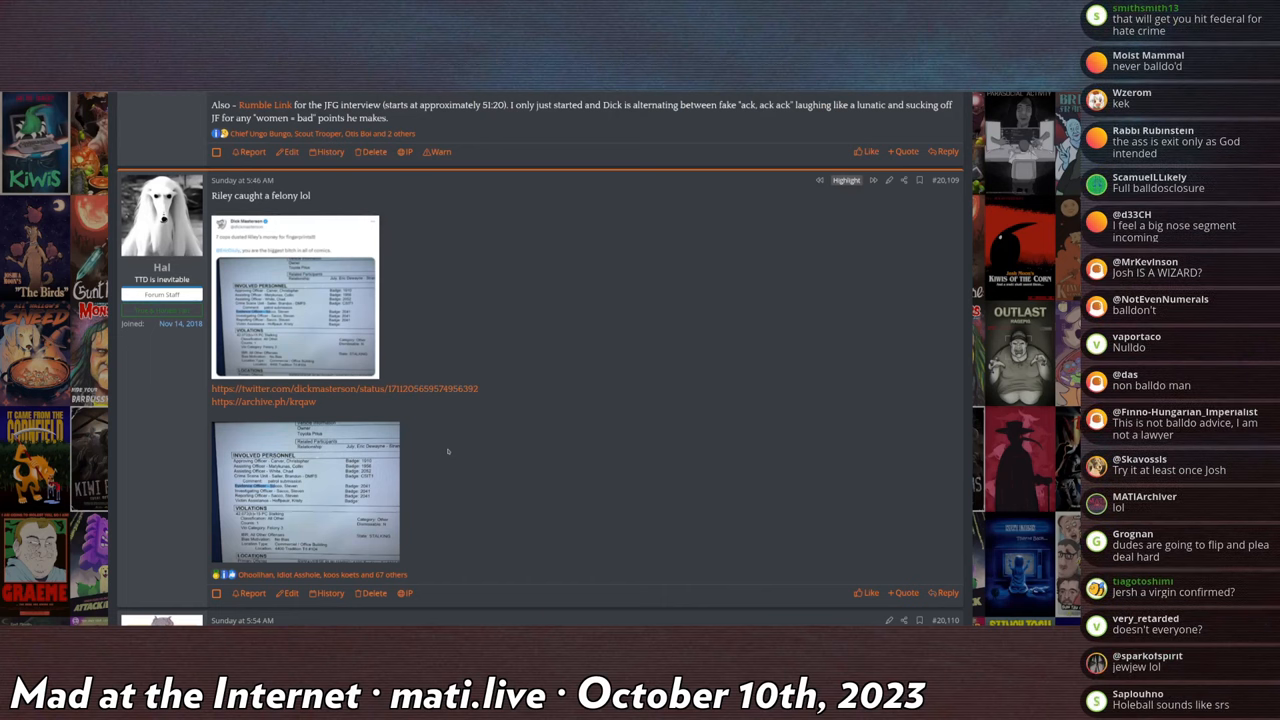
pyautogui.scroll(-3)
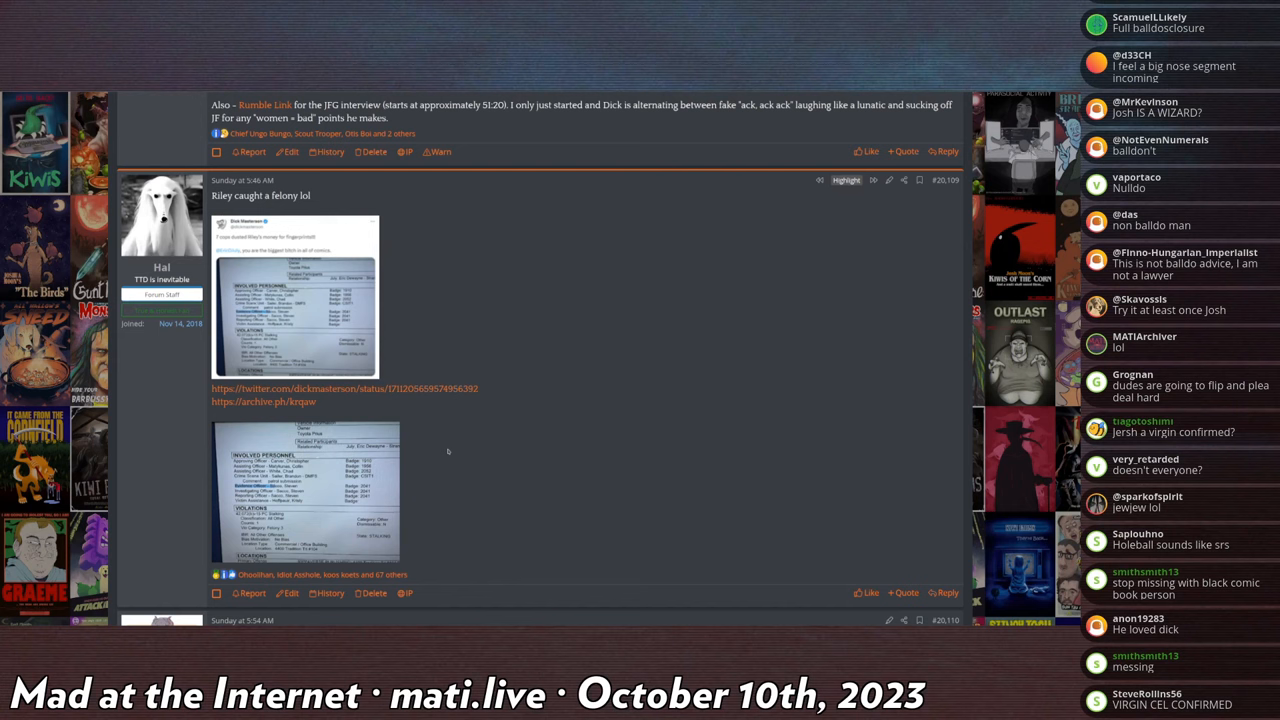
pyautogui.scroll(-3)
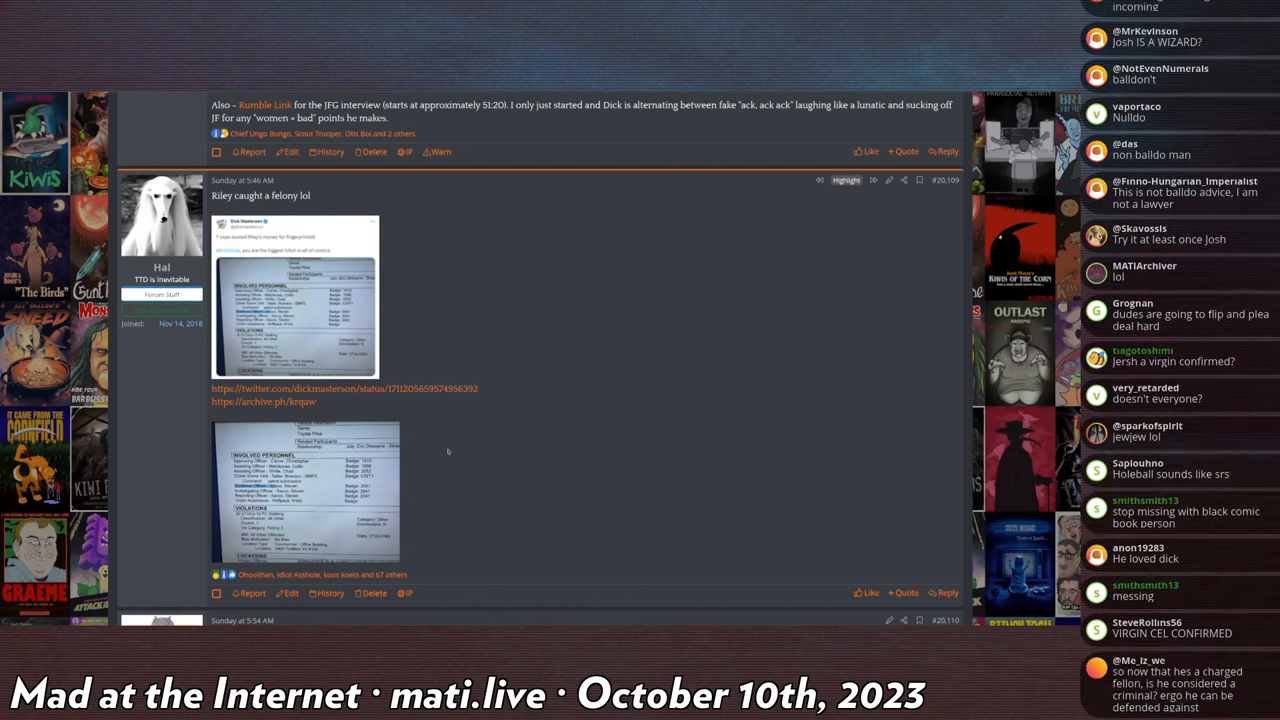
pyautogui.scroll(-3)
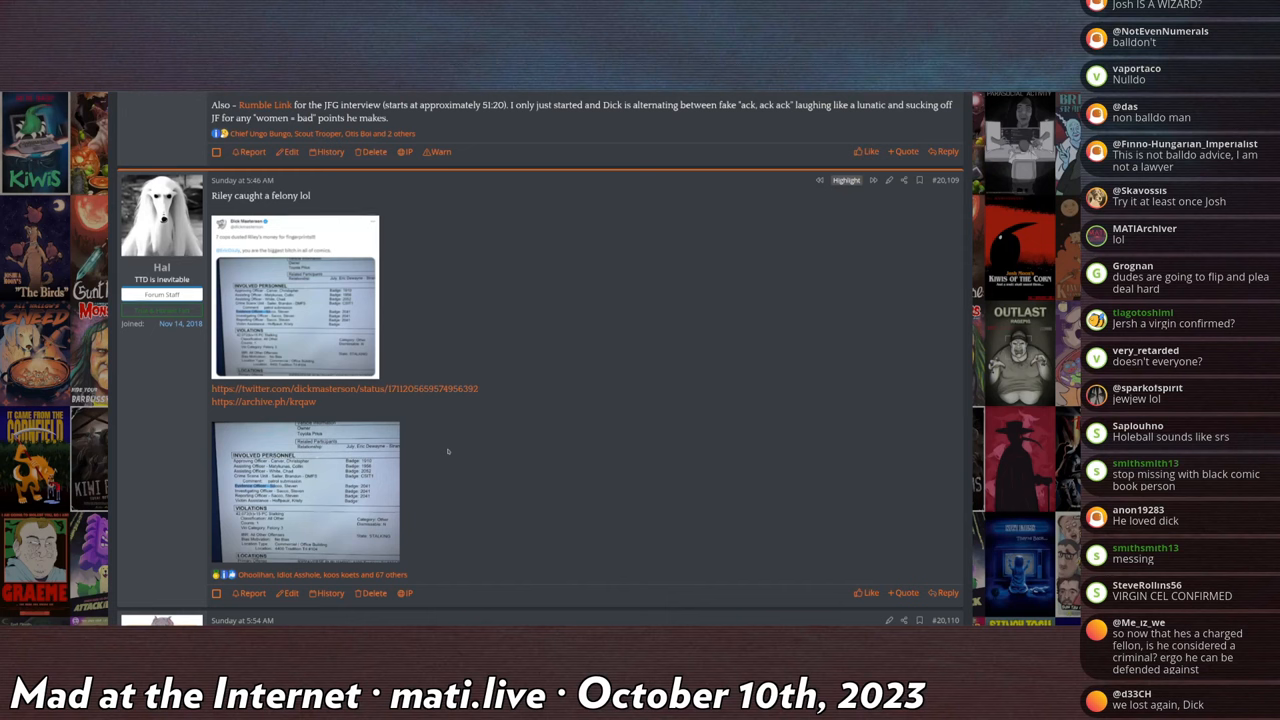
pyautogui.scroll(-3)
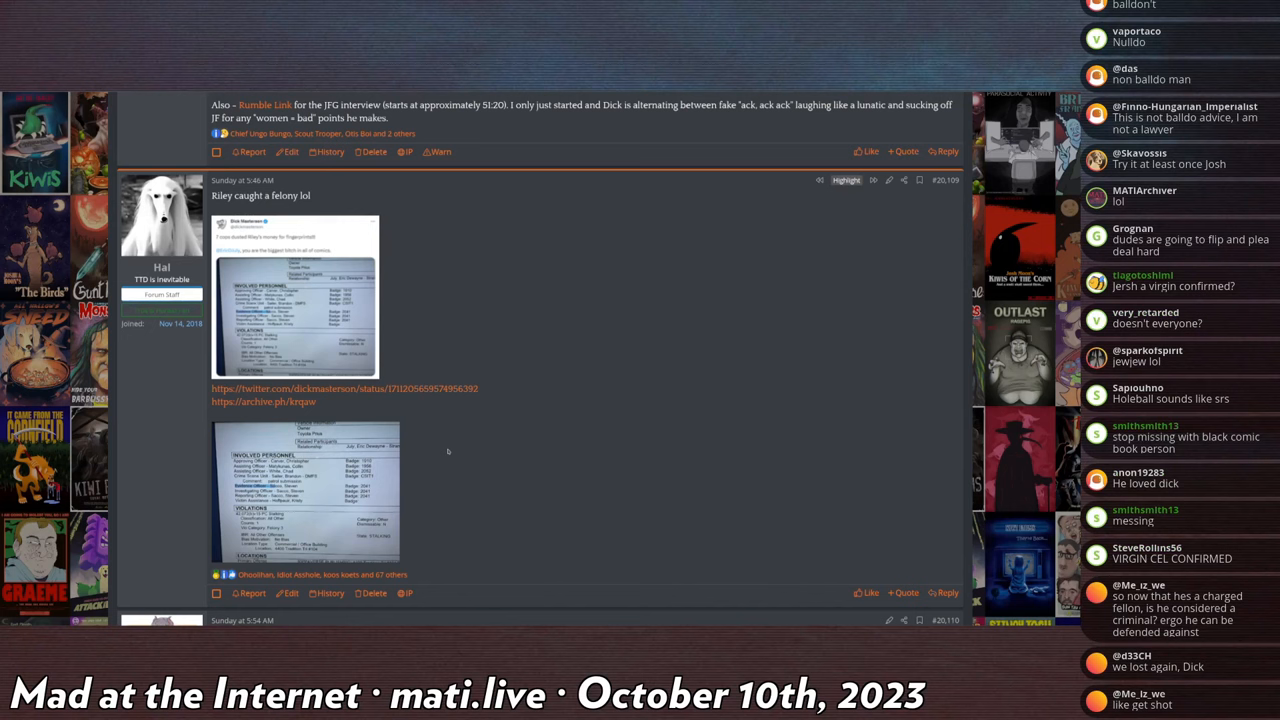
pyautogui.scroll(-3)
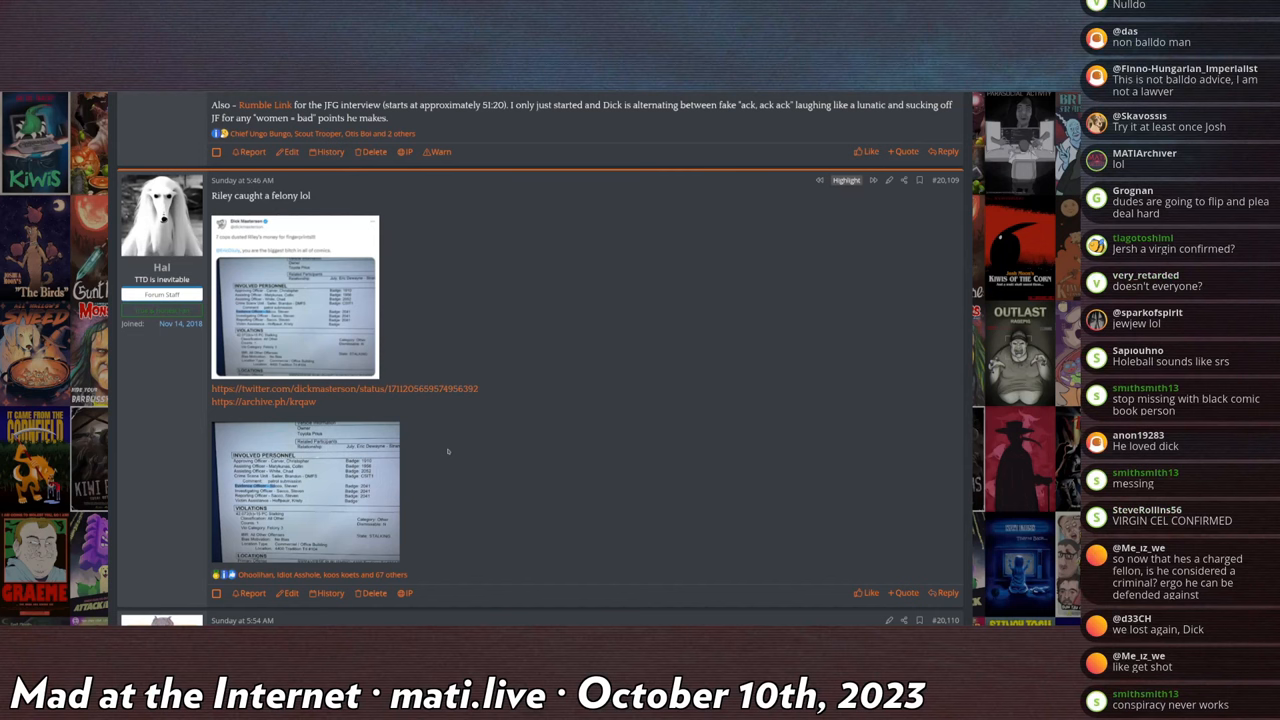
pyautogui.scroll(-3)
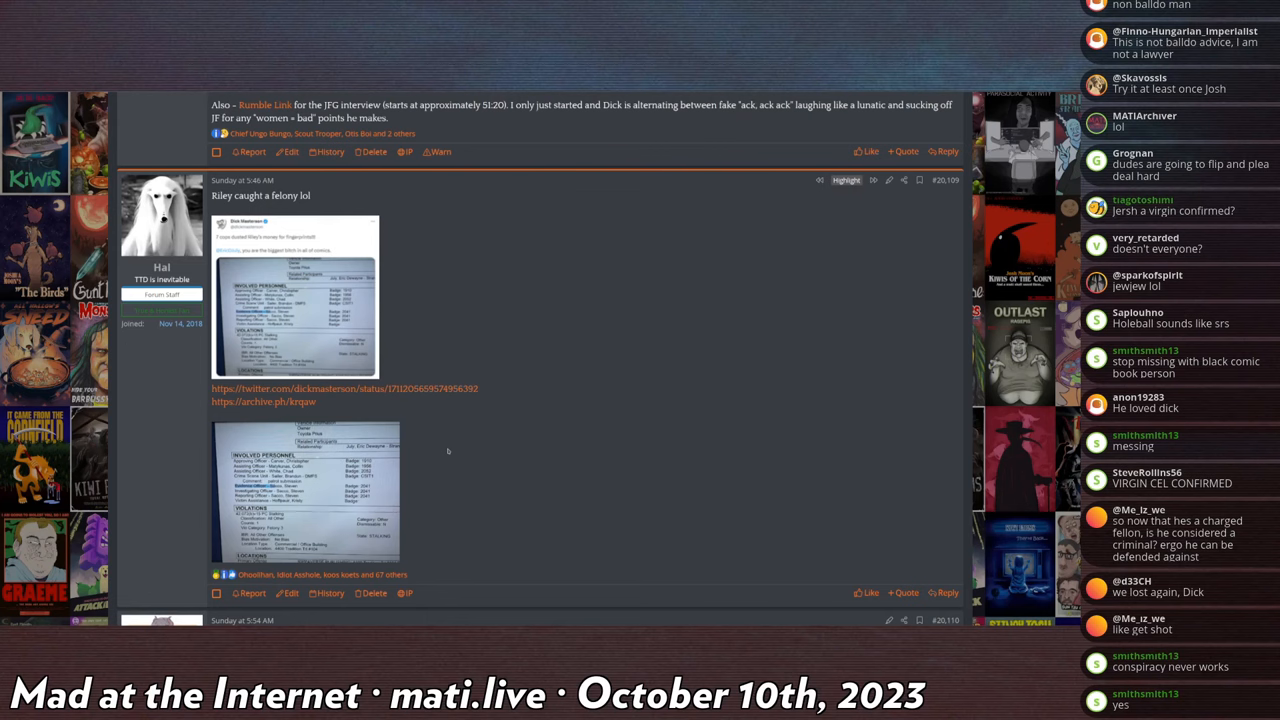
# Step: Scroll through the remaining replies before the scene changes to the Mad at the Internet title card
pyautogui.scroll(-3)
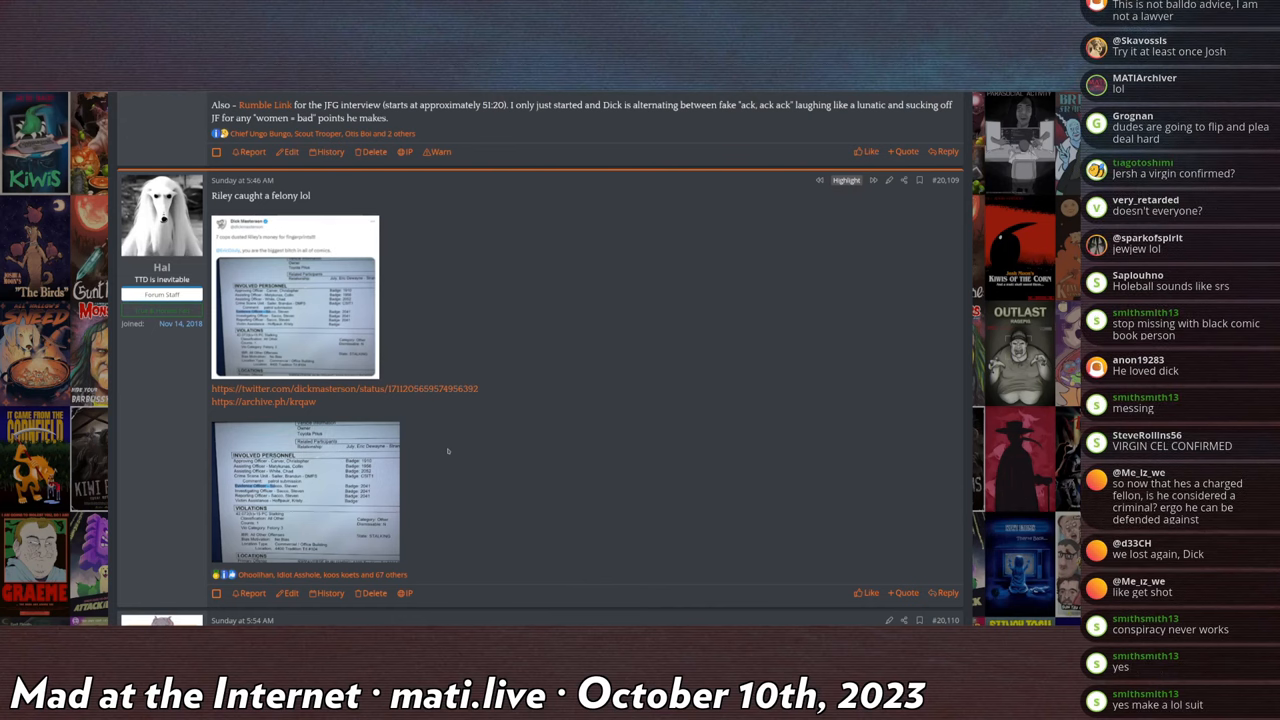
pyautogui.scroll(-3)
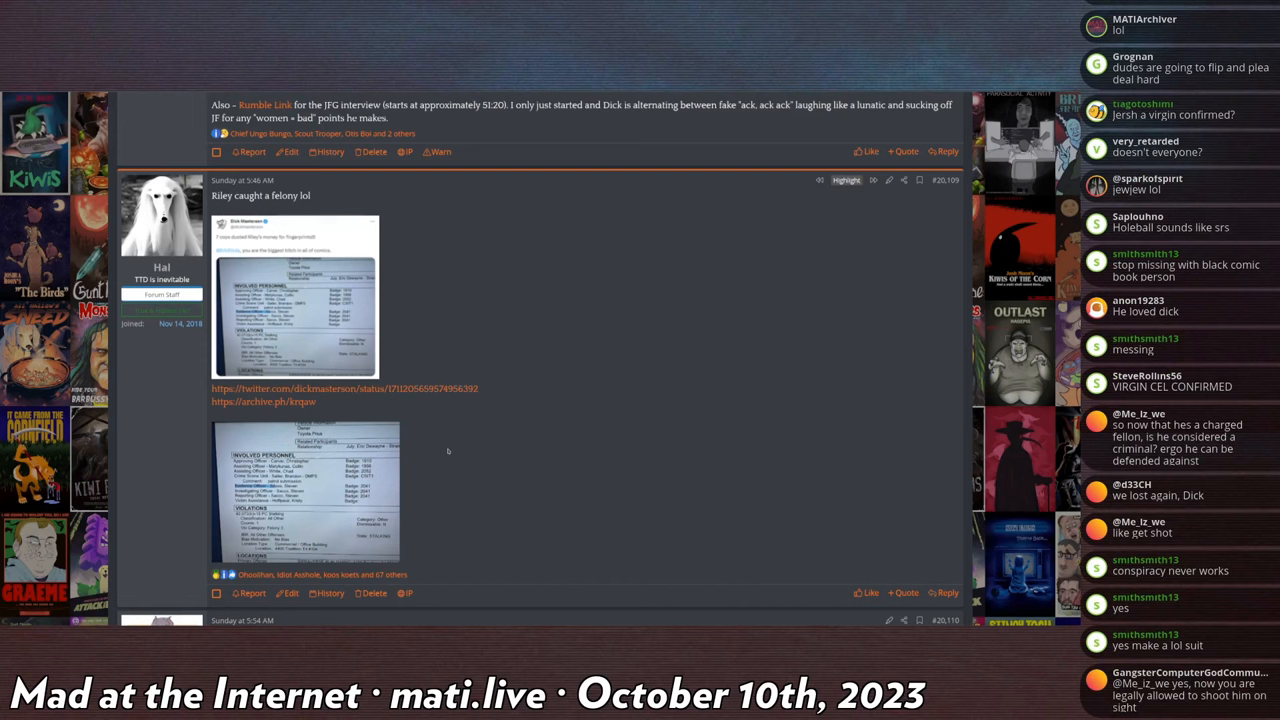
pyautogui.scroll(-3)
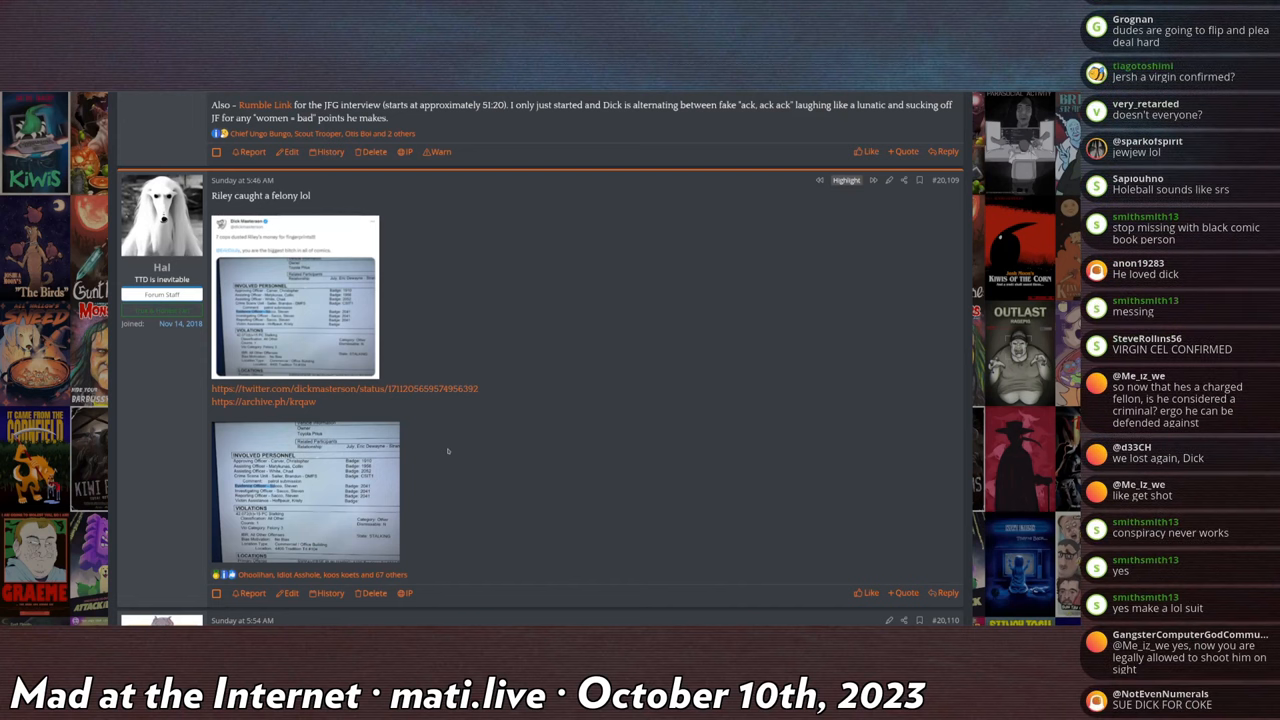
pyautogui.scroll(-3)
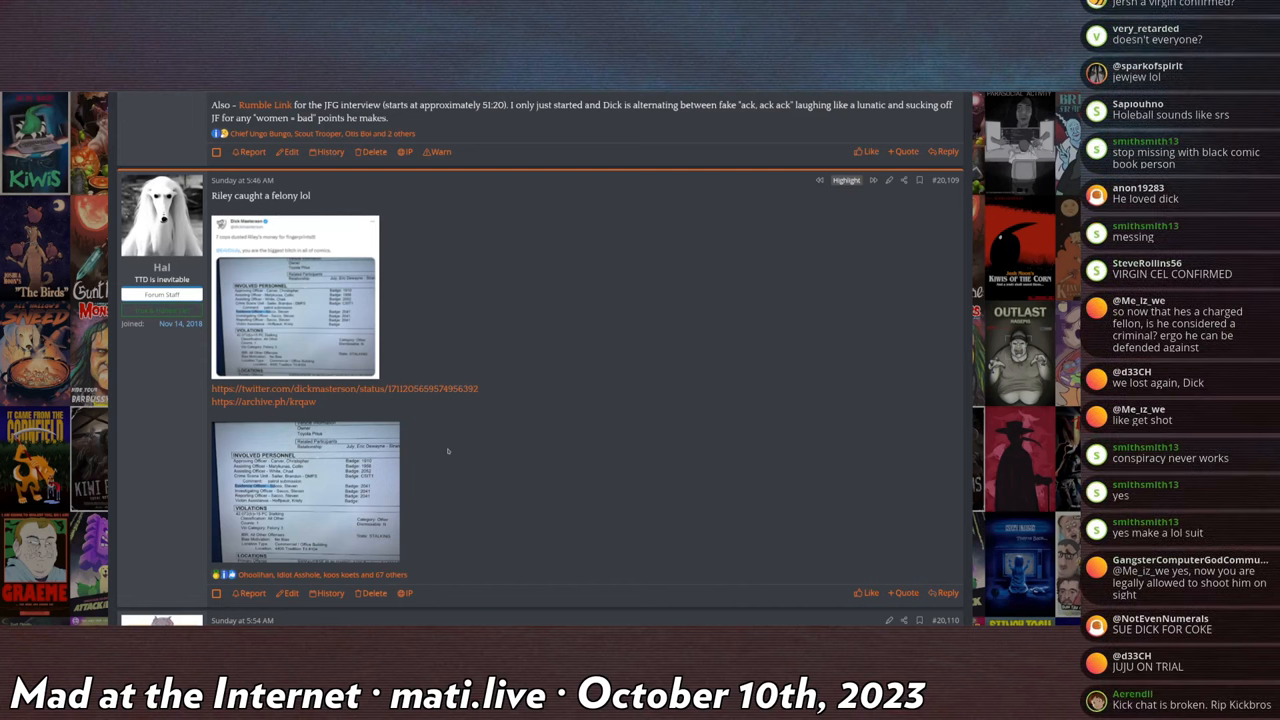
pyautogui.scroll(-3)
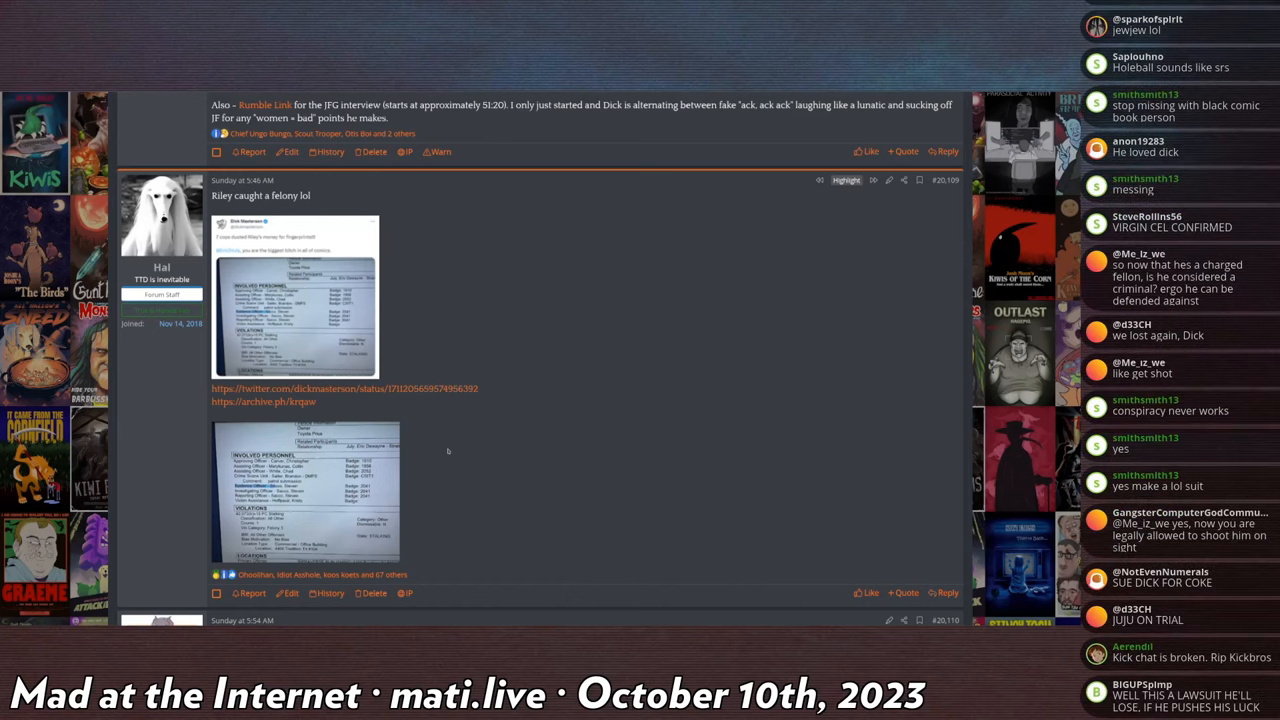
pyautogui.moveTo(474, 450)
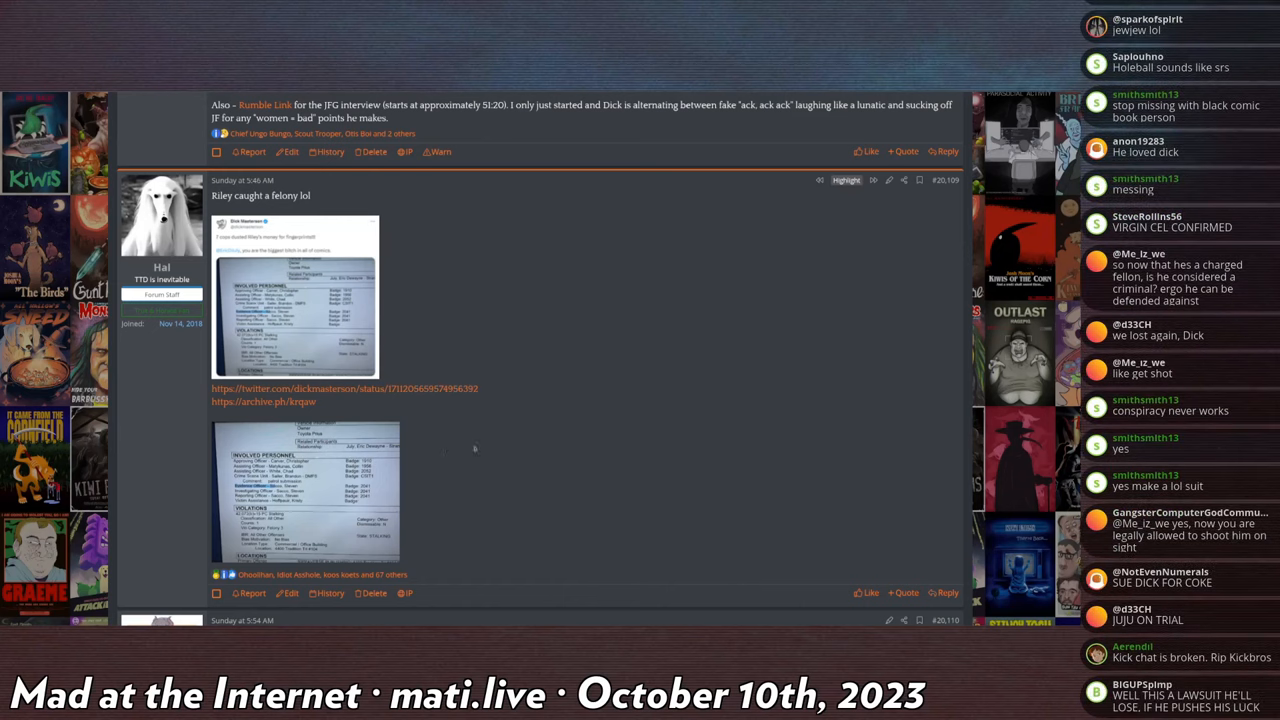
pyautogui.scroll(-3)
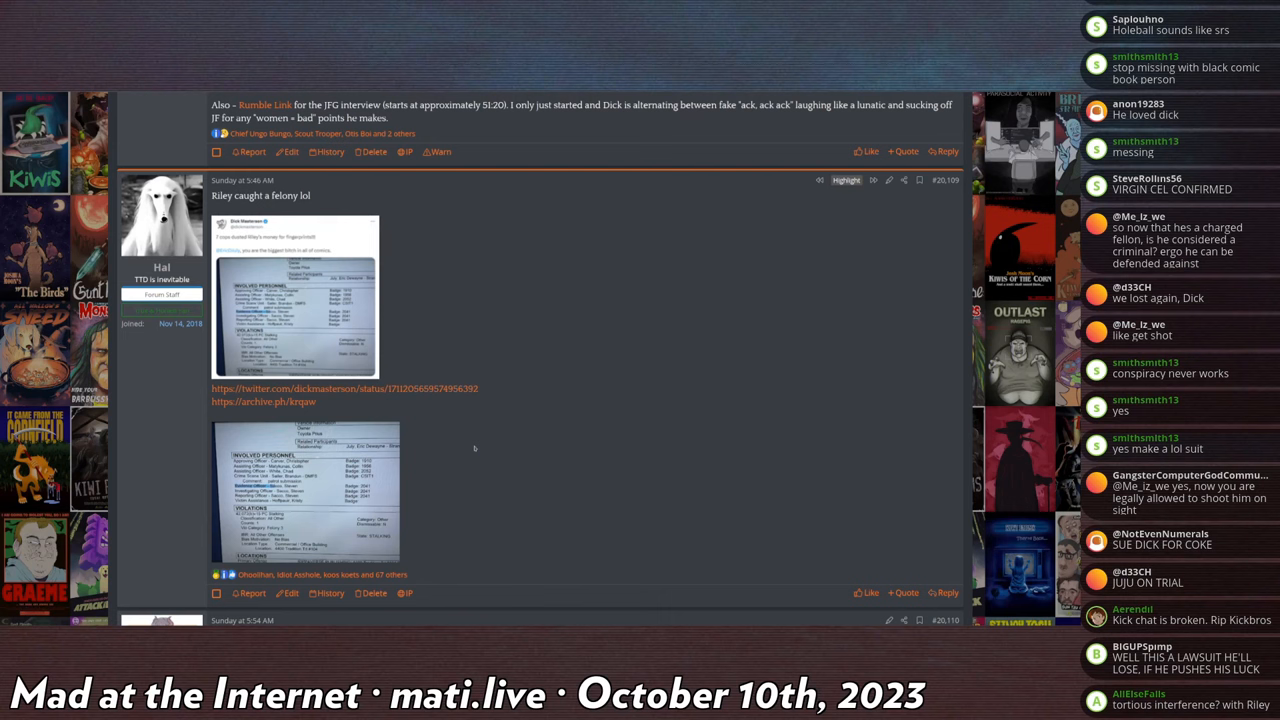
pyautogui.scroll(-3)
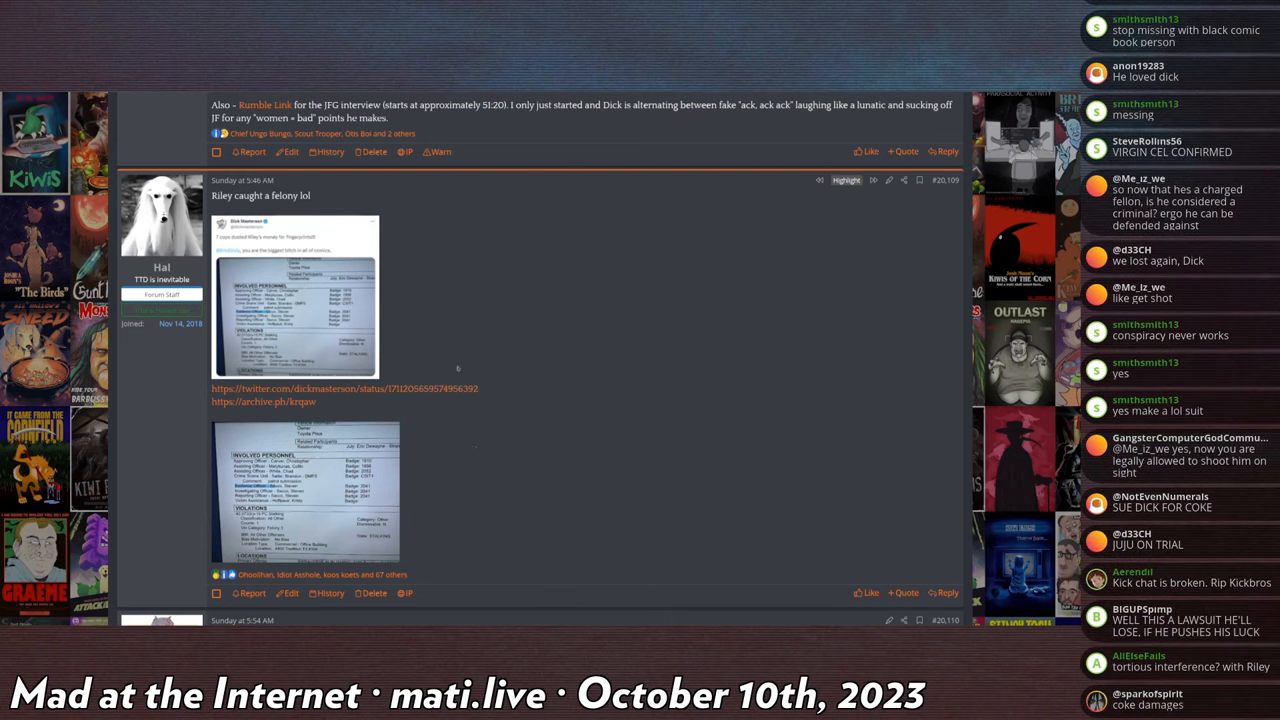
pyautogui.moveTo(436, 368)
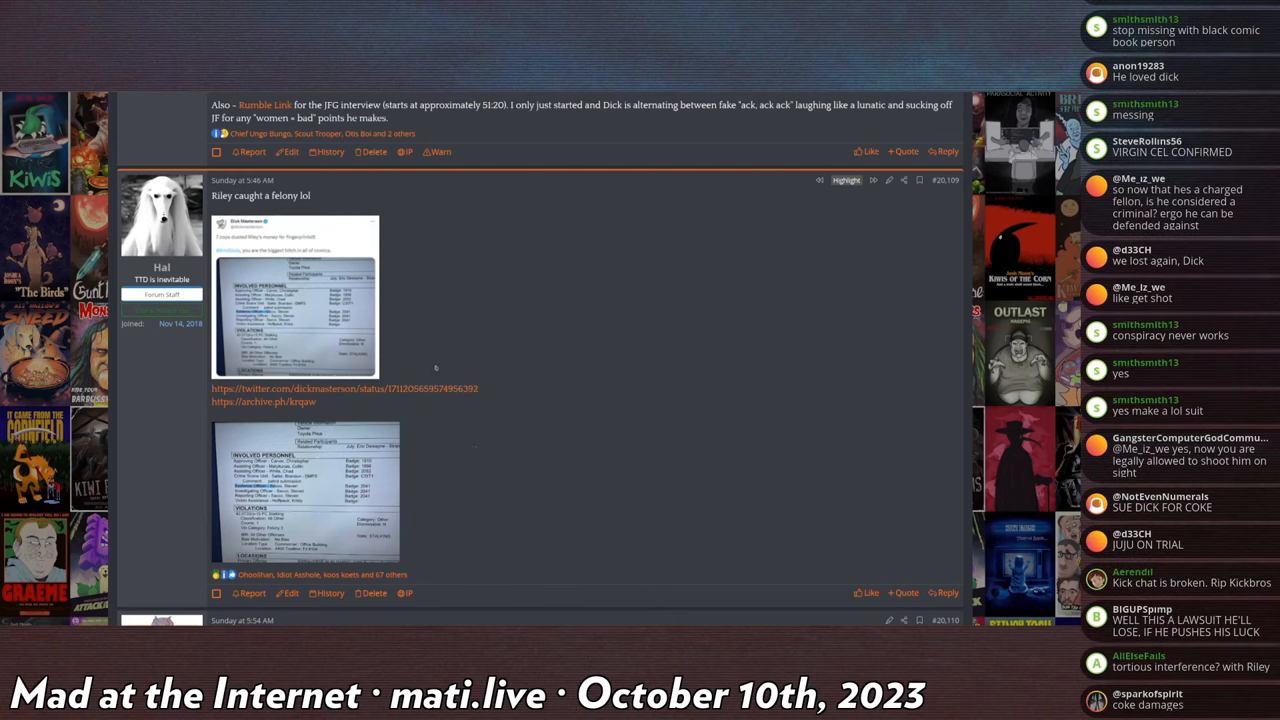
pyautogui.scroll(-3)
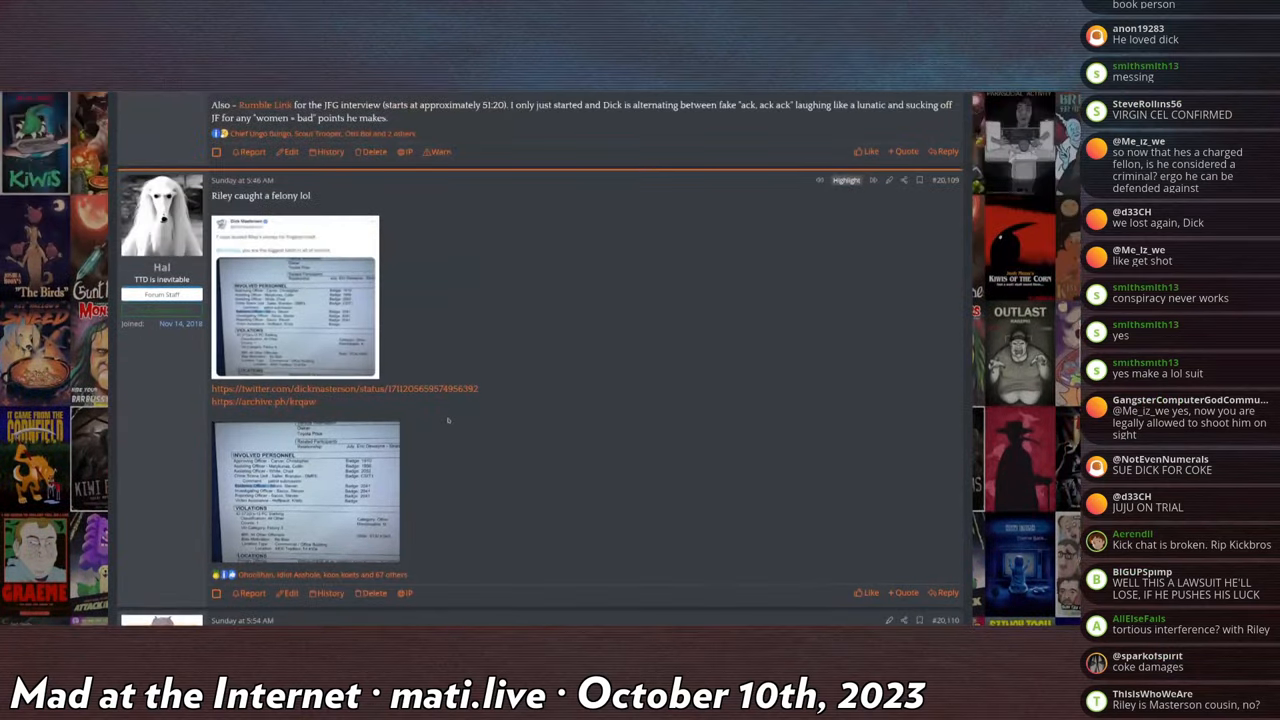
pyautogui.moveTo(444, 422)
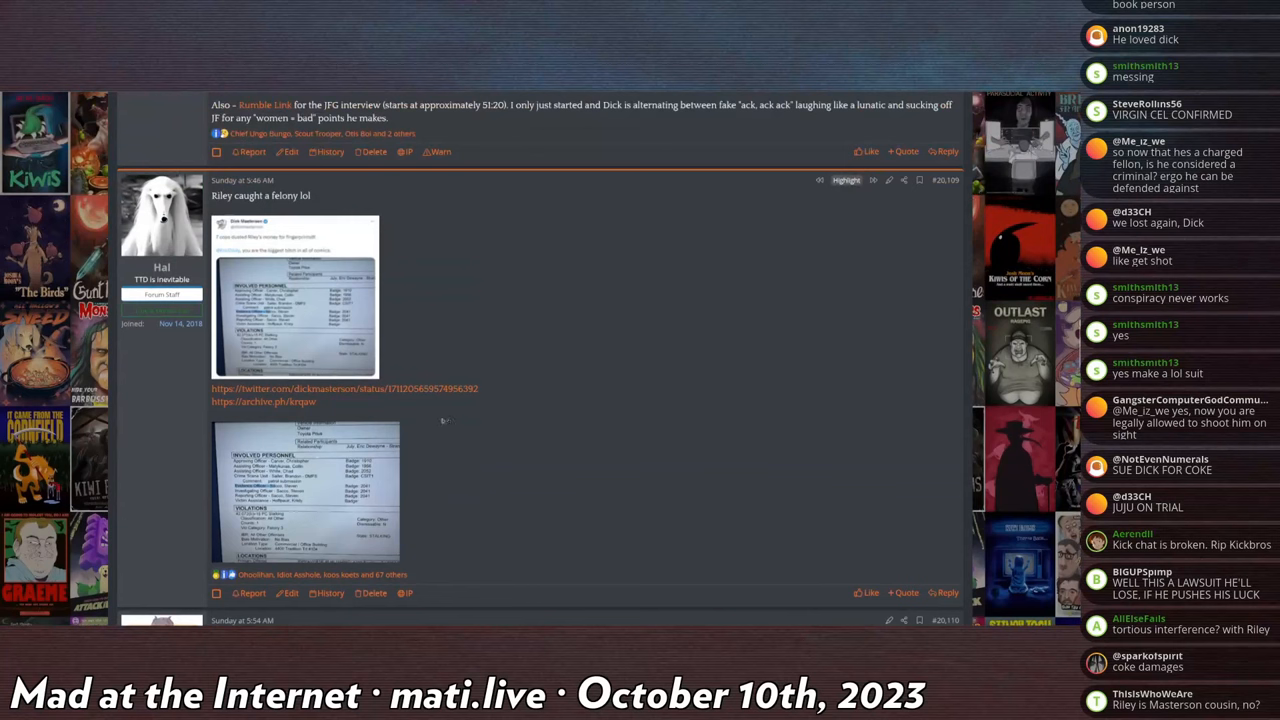
pyautogui.moveTo(440, 422)
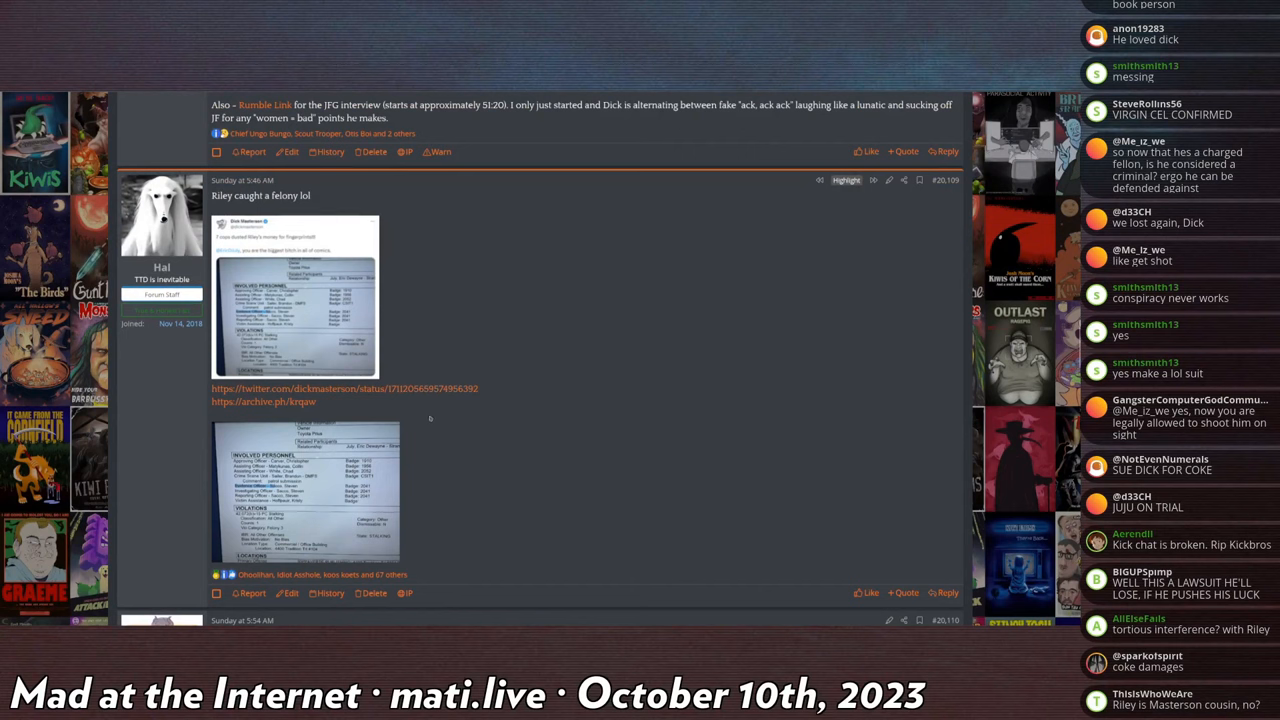
pyautogui.scroll(-3)
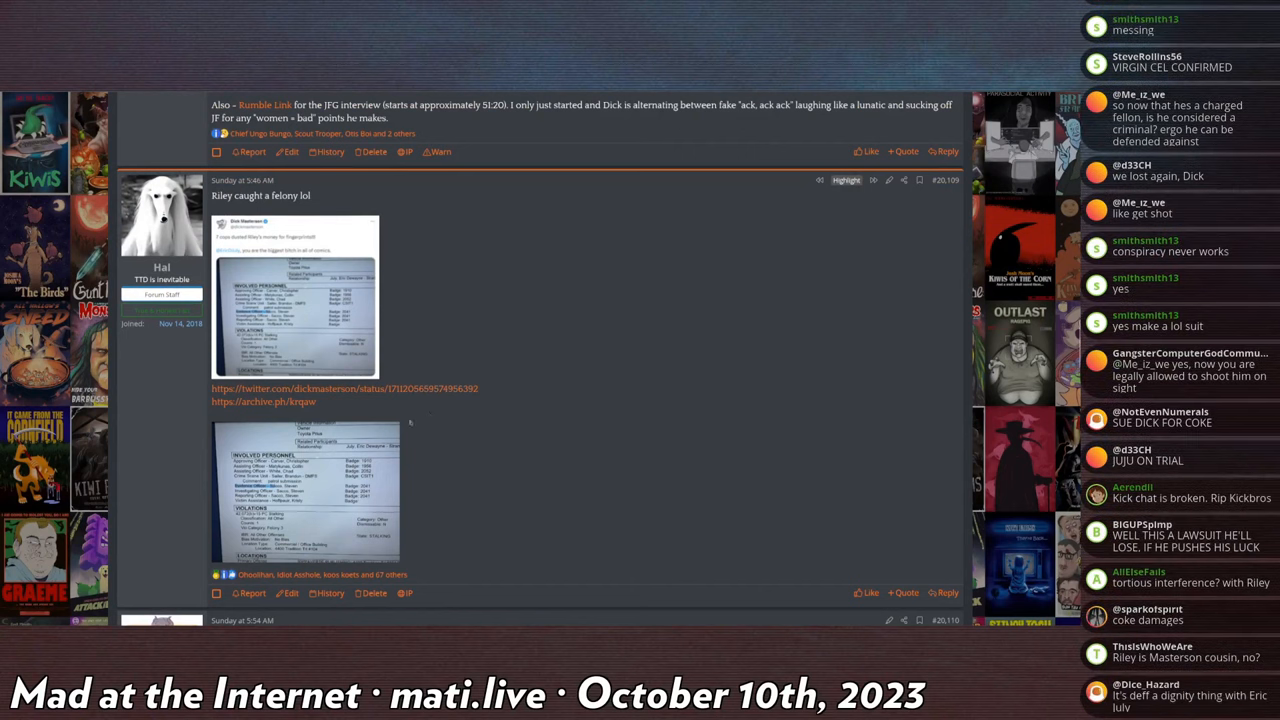
pyautogui.scroll(-3)
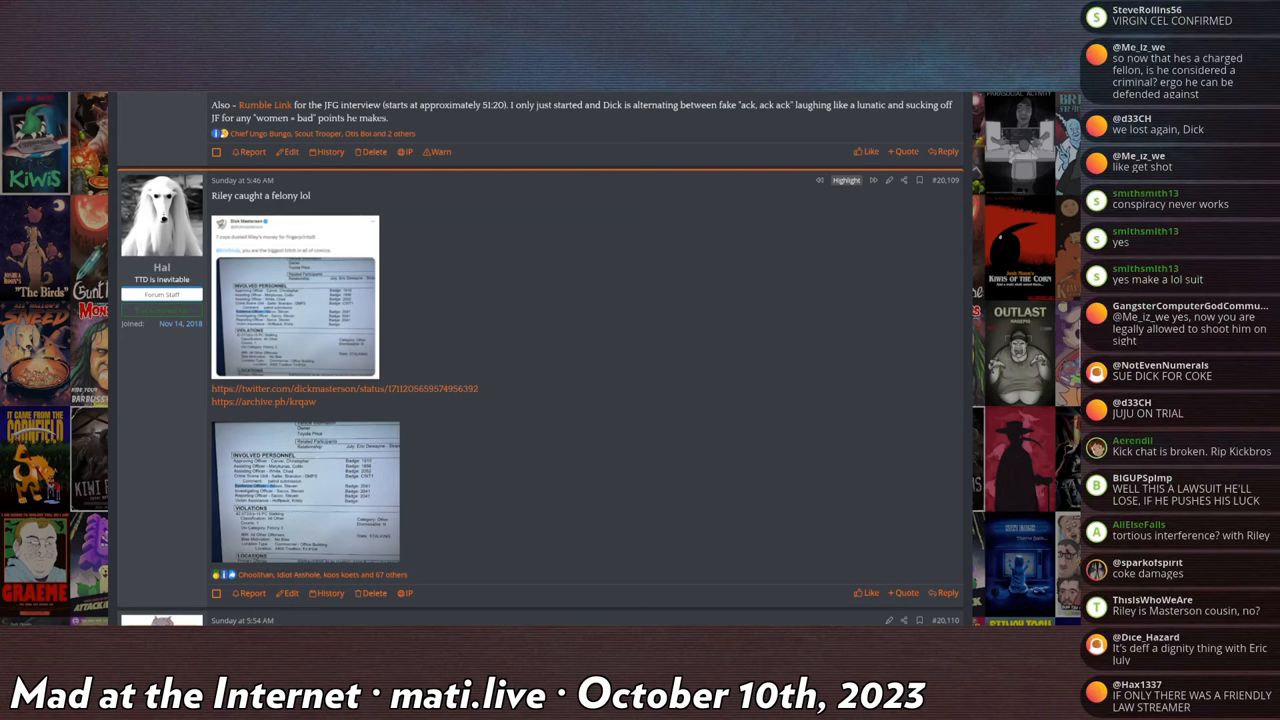
pyautogui.scroll(-3)
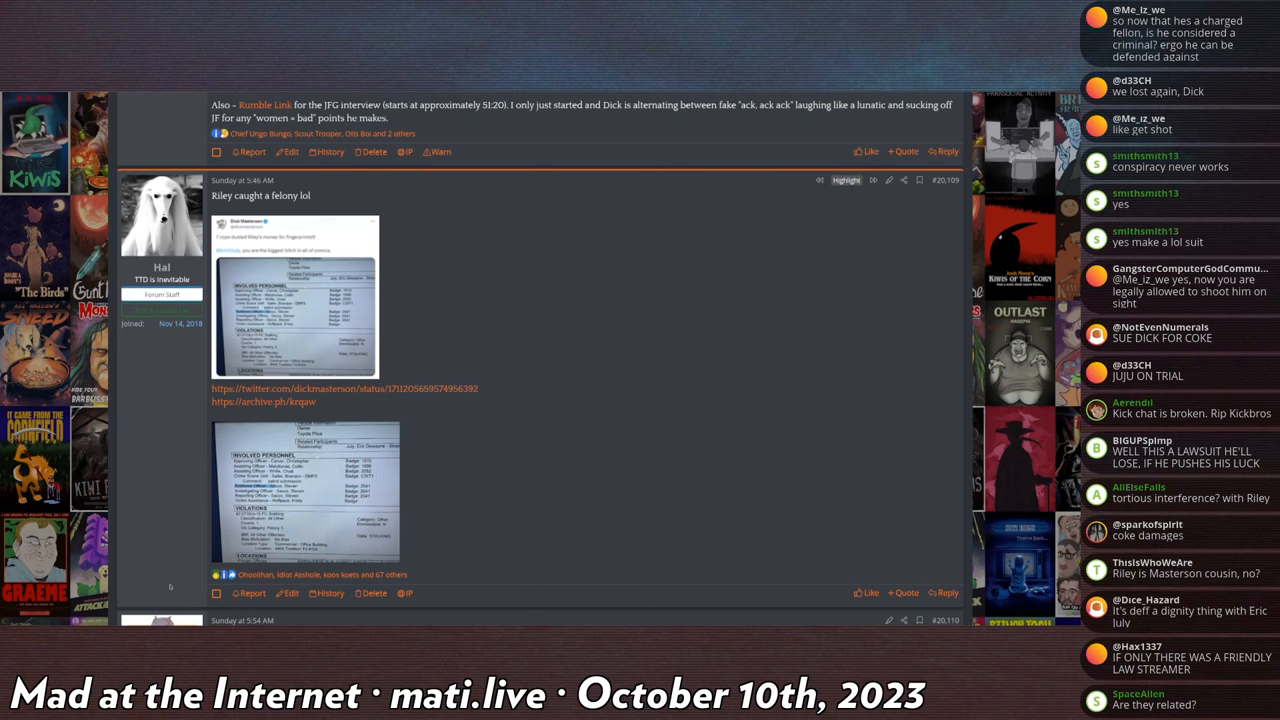
pyautogui.scroll(-3)
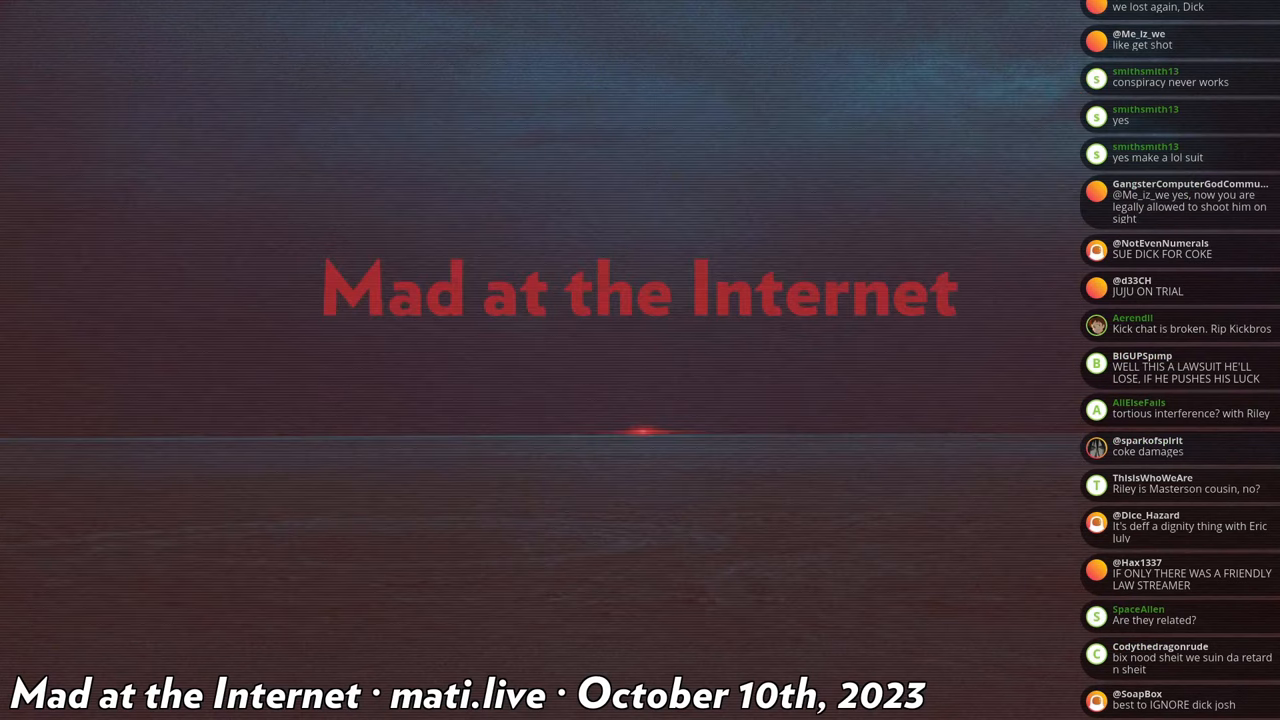
pyautogui.scroll(-3)
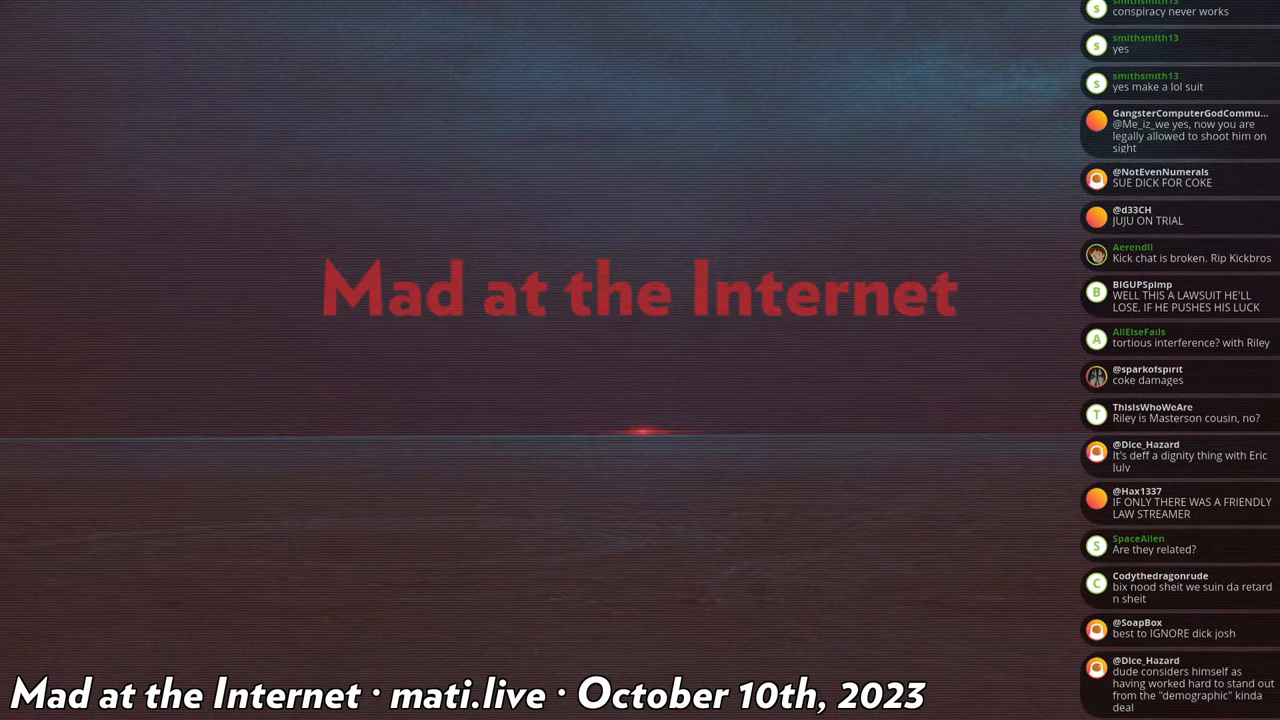